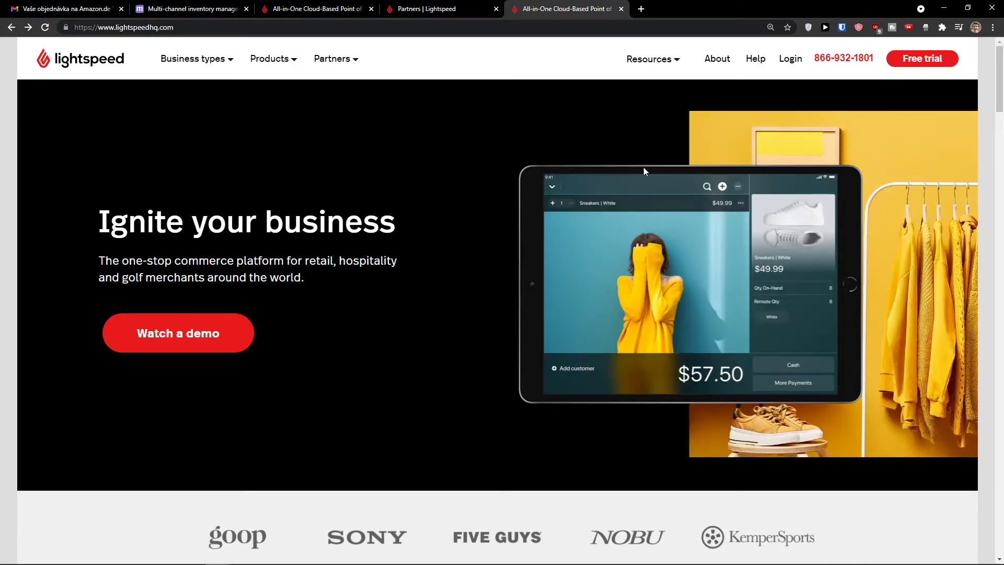
# Go to Lightspeed's free trial page with Retail, Restaurant and eCommerce options
pyautogui.click(921, 58)
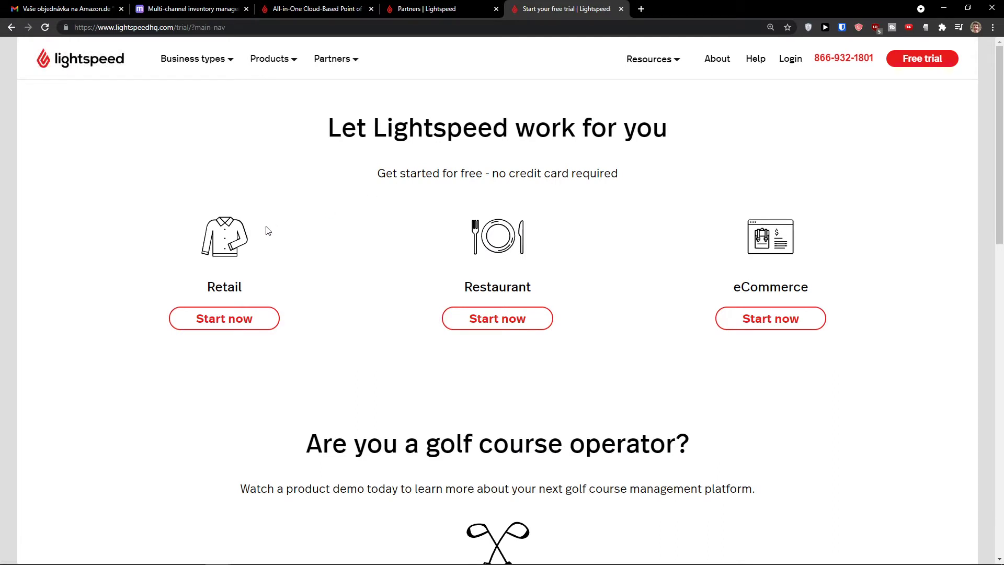
pyautogui.moveTo(608, 272)
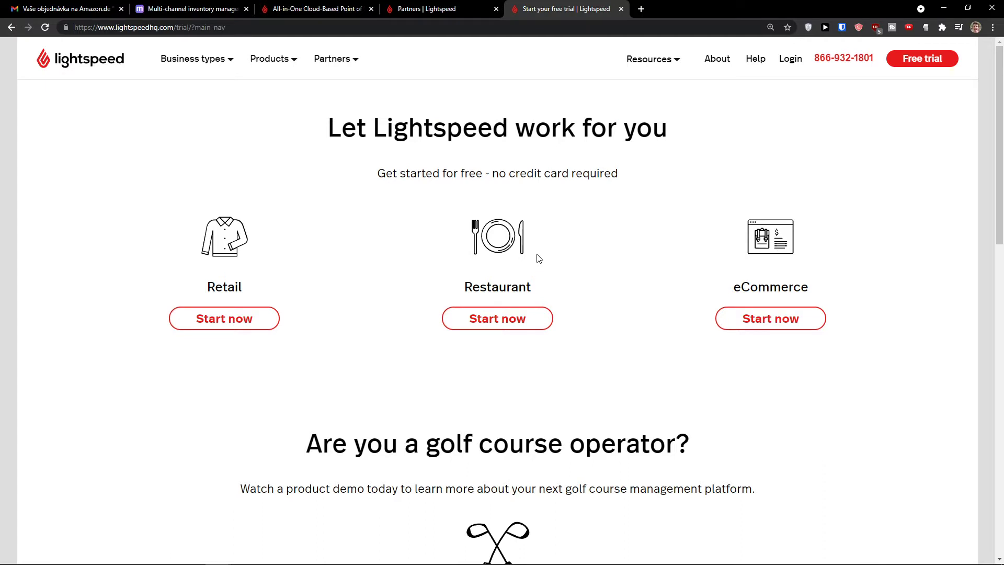
pyautogui.moveTo(537, 284)
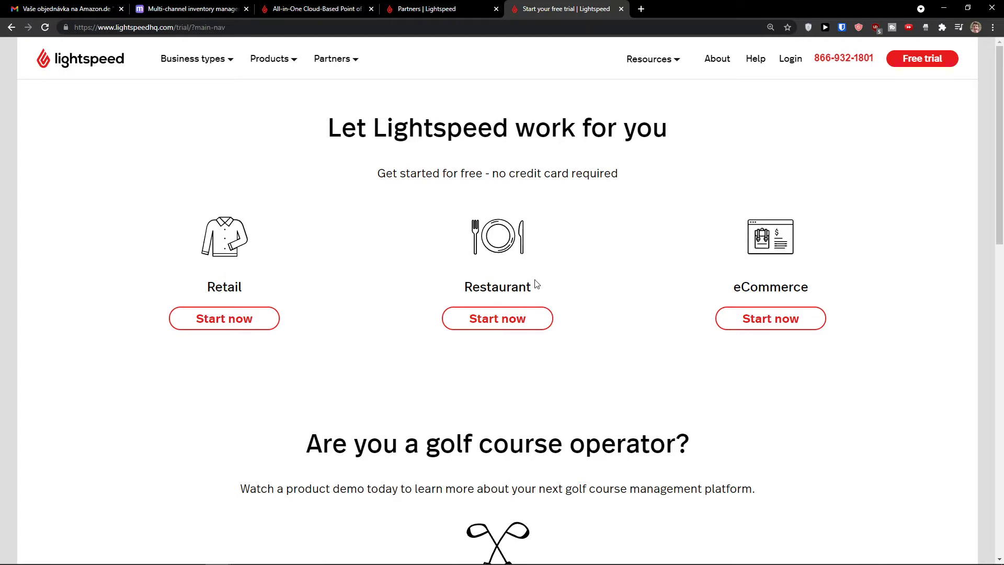
pyautogui.doubleClick(224, 287)
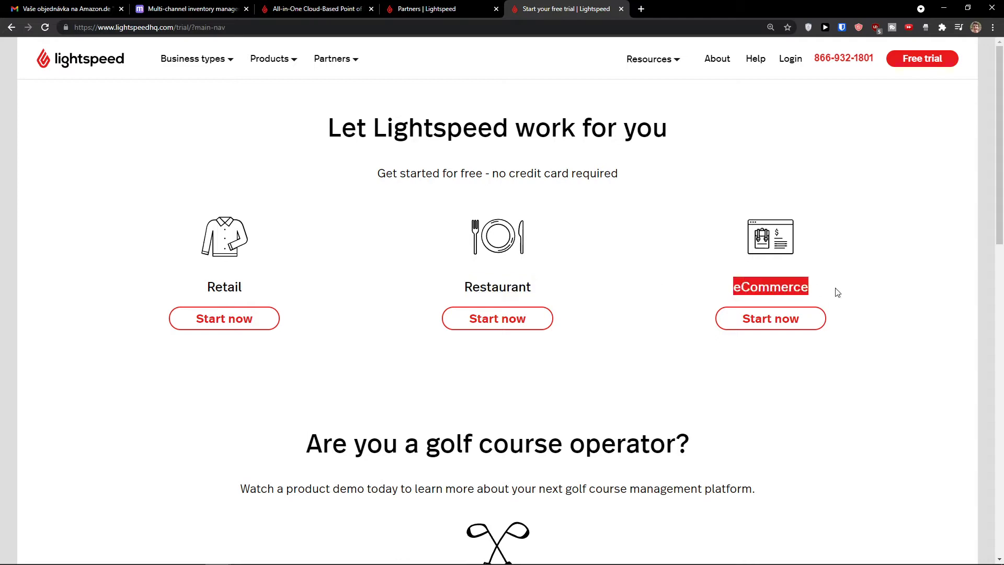
# Start the eCommerce trial signup via 'Start now', leading to the 'What do you sell?' step
pyautogui.click(769, 318)
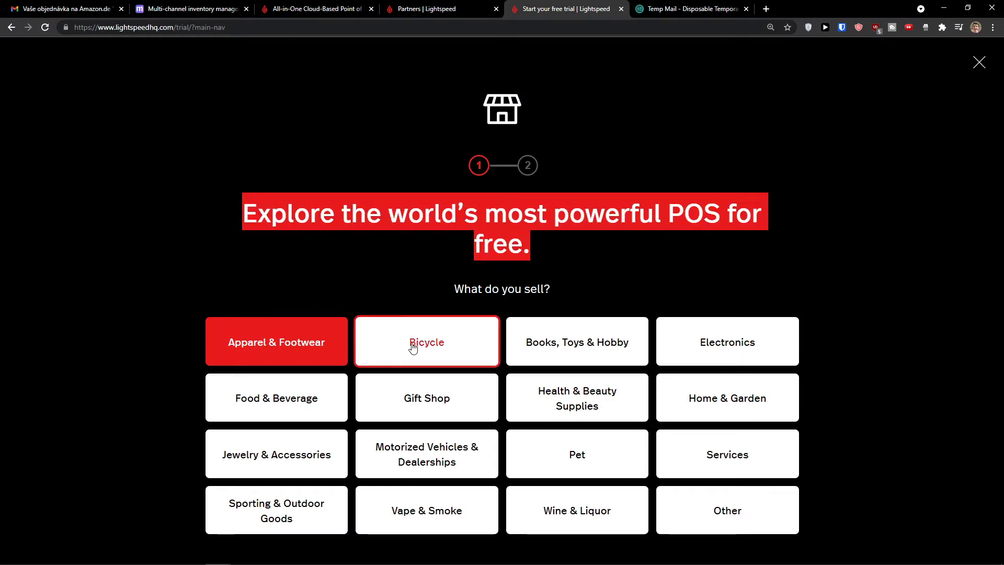
pyautogui.moveTo(427, 397)
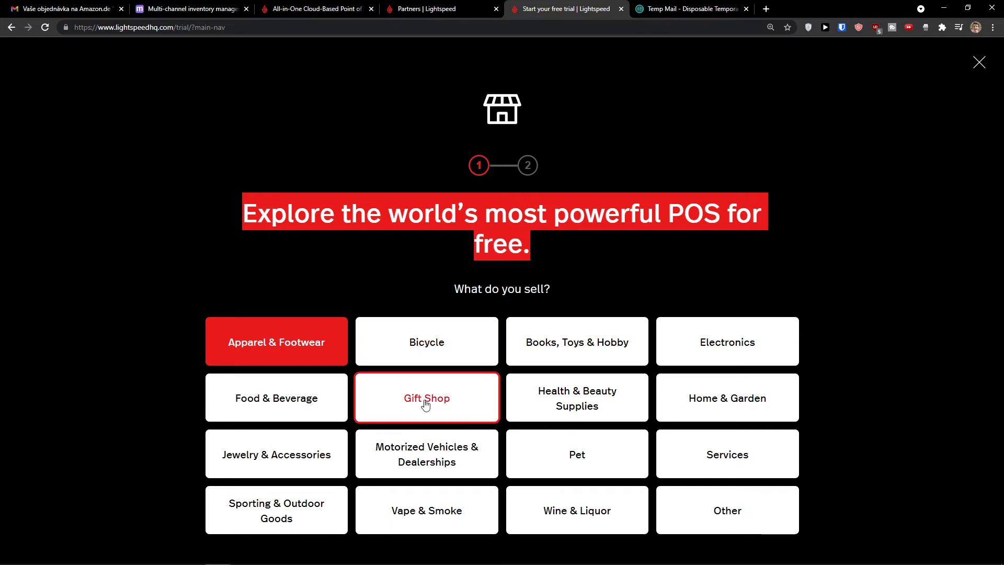
pyautogui.moveTo(727, 340)
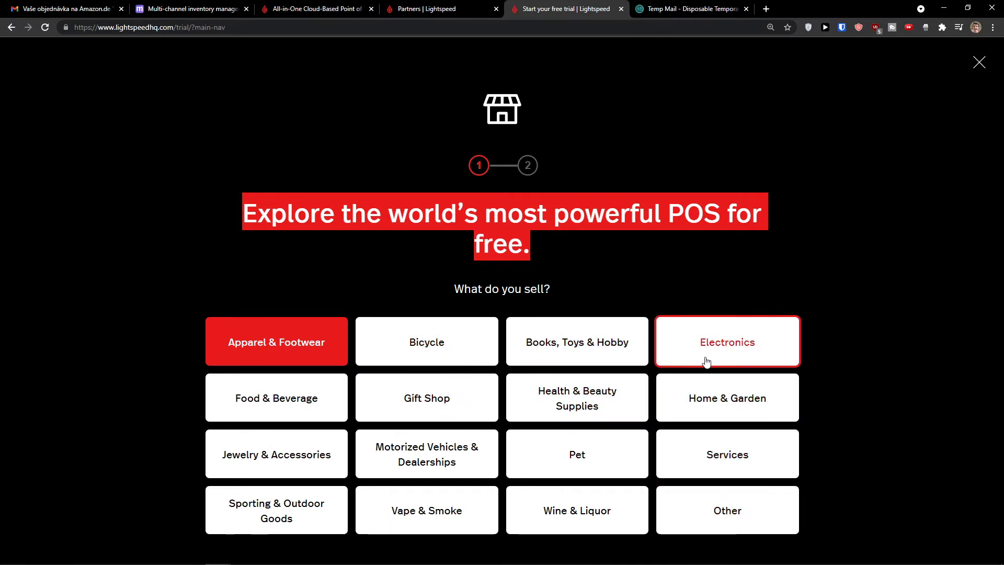
pyautogui.moveTo(697, 356)
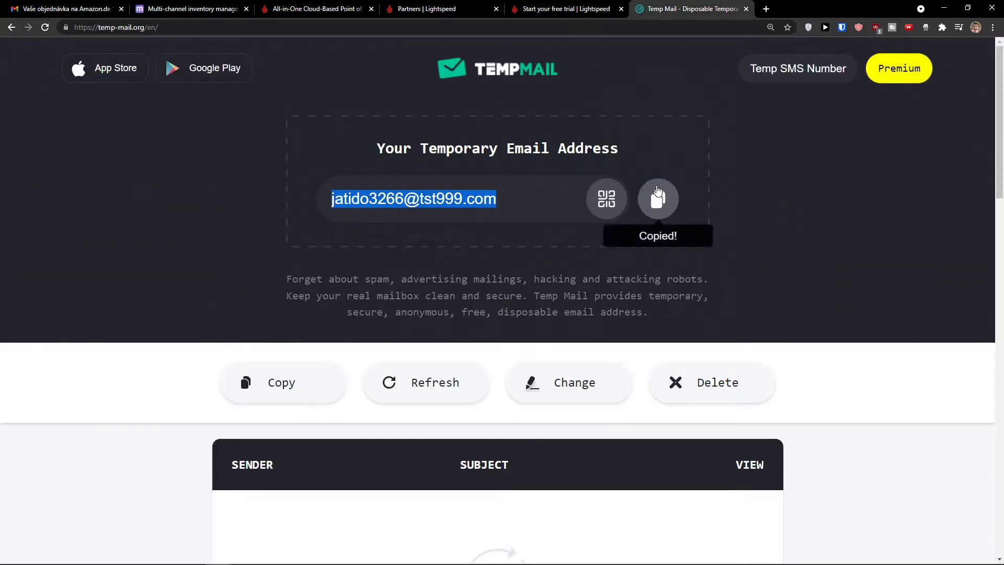
# Return to the Lightspeed tab and submit the trial form with the Temp Mail address
pyautogui.click(566, 9)
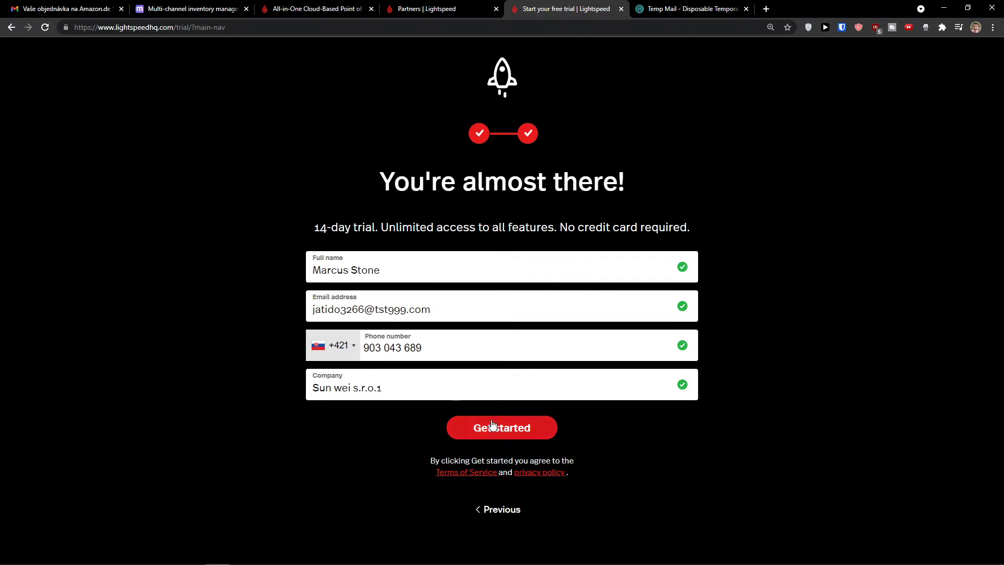
pyautogui.click(501, 427)
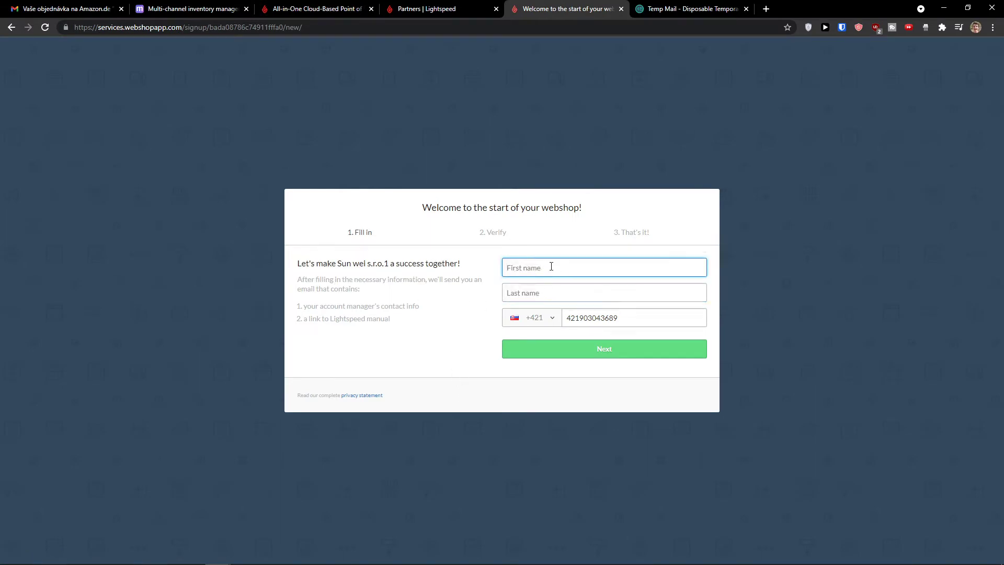
# Submit first and last name, correct the phone number, and enter the texted verification code
pyautogui.write('Ston')
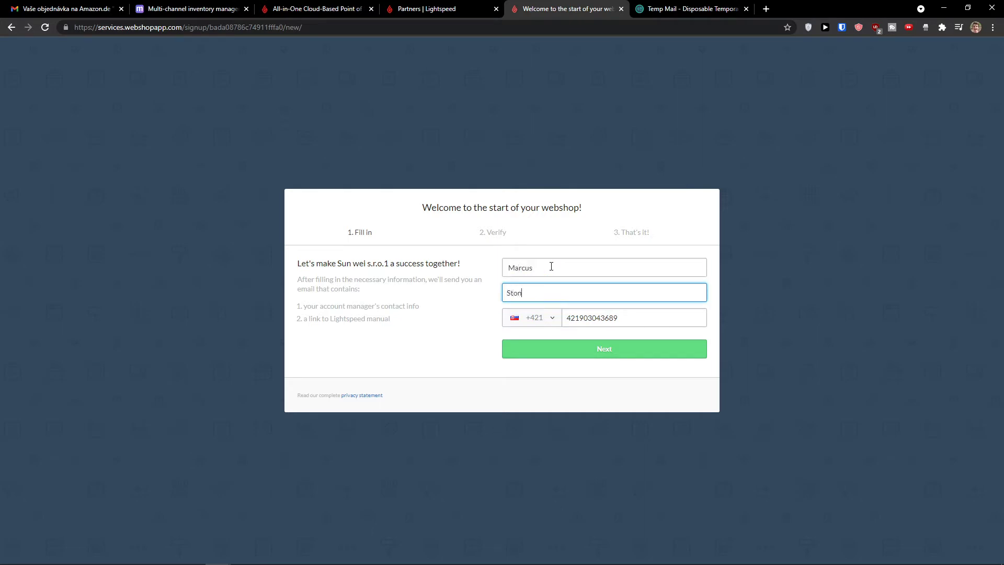
pyautogui.click(603, 348)
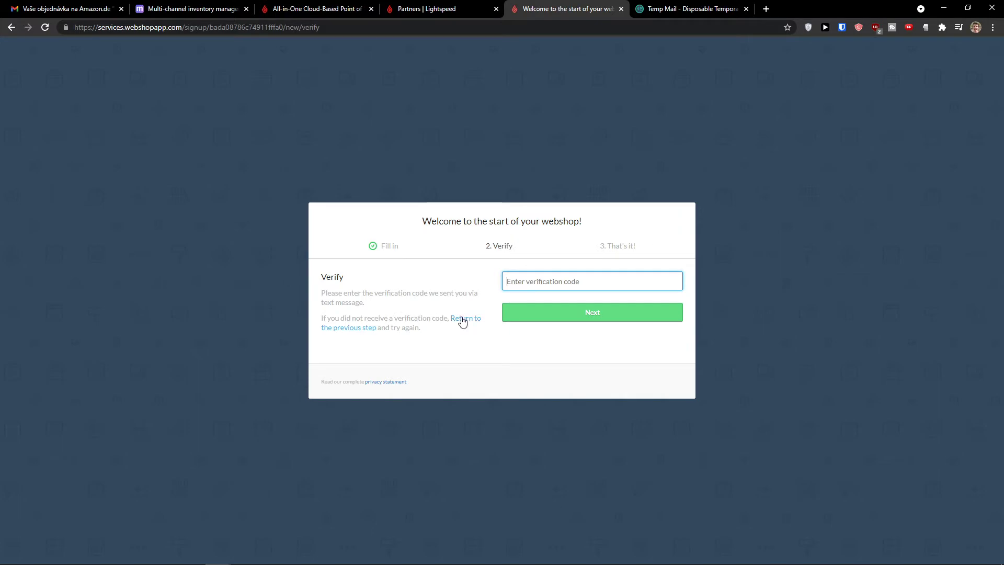
pyautogui.click(464, 317)
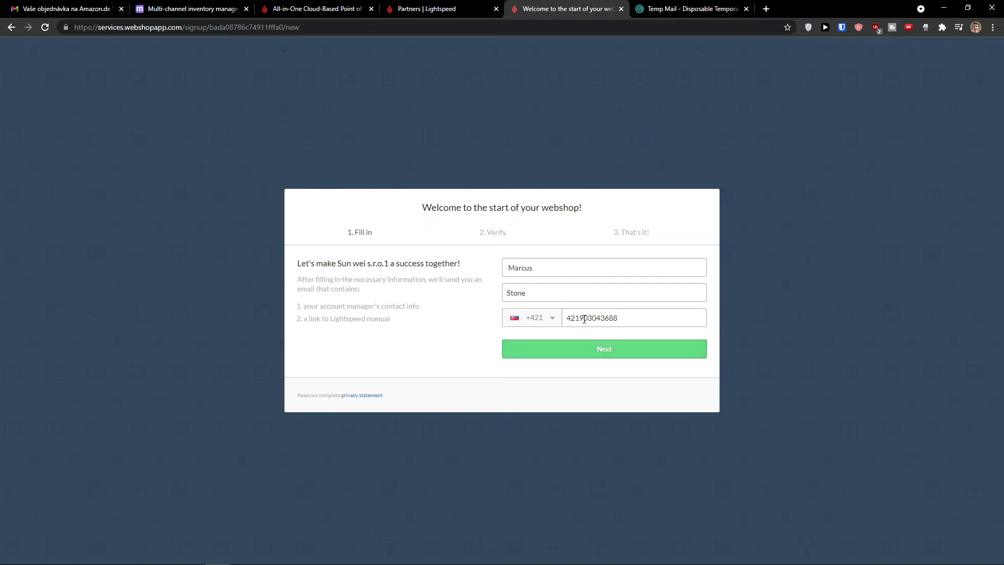
pyautogui.click(603, 348)
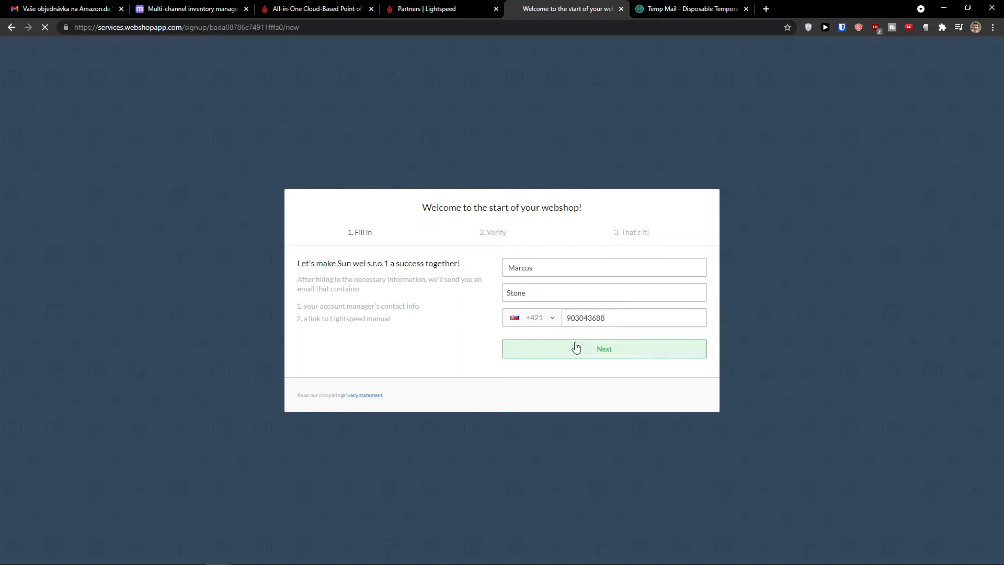
pyautogui.click(602, 348)
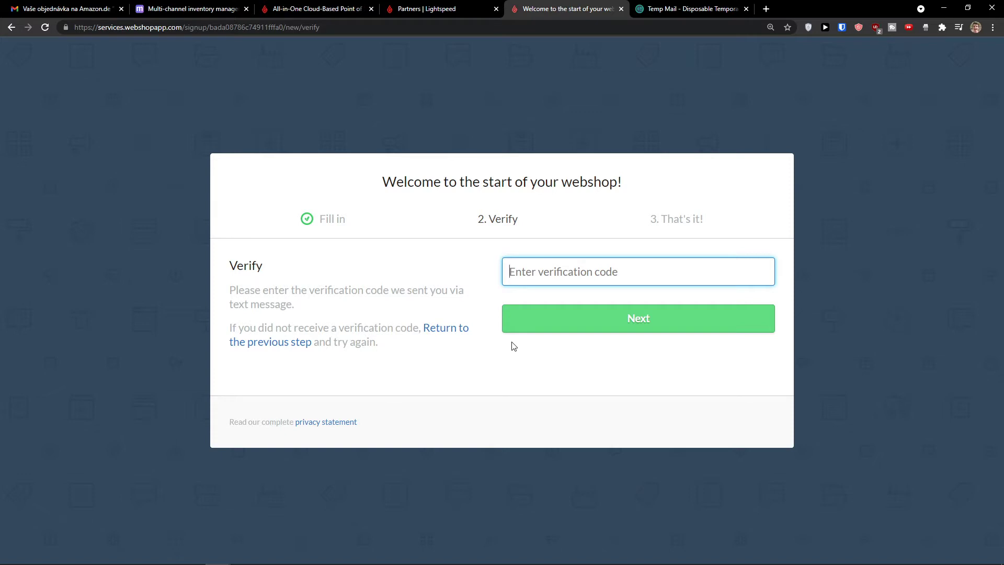
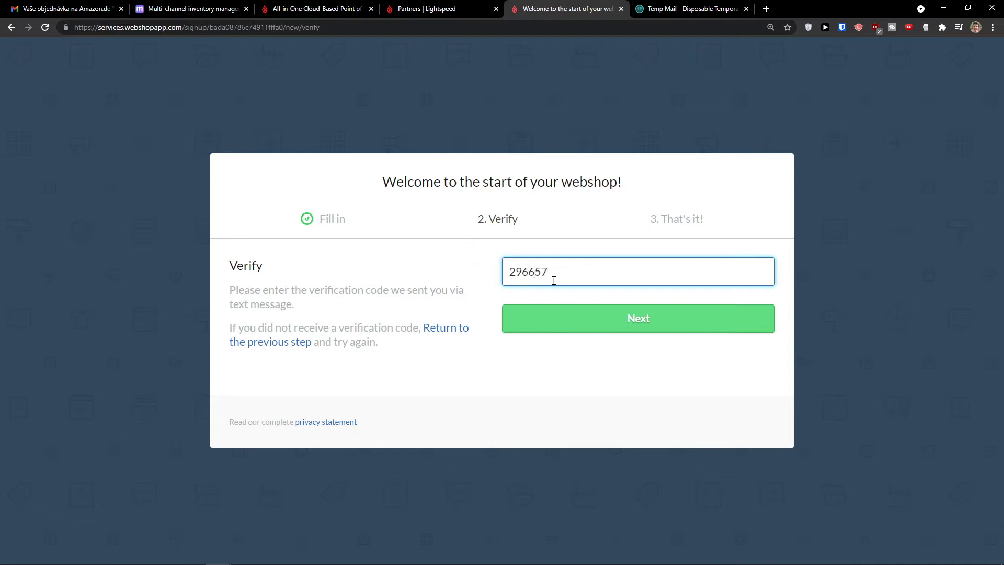
# Confirm the code, choose Business as industry and accept the terms and conditions
pyautogui.click(637, 318)
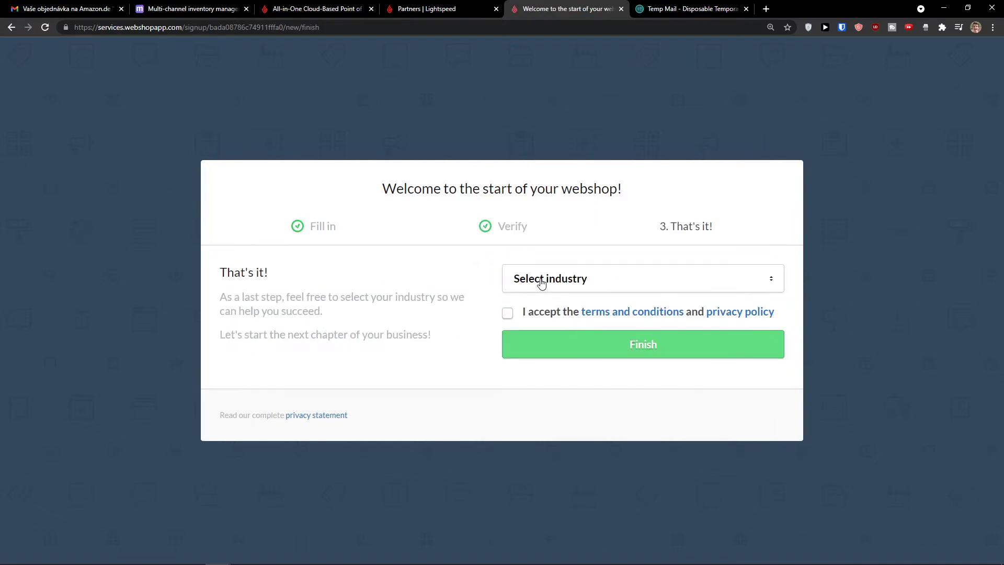
pyautogui.click(642, 278)
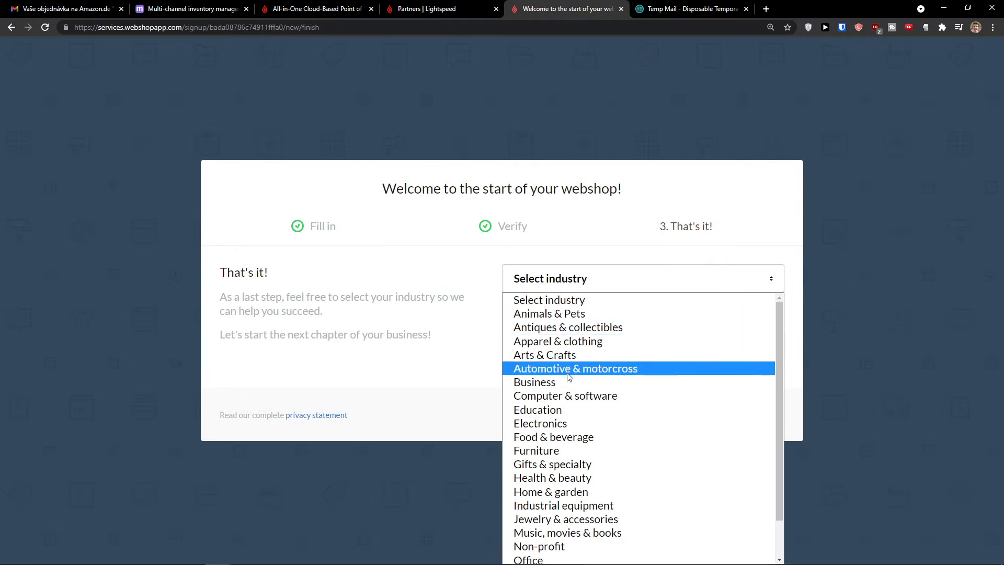
pyautogui.moveTo(562, 382)
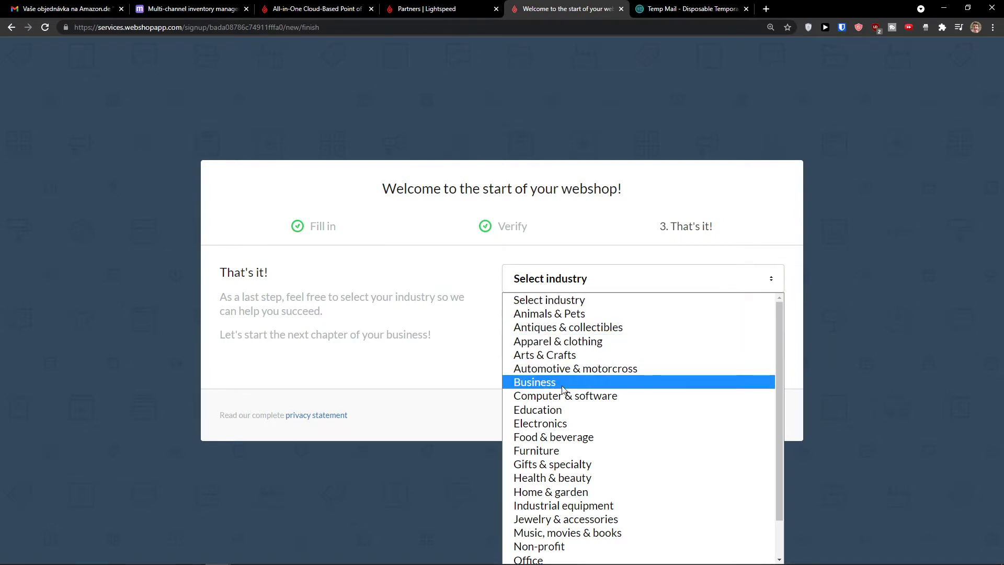
pyautogui.moveTo(572, 409)
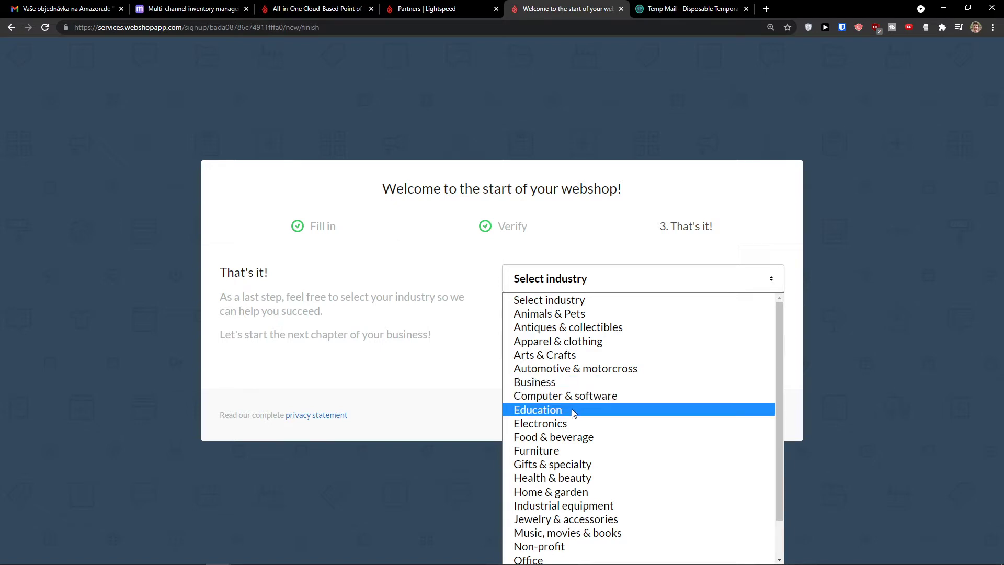
pyautogui.click(535, 382)
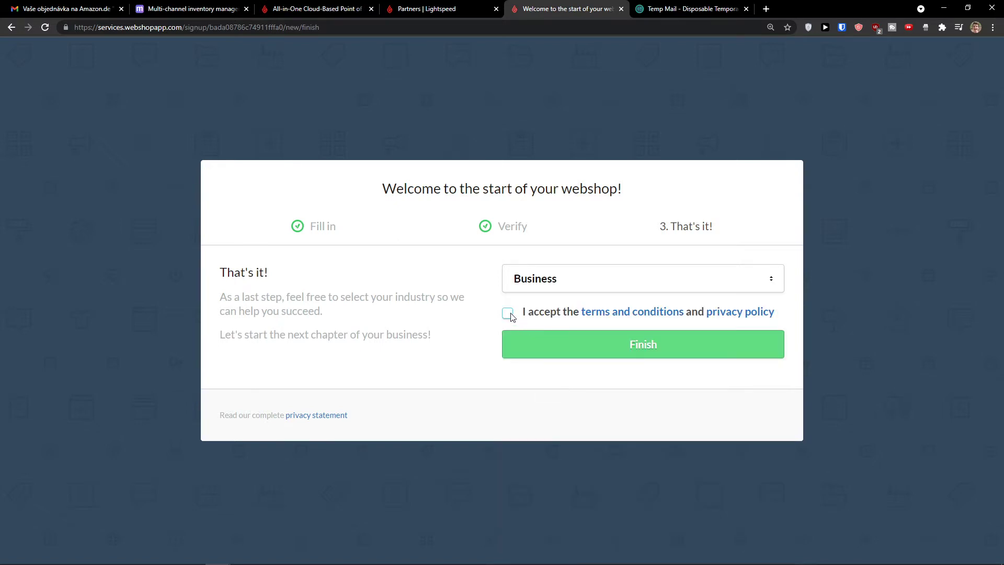
pyautogui.click(506, 311)
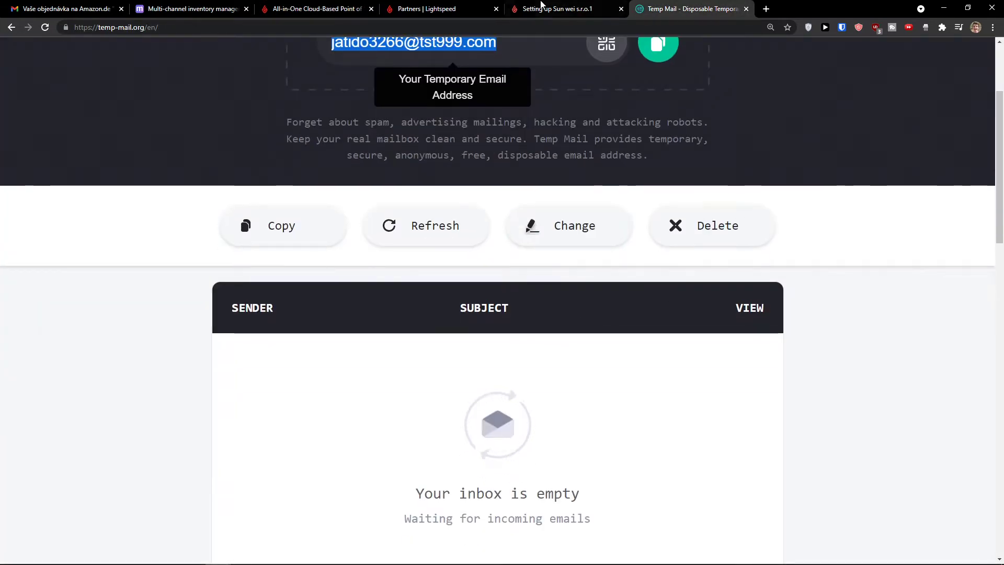
# Switch to the 'Home - Lightspeed eCom' tab showing the getting-started checklist
pyautogui.click(566, 8)
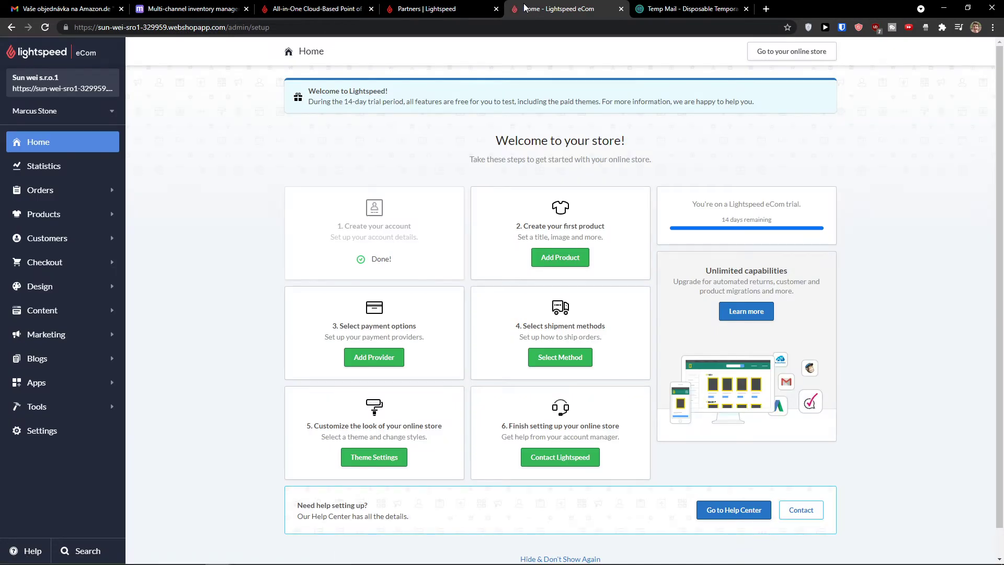
pyautogui.moveTo(238, 104)
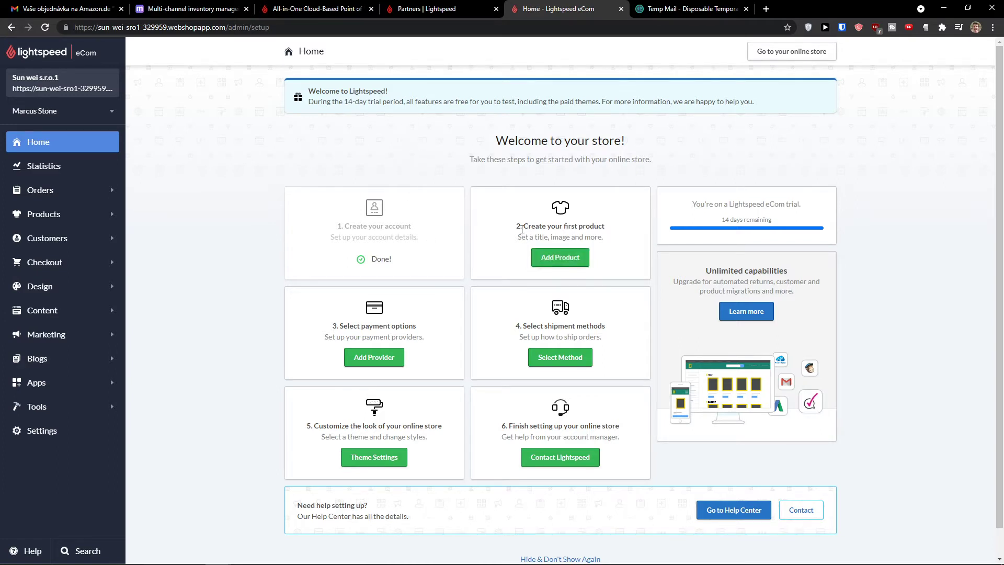
pyautogui.moveTo(519, 226); pyautogui.dragTo(602, 236)
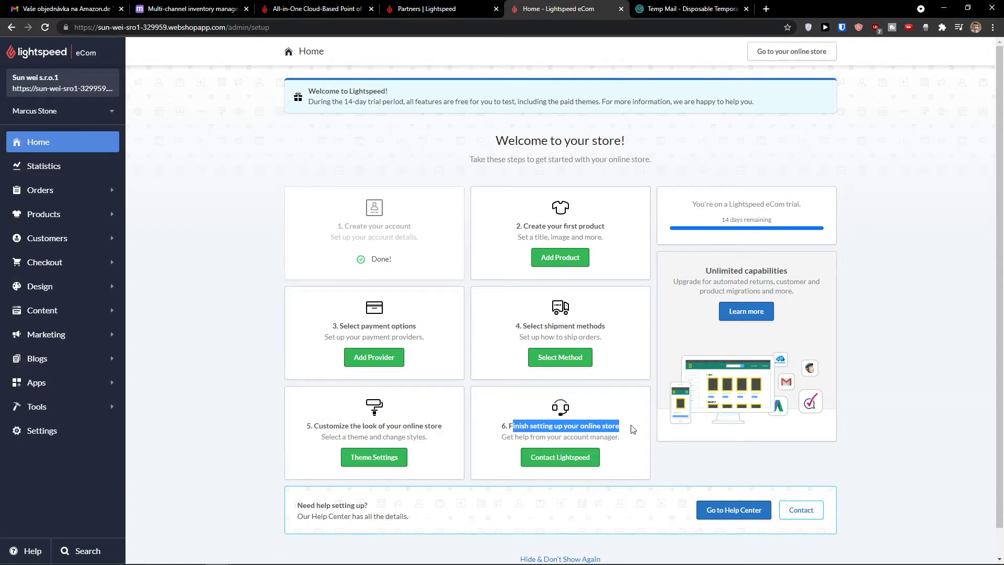
pyautogui.moveTo(585, 383)
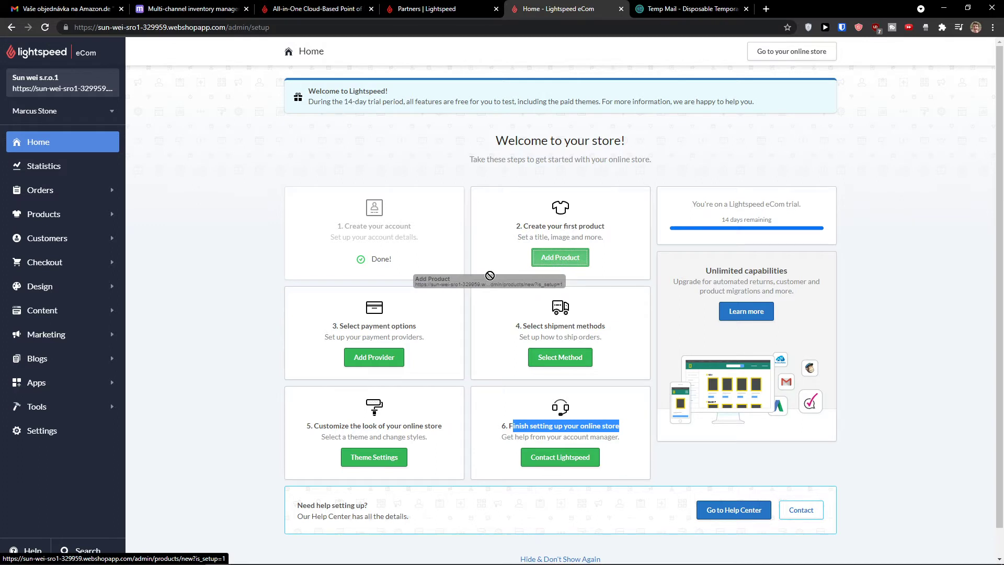
pyautogui.moveTo(41, 430)
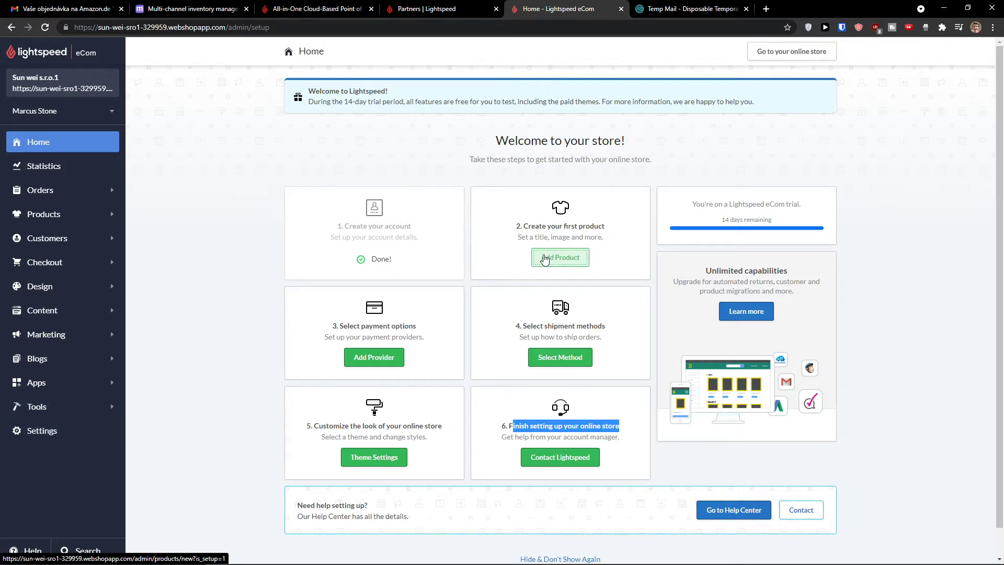
# Start the first product with title 'Nike Shoes' and its full title
pyautogui.click(559, 257)
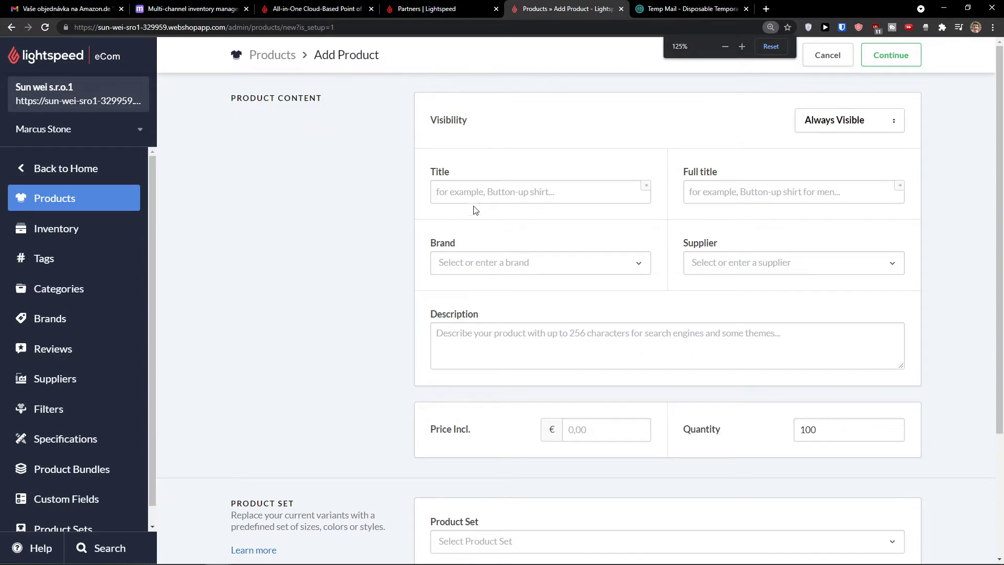
pyautogui.write('N')
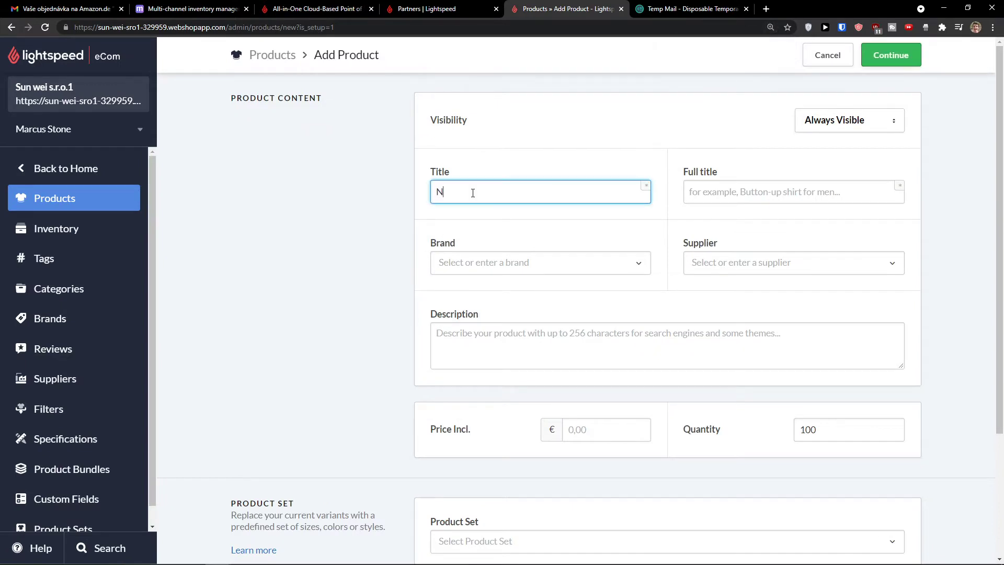
pyautogui.write('ike Shoes')
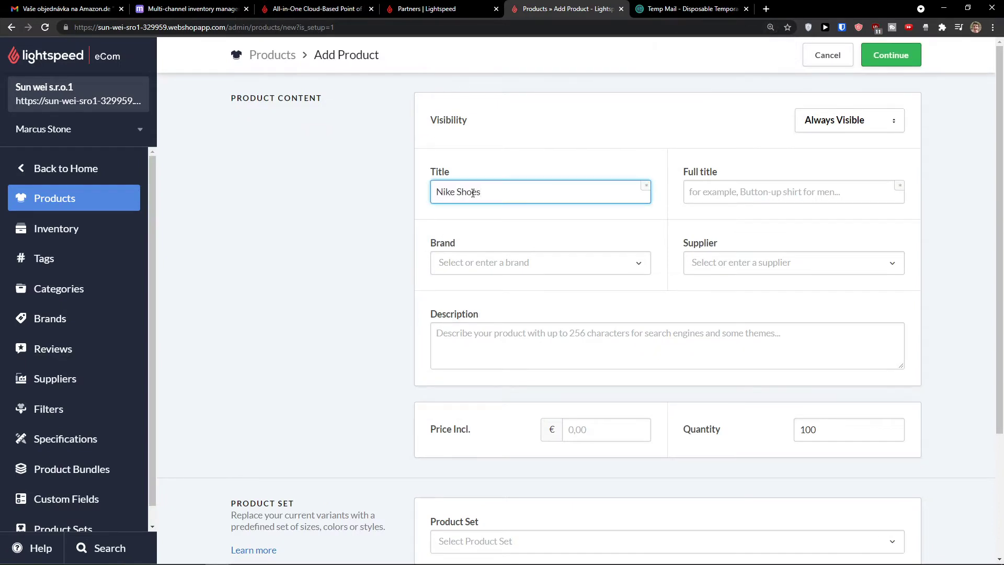
pyautogui.click(792, 192)
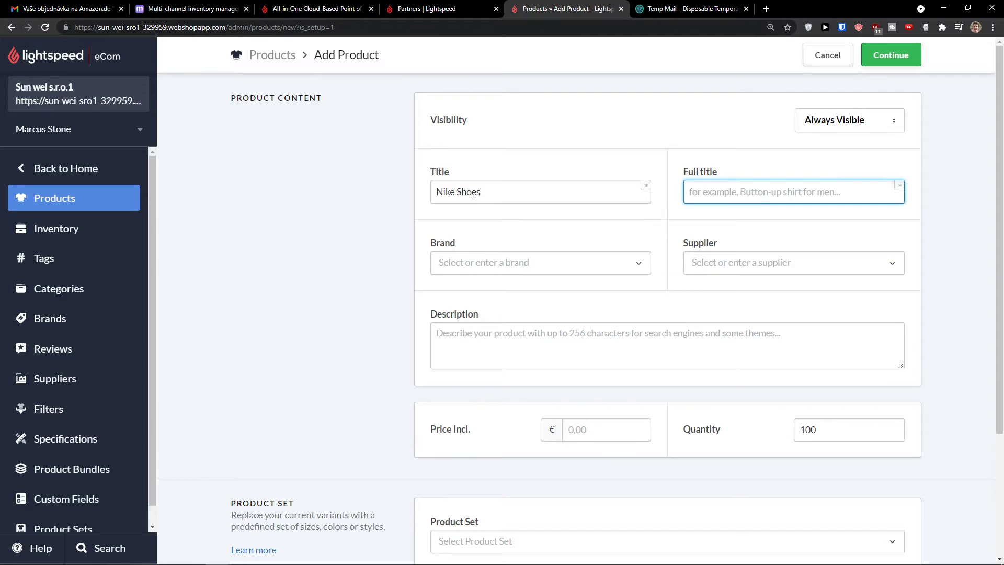
pyautogui.write('NIke Shoes')
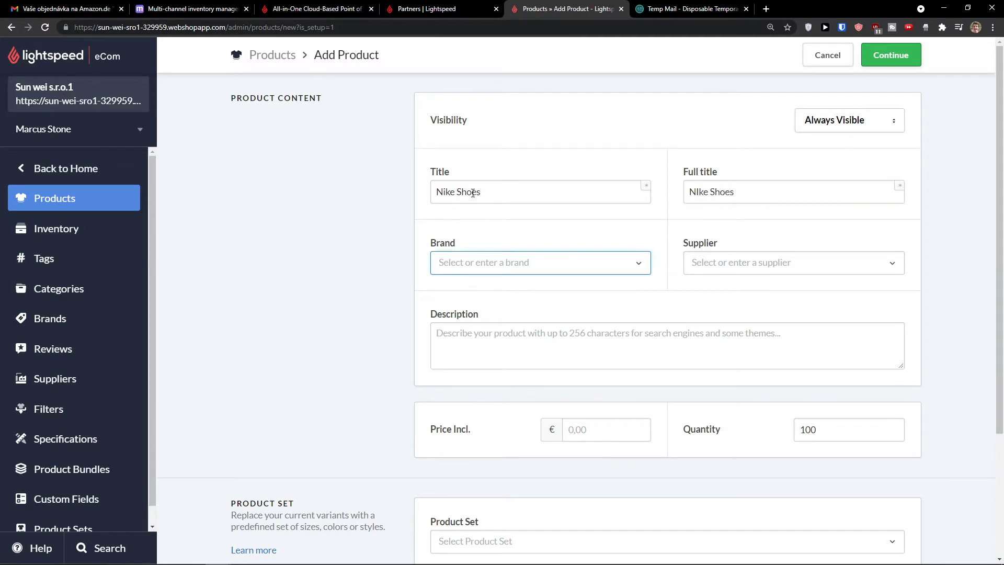
# Set the product's brand to Nike and supplier to Sun Supplier
pyautogui.write('Nike')
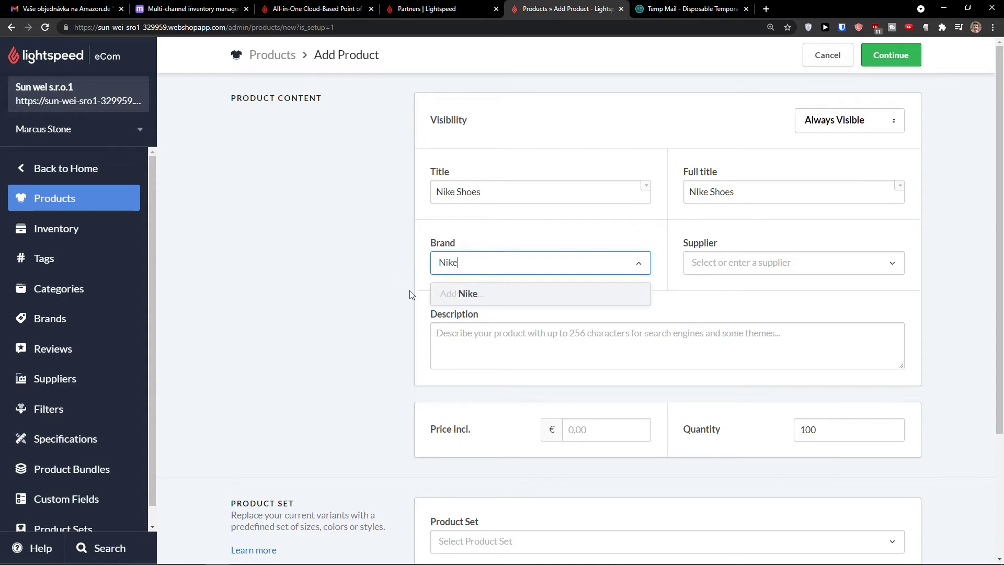
pyautogui.click(792, 262)
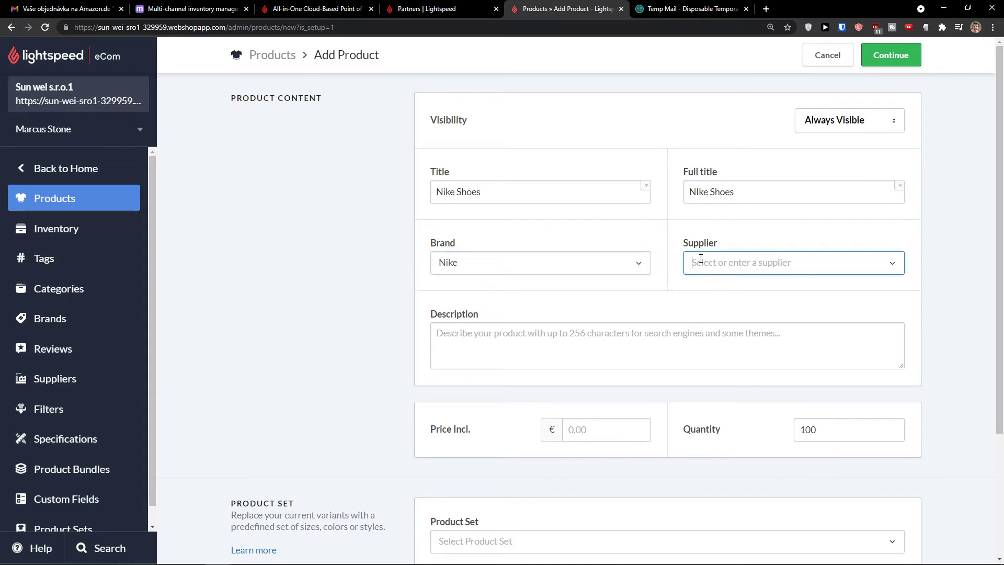
pyautogui.write('Sun S')
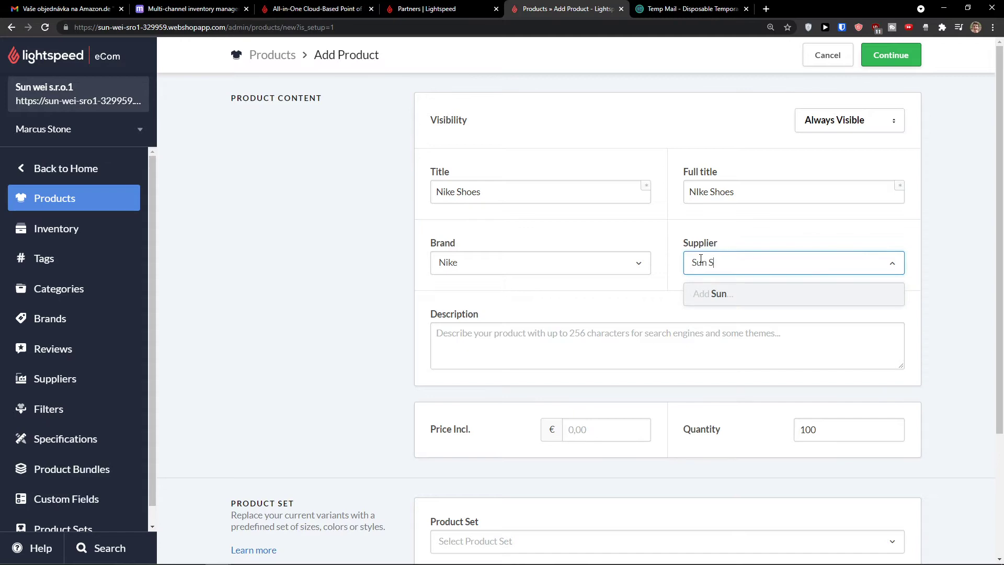
pyautogui.write('Supplier')
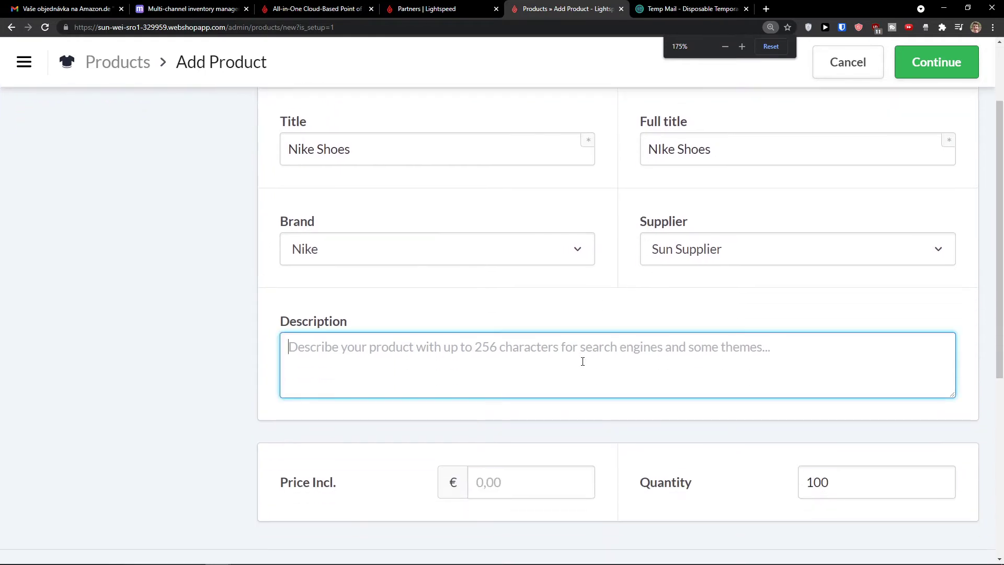
# Describe the Nike shoes as amazing and set the price incl. to 50
pyautogui.write('These are N')
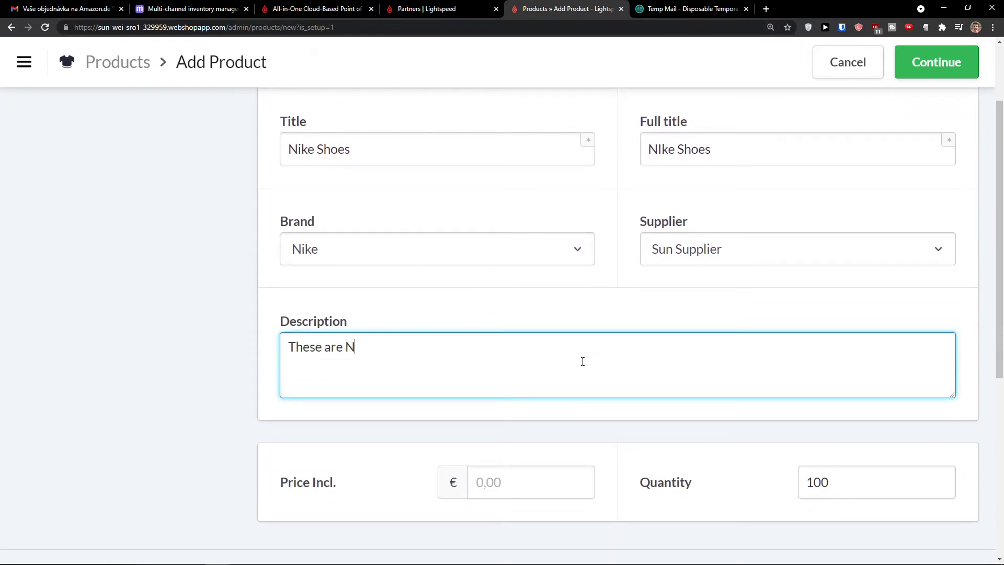
pyautogui.write('ike shoes, which are')
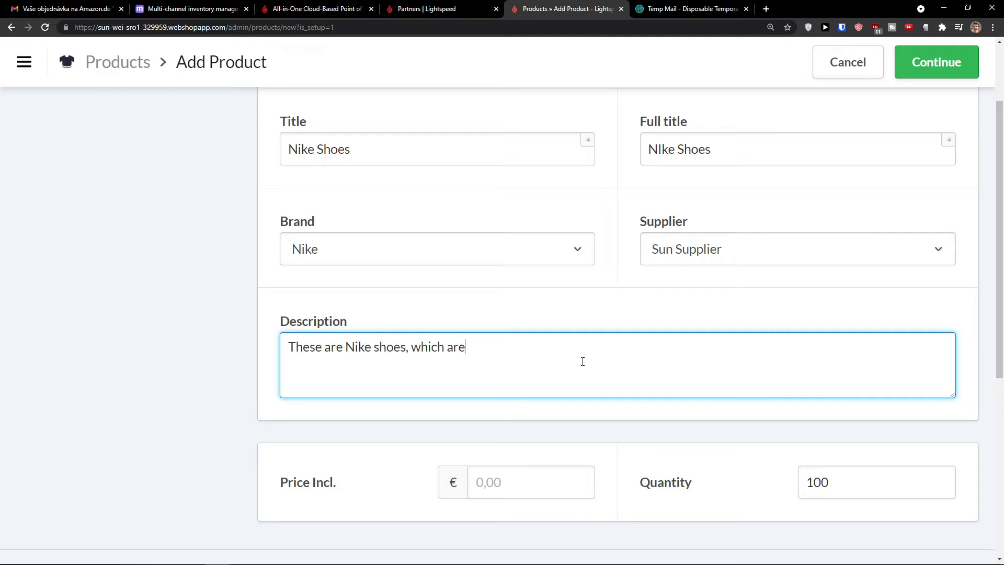
pyautogui.write('amazing')
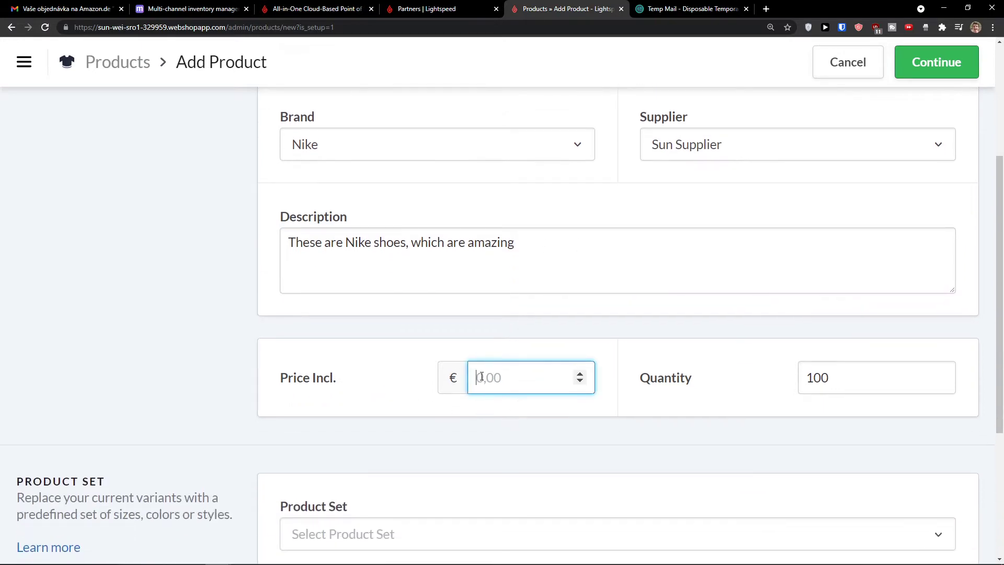
pyautogui.write('50')
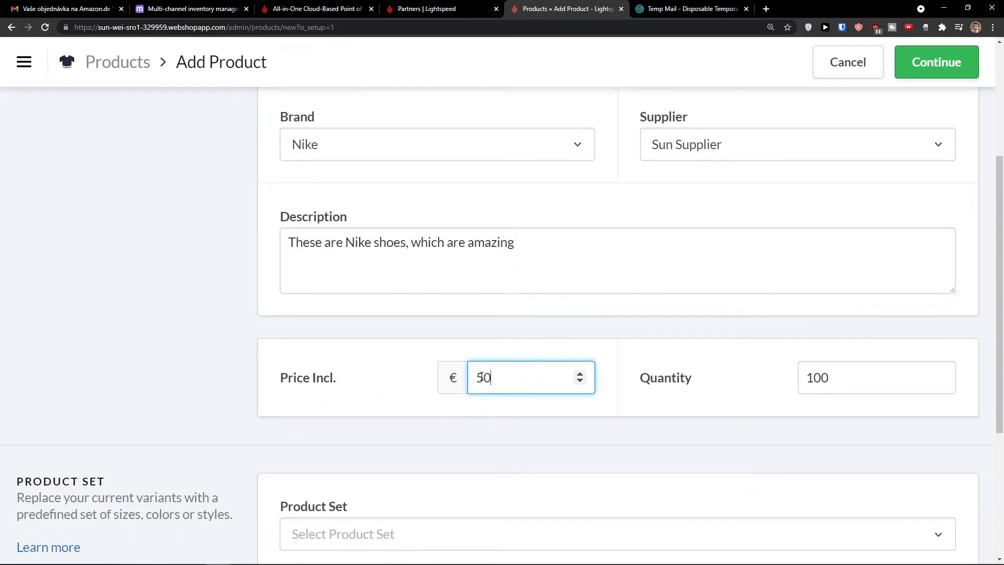
pyautogui.scroll(-3)
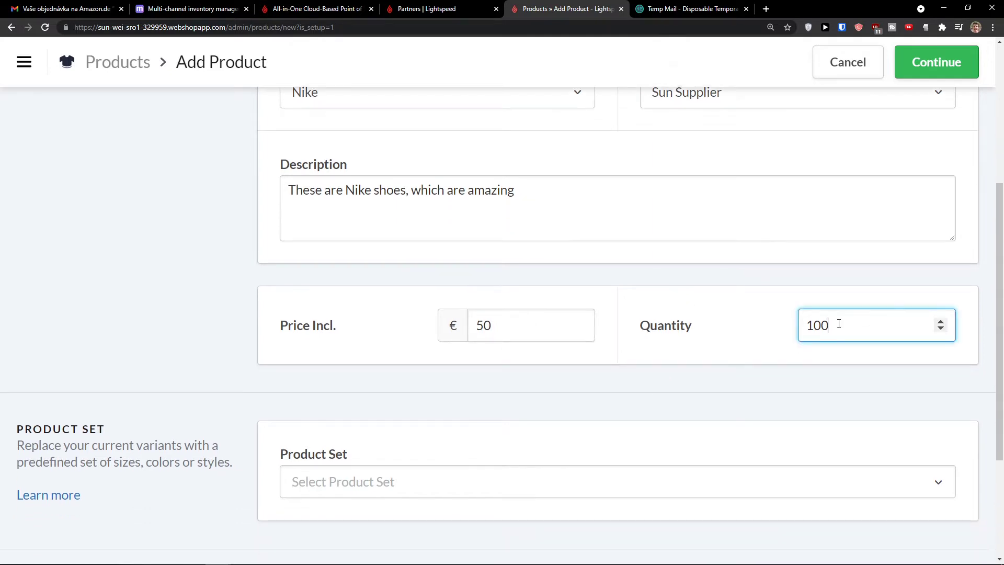
pyautogui.scroll(-3)
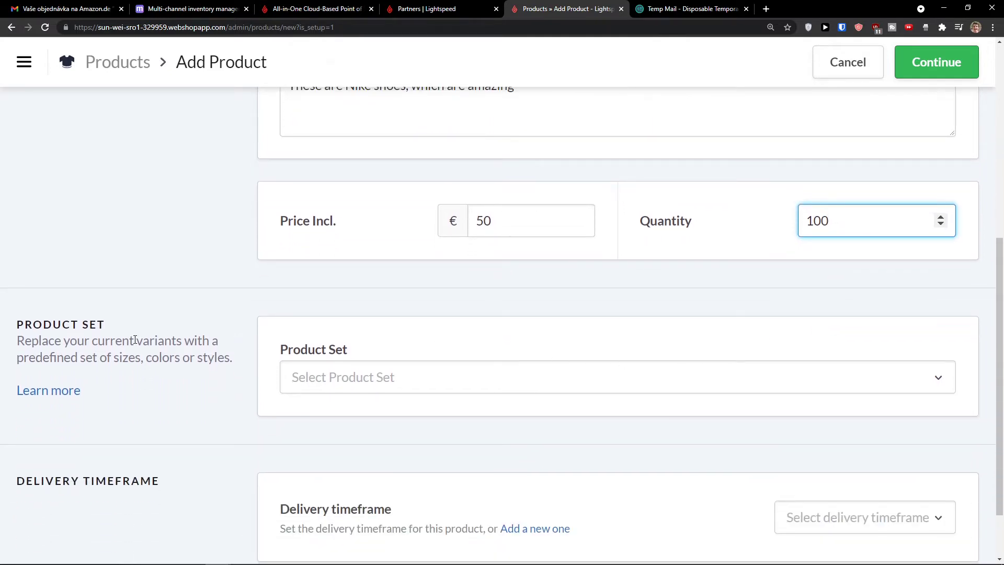
pyautogui.scroll(-3)
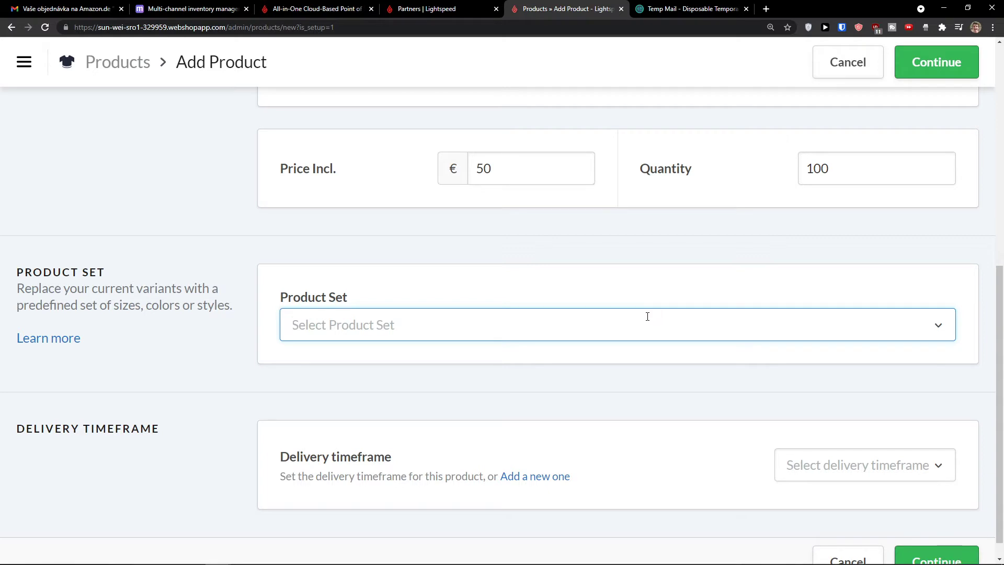
# Try the Delivery timeframe dropdown, entering '2week' with no existing timeframe to pick
pyautogui.write('Bl')
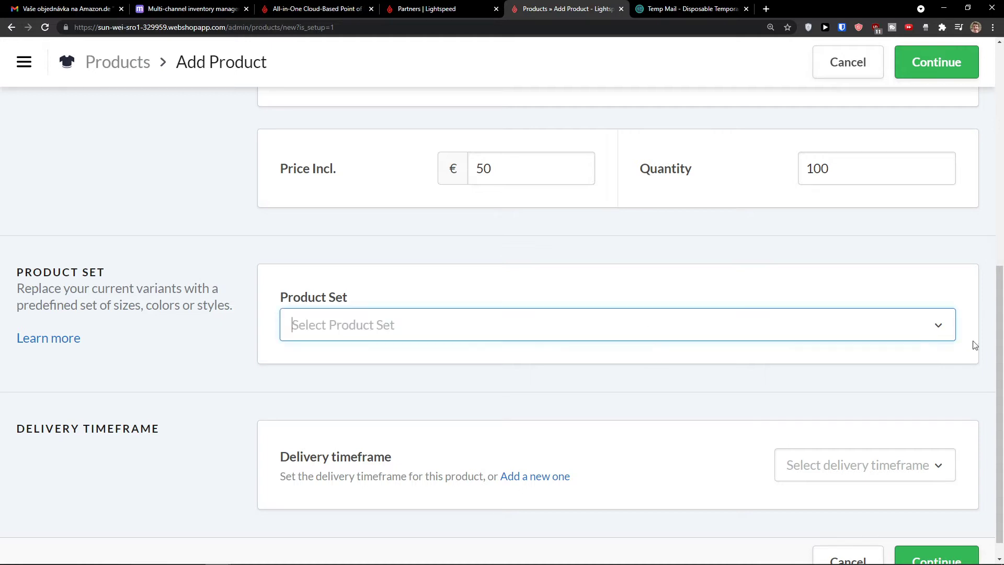
pyautogui.scroll(-3)
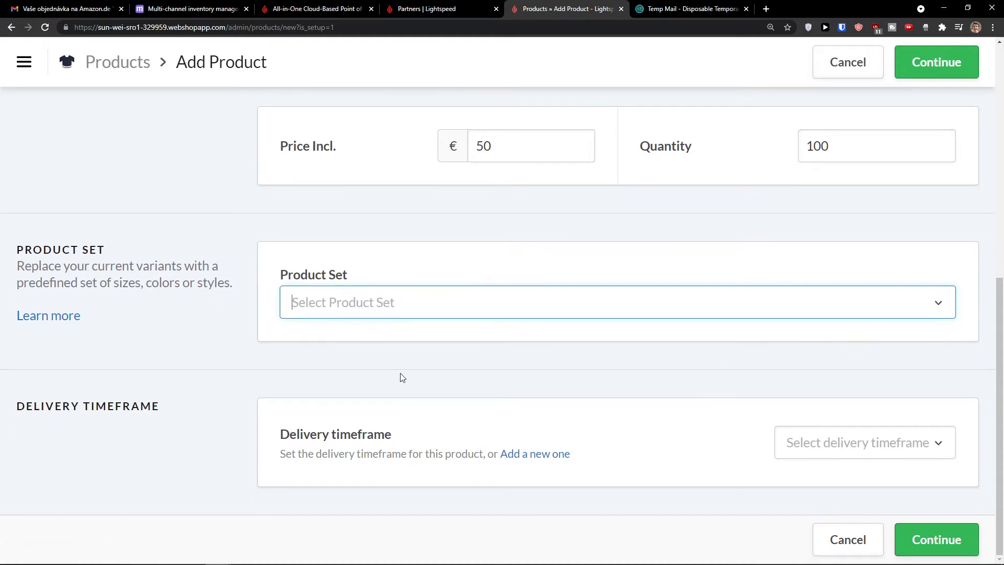
pyautogui.click(863, 441)
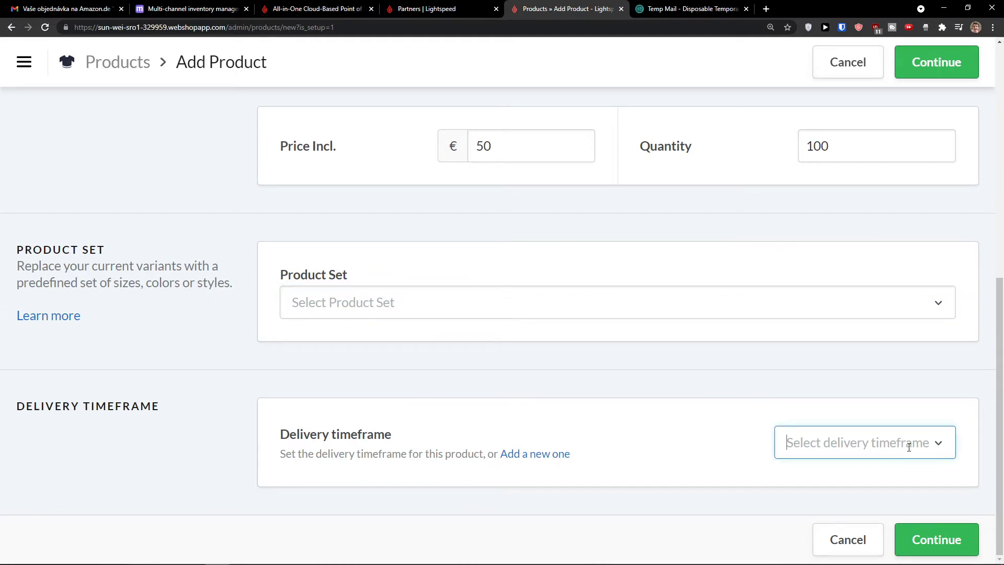
pyautogui.moveTo(535, 452)
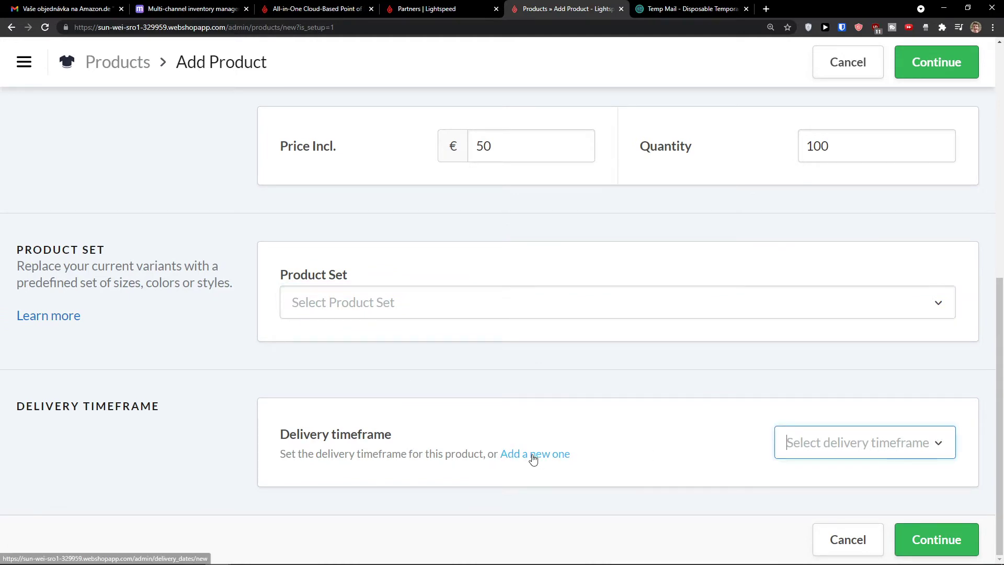
pyautogui.moveTo(280, 452); pyautogui.dragTo(423, 452)
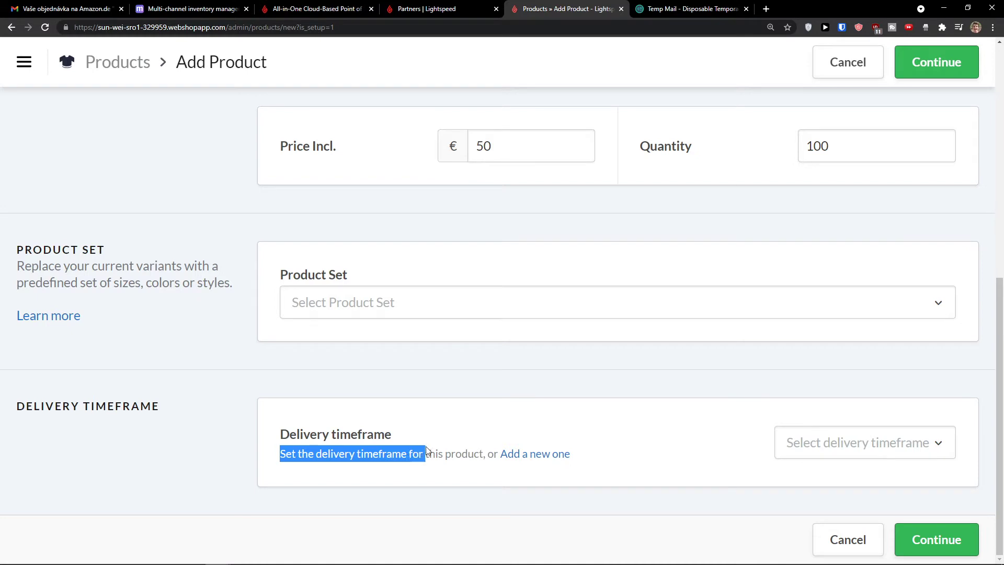
pyautogui.write('2weeks')
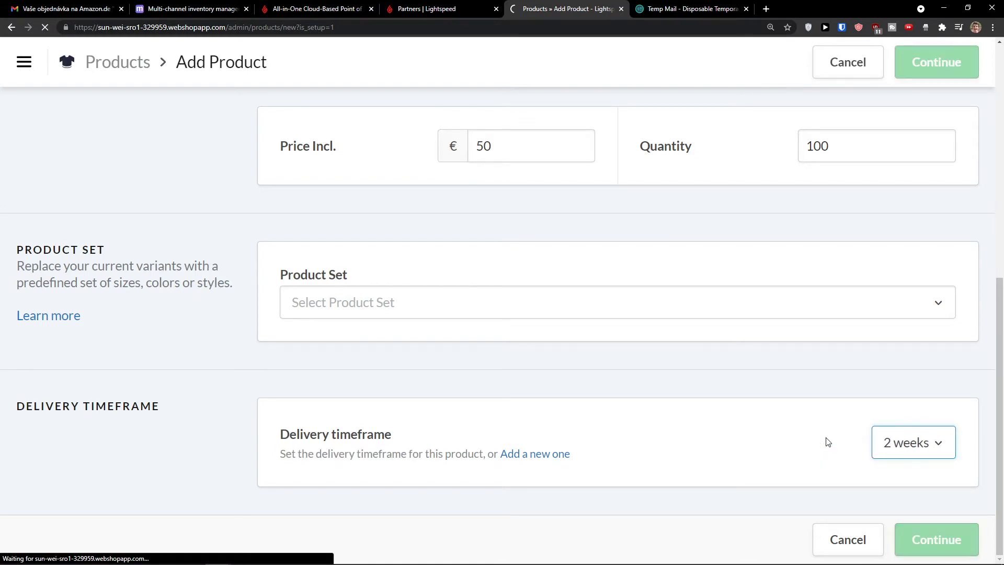
pyautogui.click(935, 62)
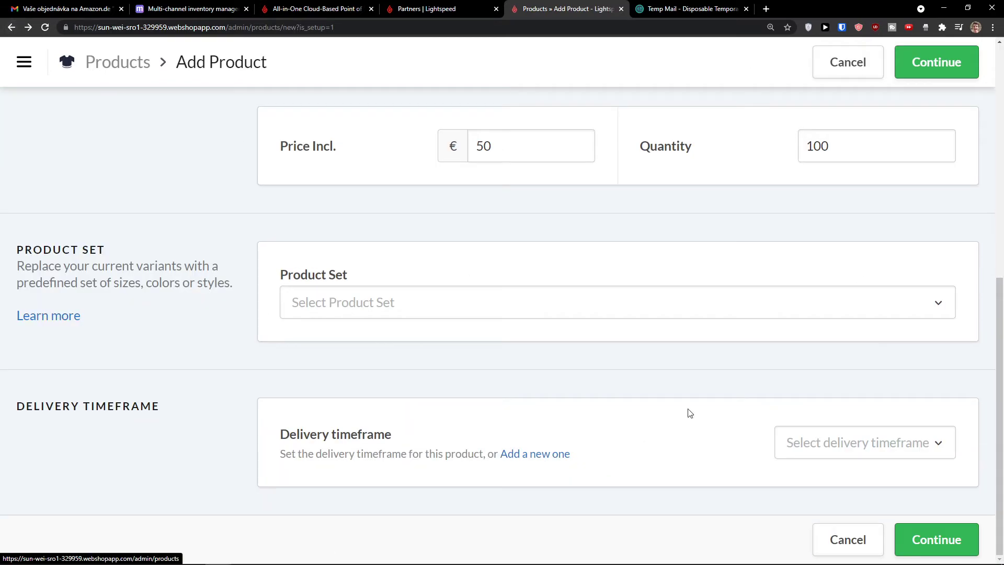
# Begin a new delivery timeframe titled Standard spanning 7 to 14 days
pyautogui.click(534, 453)
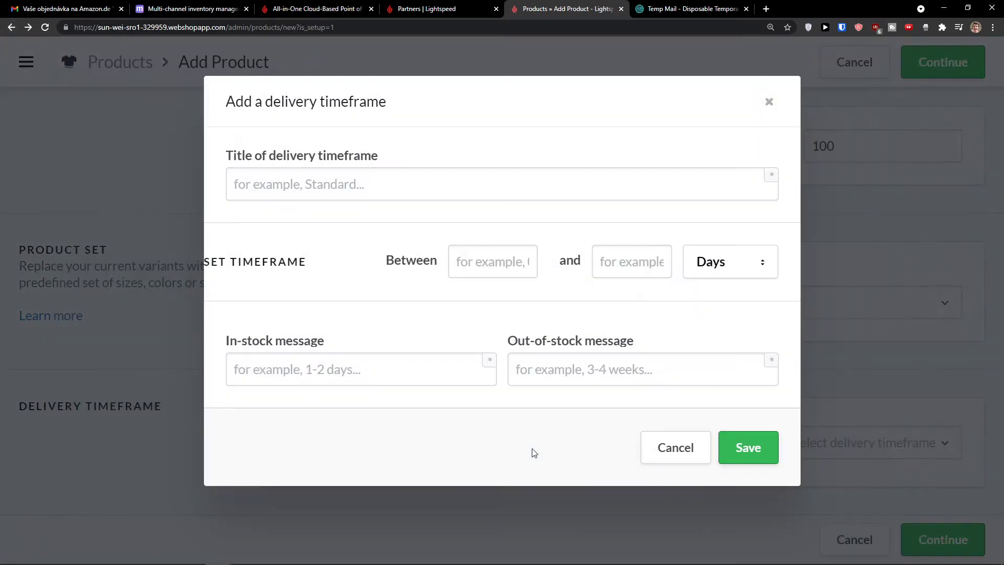
pyautogui.click(675, 447)
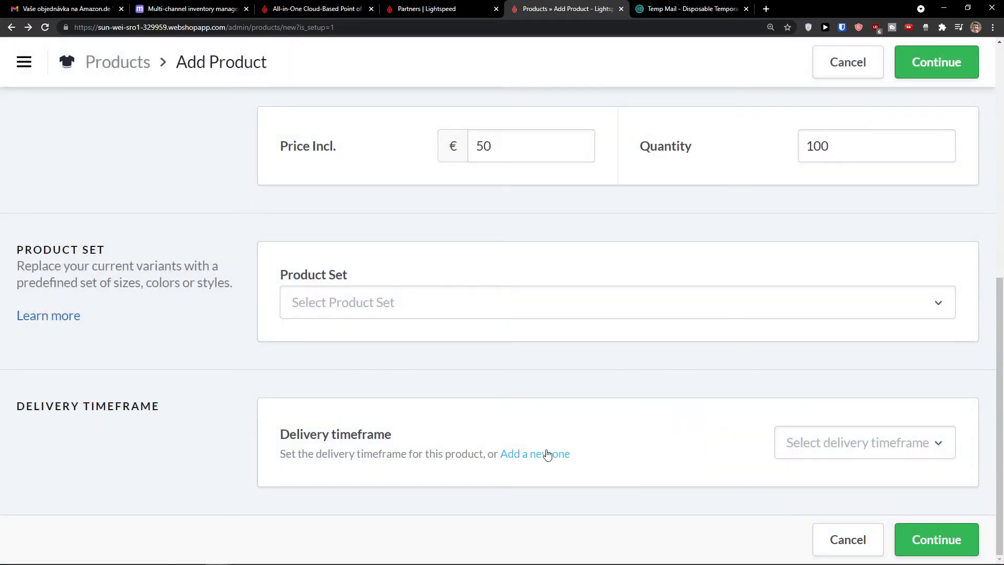
pyautogui.click(534, 453)
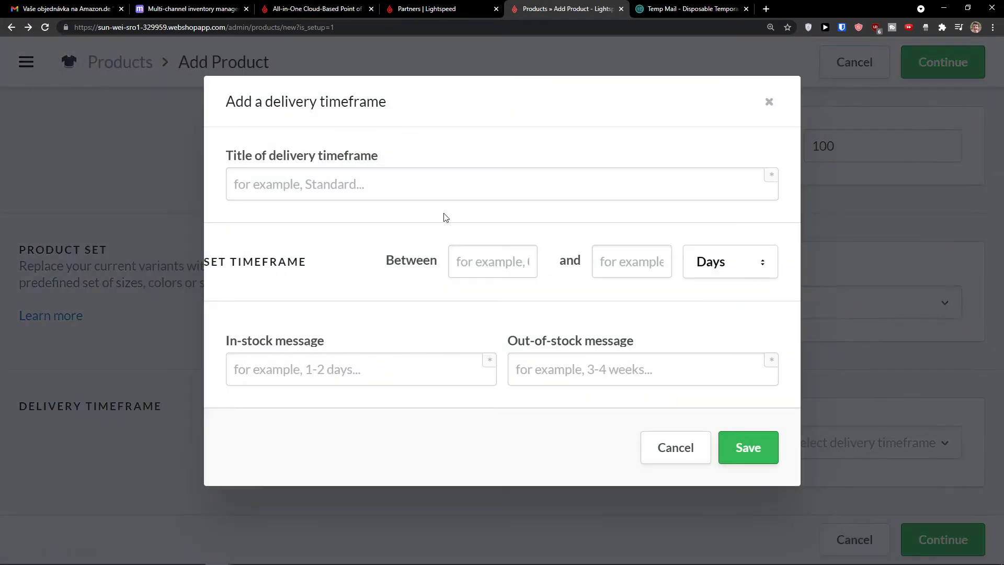
pyautogui.write('Standard')
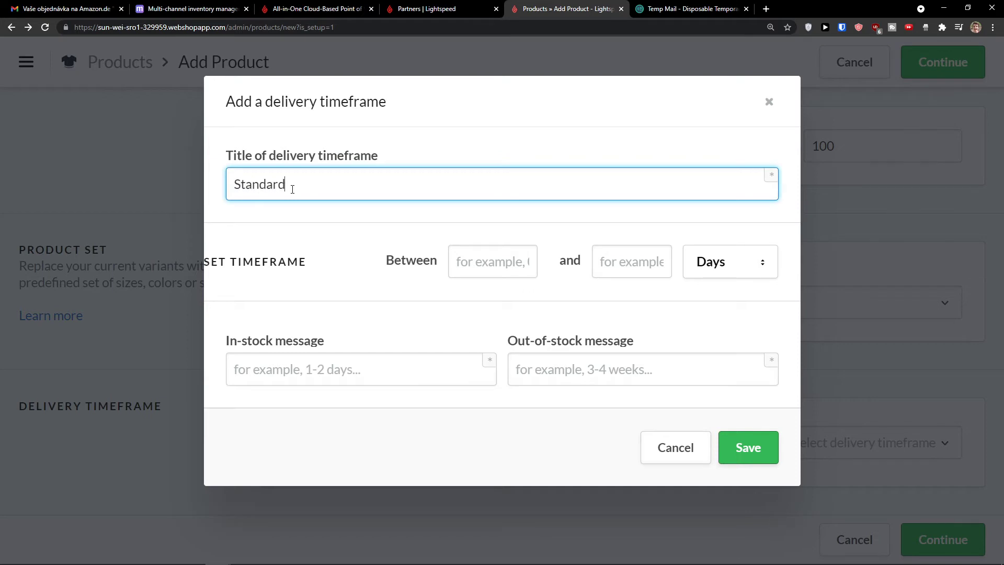
pyautogui.write('7')
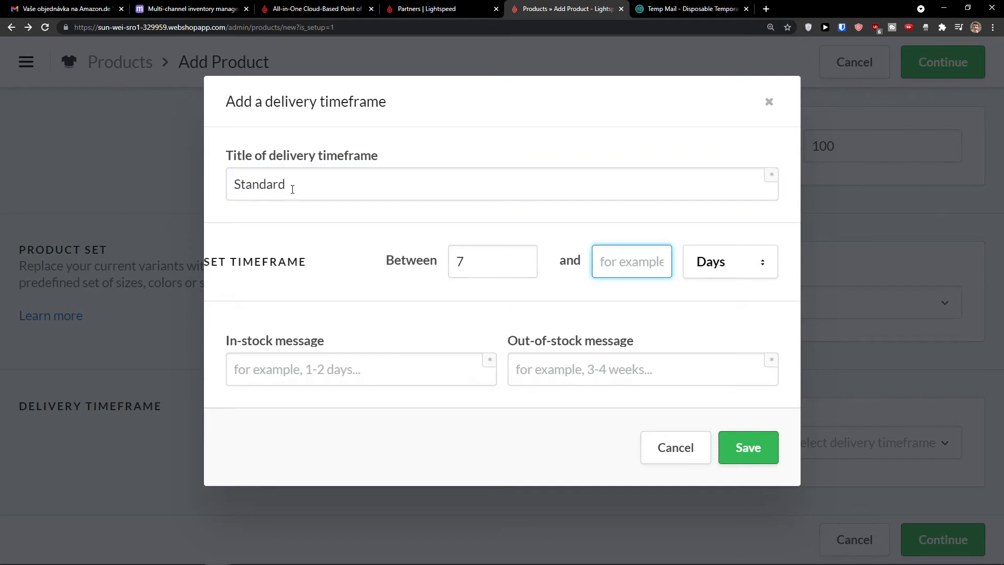
pyautogui.click(729, 261)
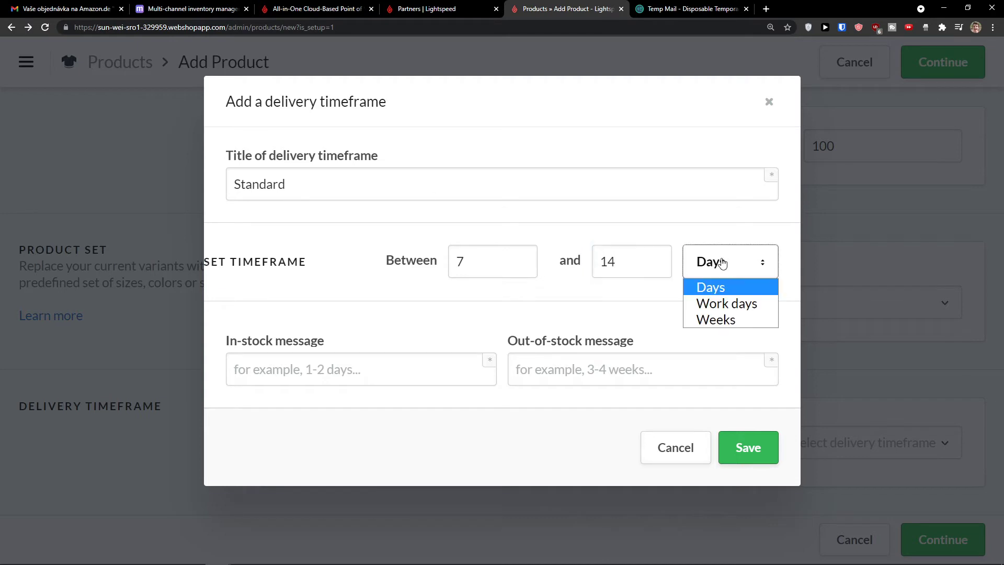
pyautogui.click(710, 287)
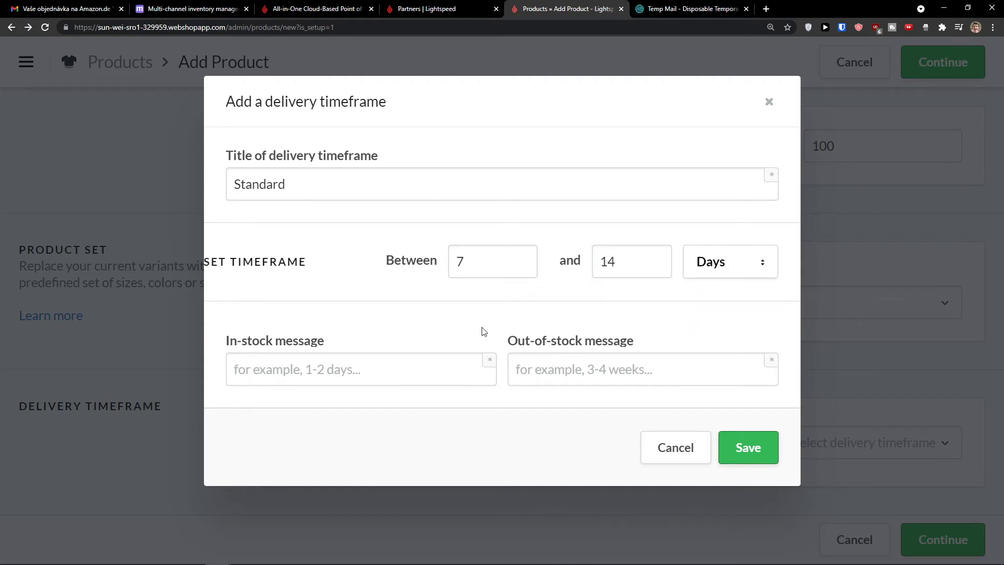
pyautogui.doubleClick(275, 340)
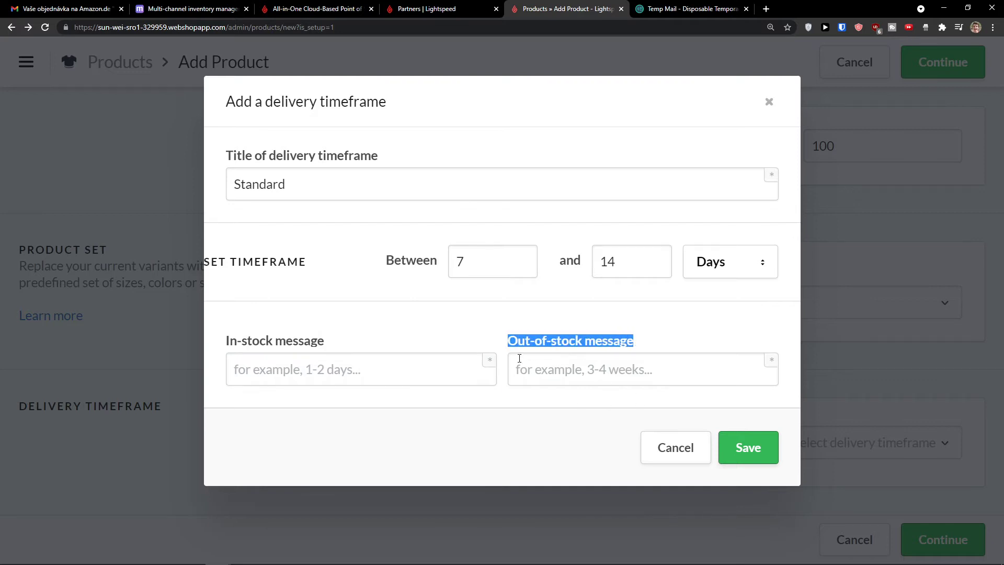
# Add in-stock message '2 days' and out-of-stock message '4 weeks', then save the timeframe
pyautogui.click(360, 369)
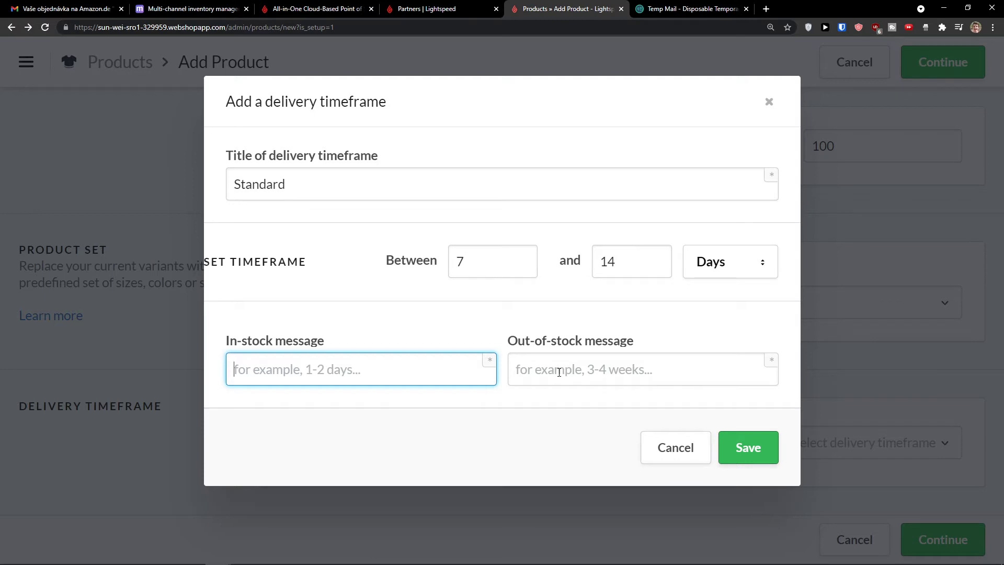
pyautogui.moveTo(608, 378)
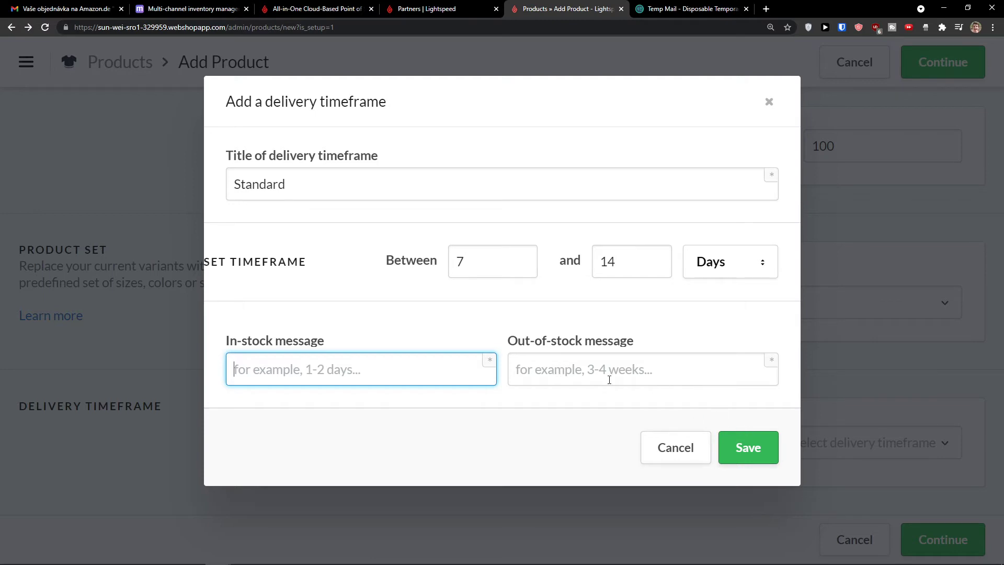
pyautogui.click(746, 447)
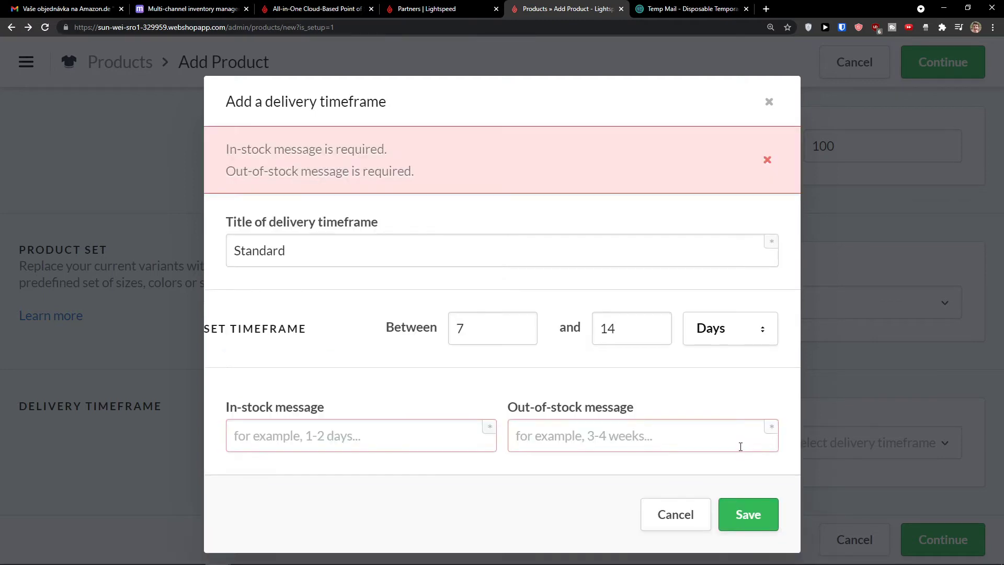
pyautogui.click(360, 435)
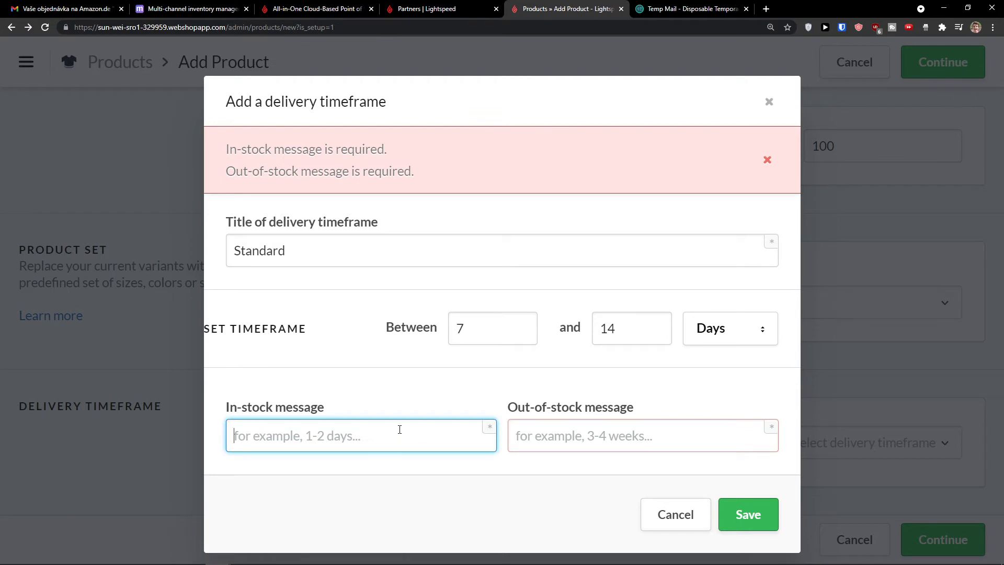
pyautogui.write('2 days')
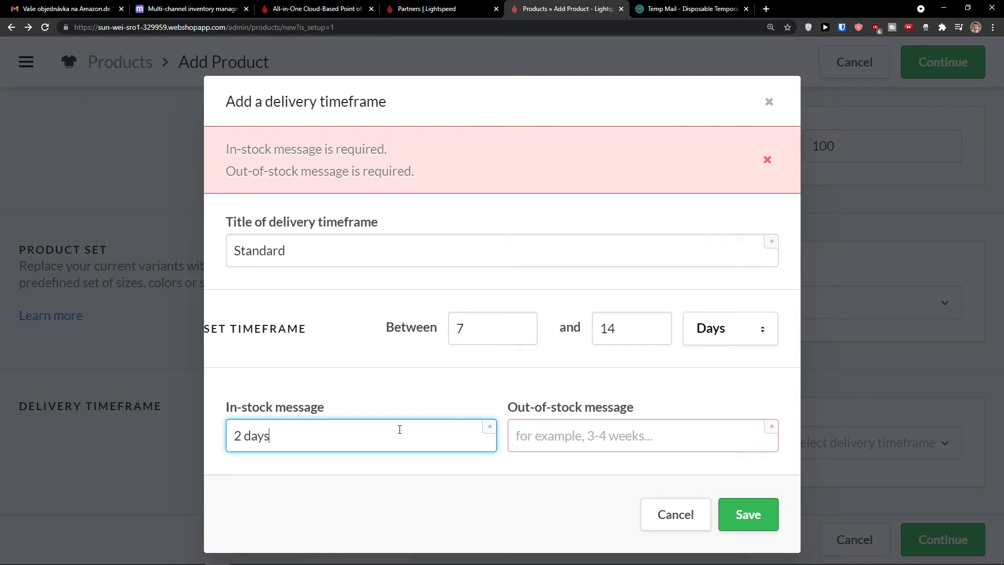
pyautogui.write('4 weeks')
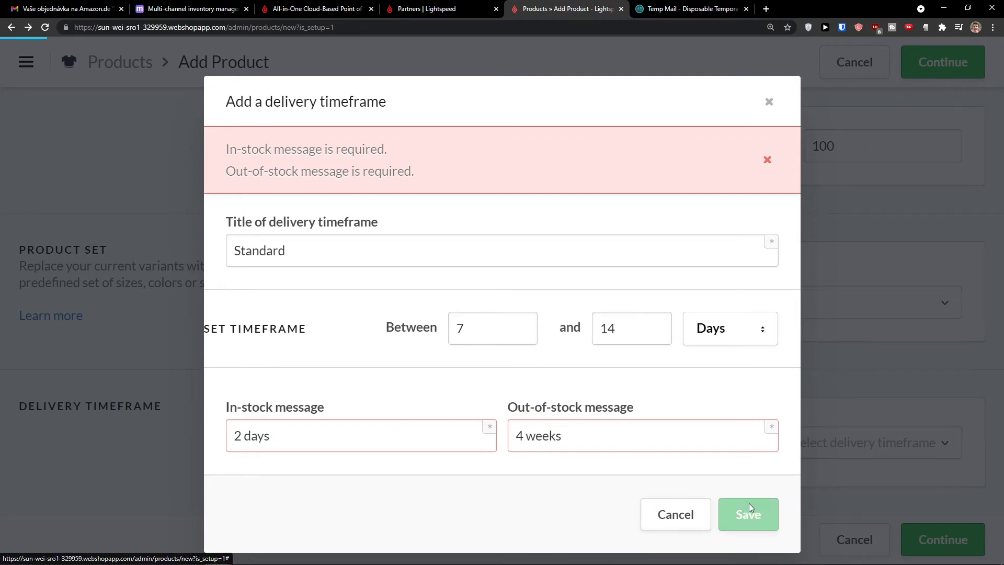
pyautogui.click(674, 514)
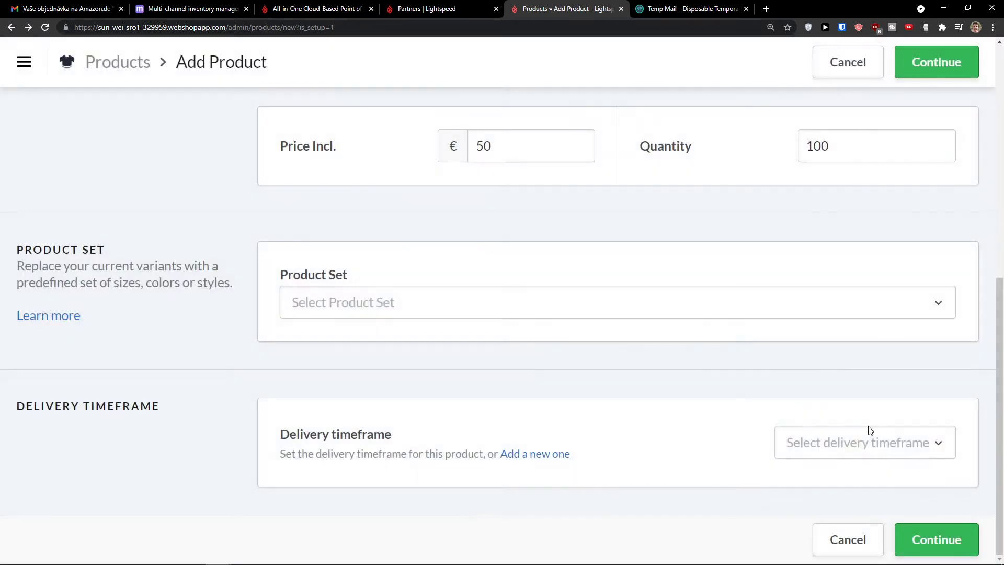
# Assign the Standard delivery timeframe and finish creating the €50 Nike Shoes product
pyautogui.click(863, 441)
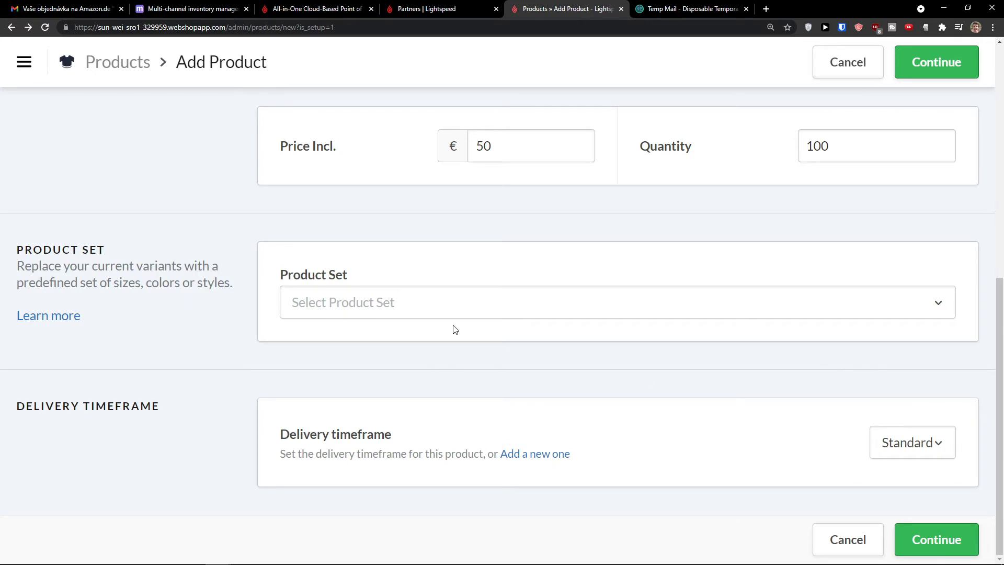
pyautogui.moveTo(941, 526)
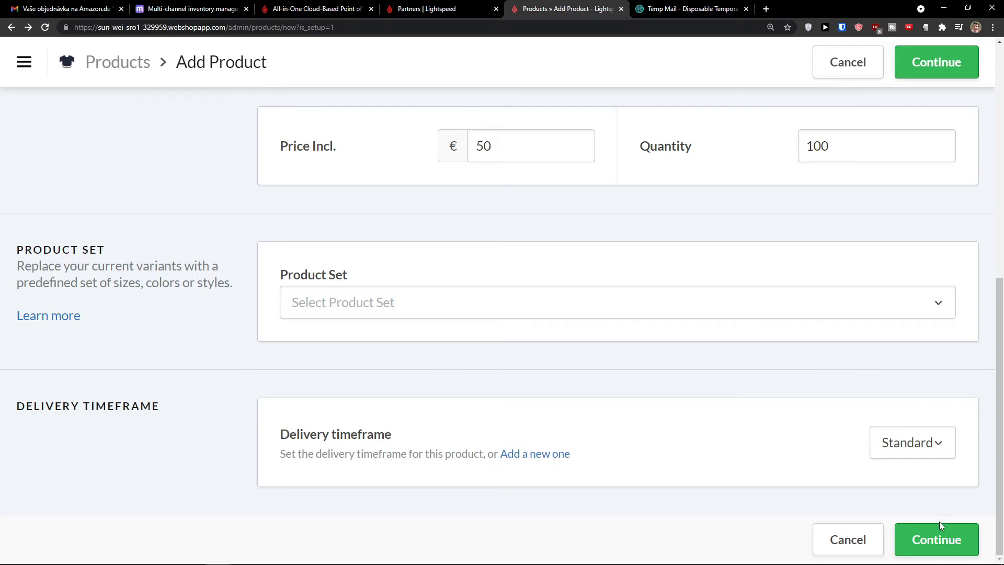
pyautogui.click(934, 540)
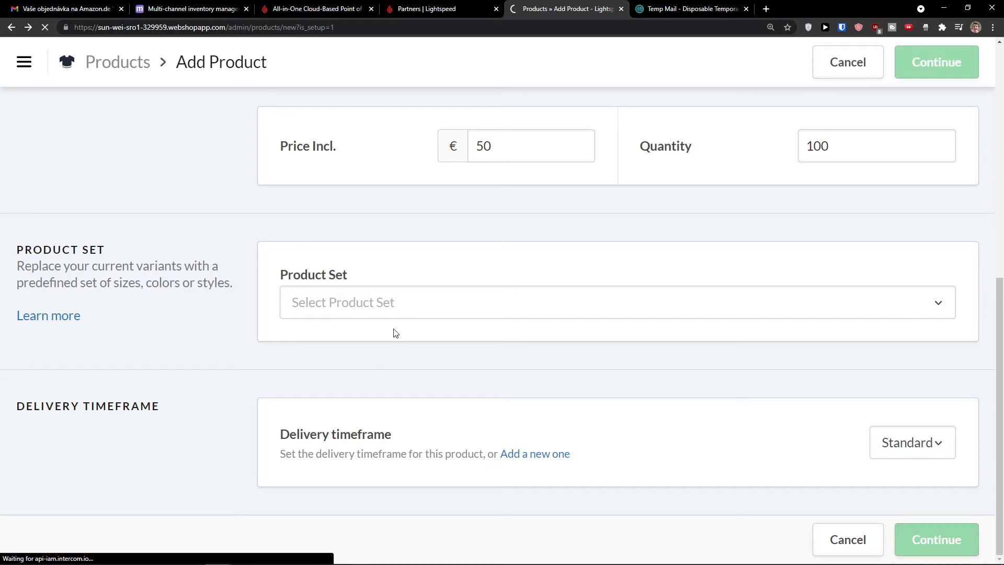
pyautogui.click(934, 62)
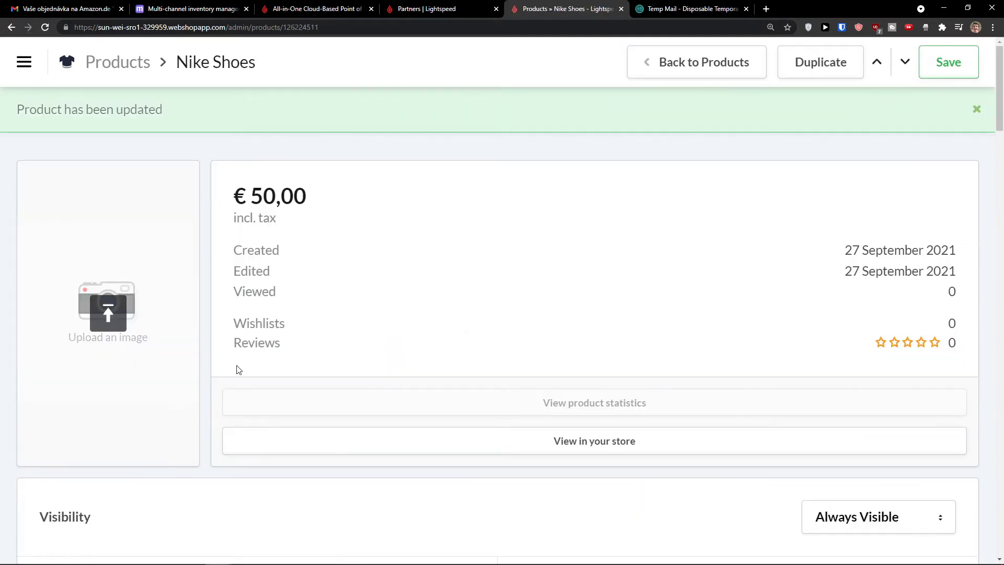
# Upload the black sneaker photo as the Nike Shoes product image and view it in the store
pyautogui.click(108, 314)
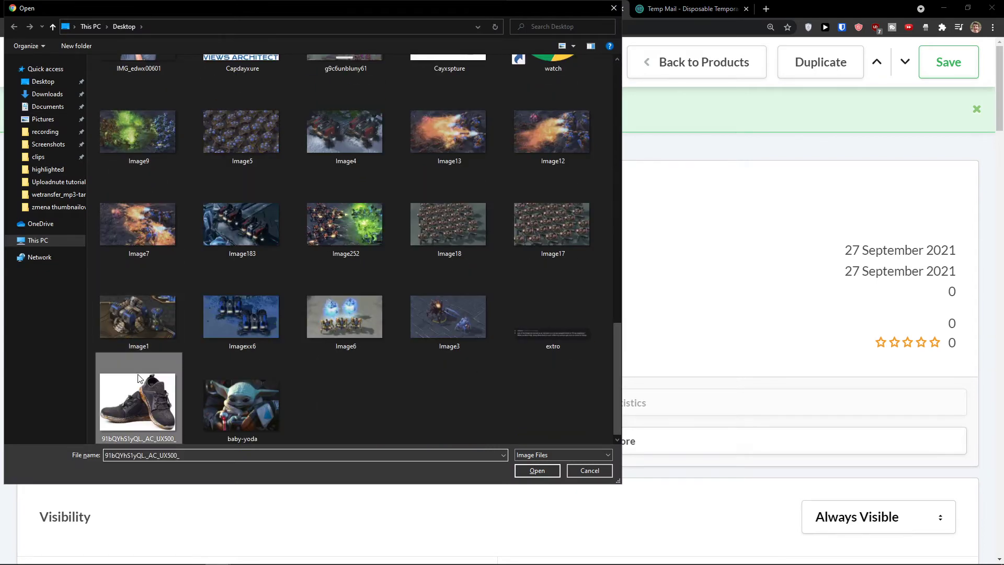
pyautogui.click(537, 470)
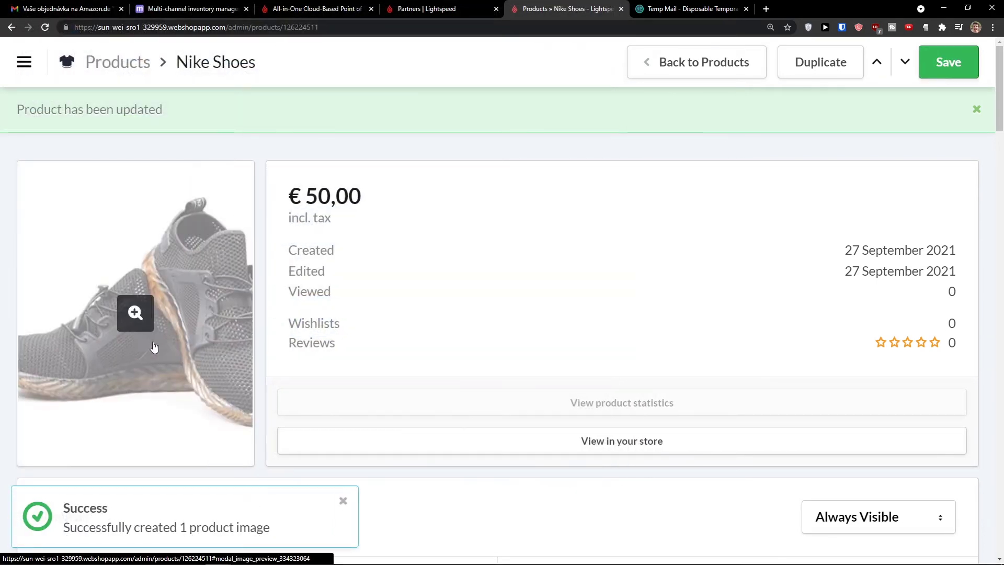
pyautogui.scroll(-3)
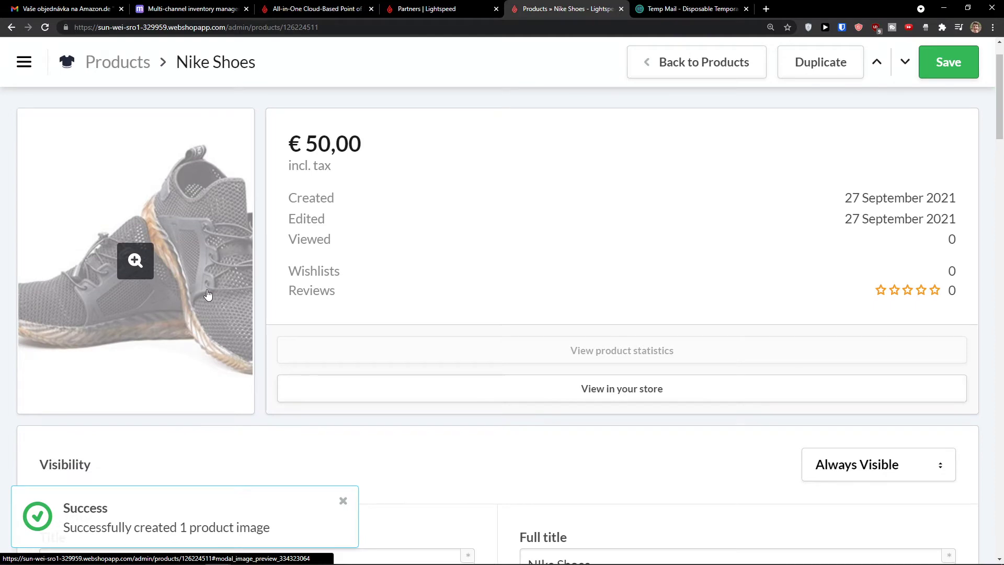
pyautogui.scroll(-3)
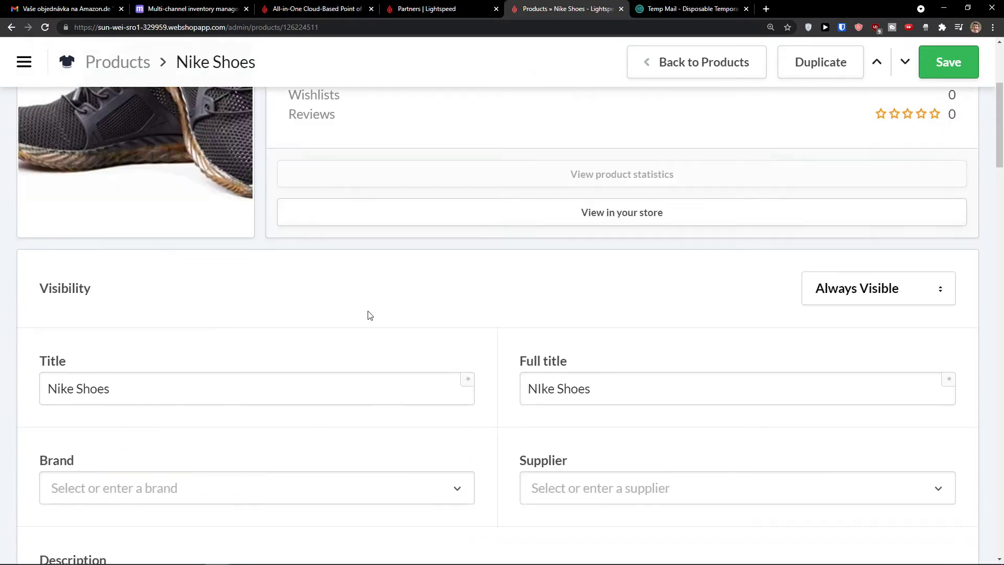
pyautogui.click(619, 213)
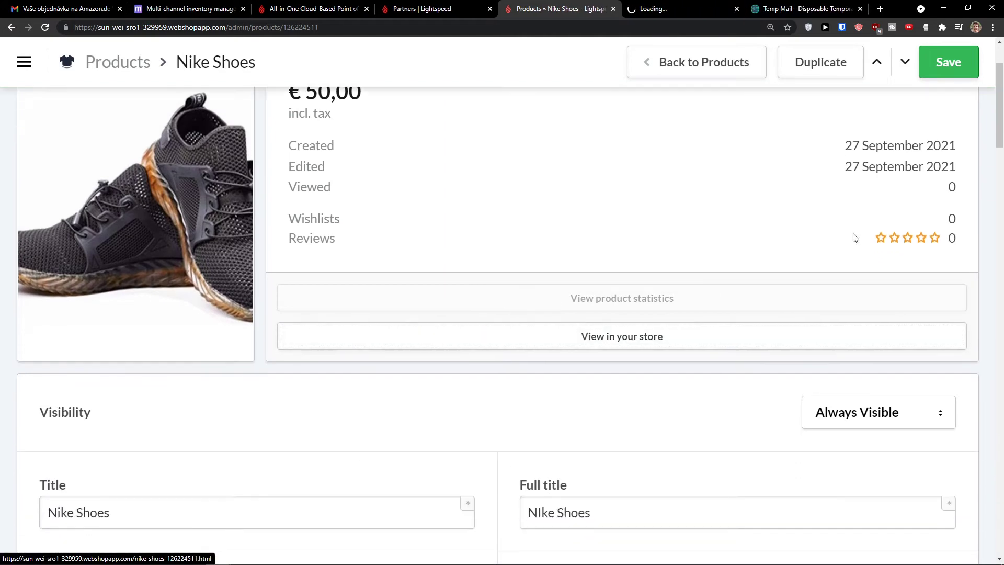
pyautogui.click(620, 335)
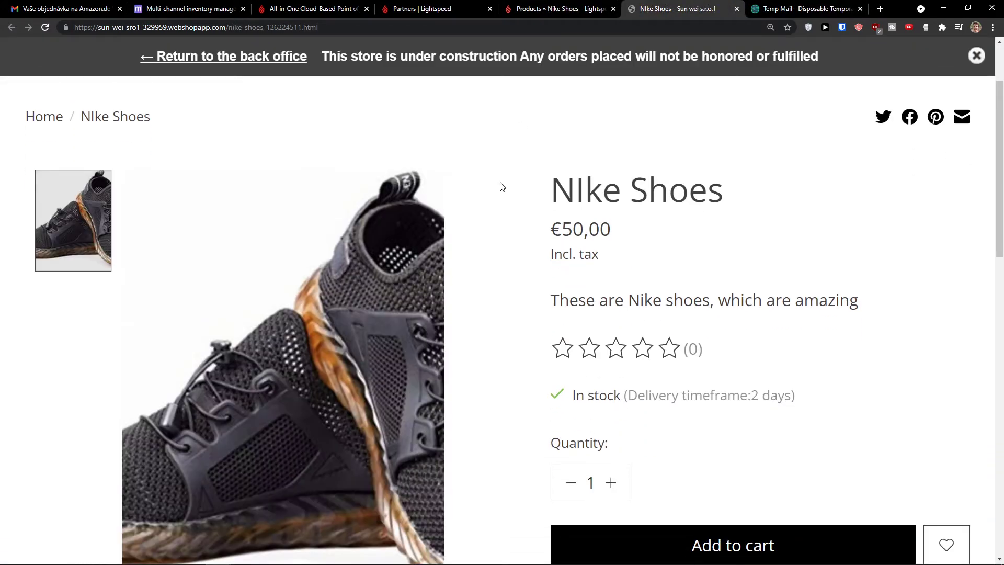
pyautogui.scroll(-3)
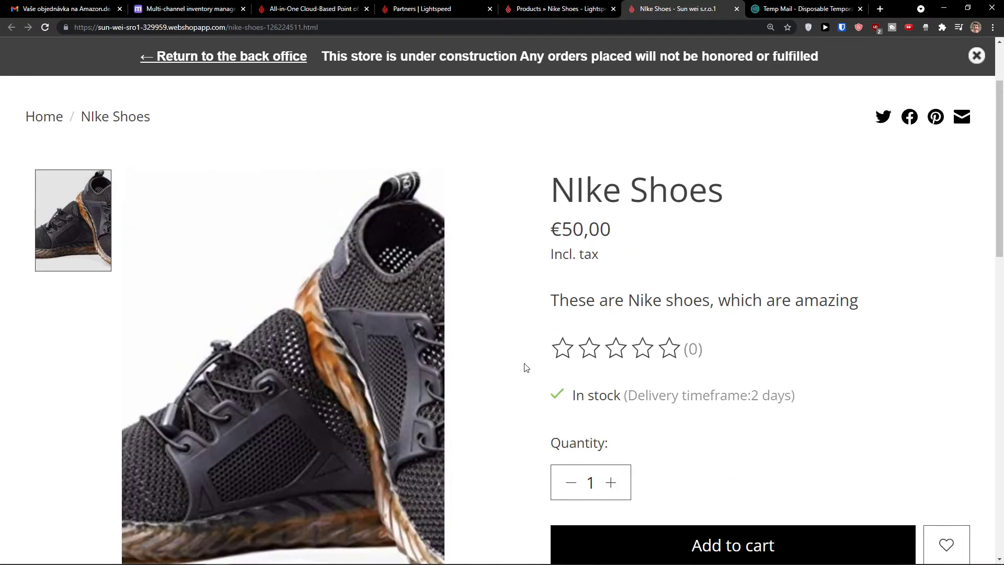
pyautogui.scroll(-3)
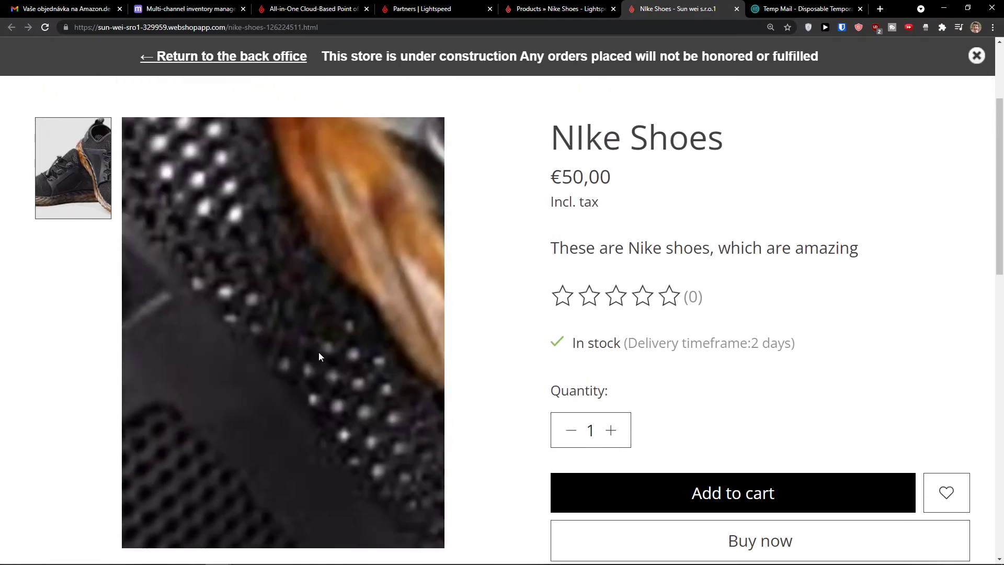
pyautogui.scroll(-3)
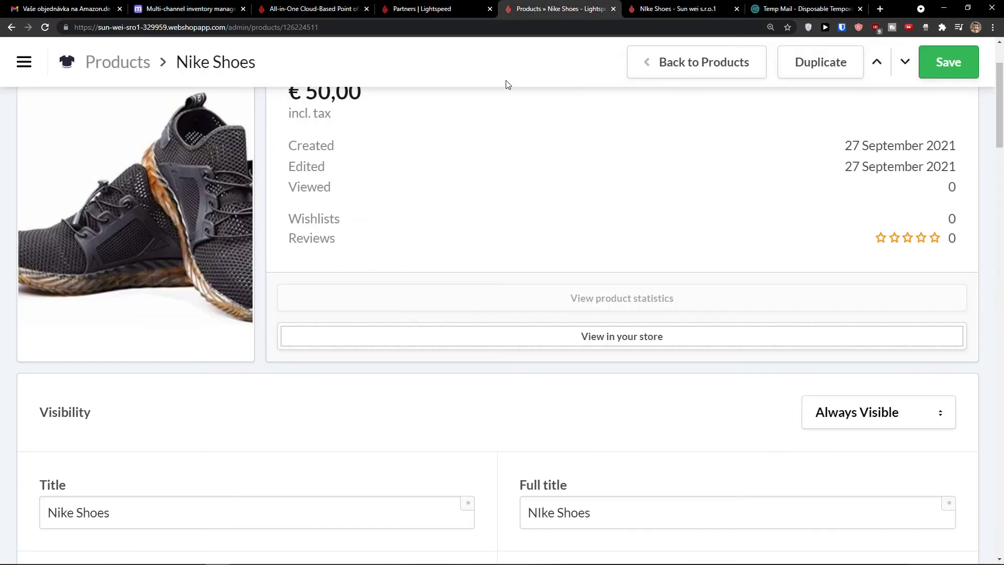
# Set the supplier to Sun Supplier and the brand to Nike on the product form
pyautogui.scroll(-3)
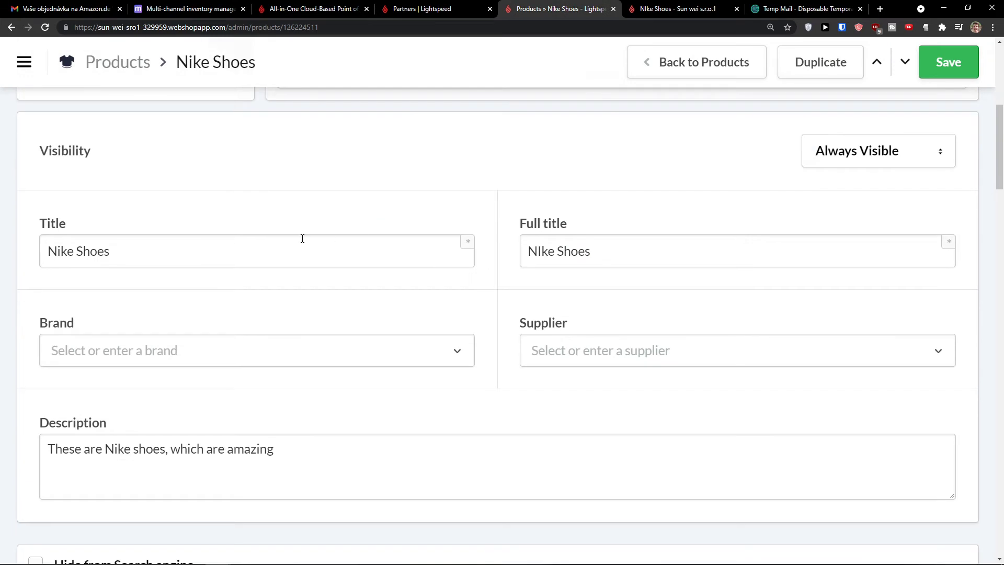
pyautogui.scroll(-3)
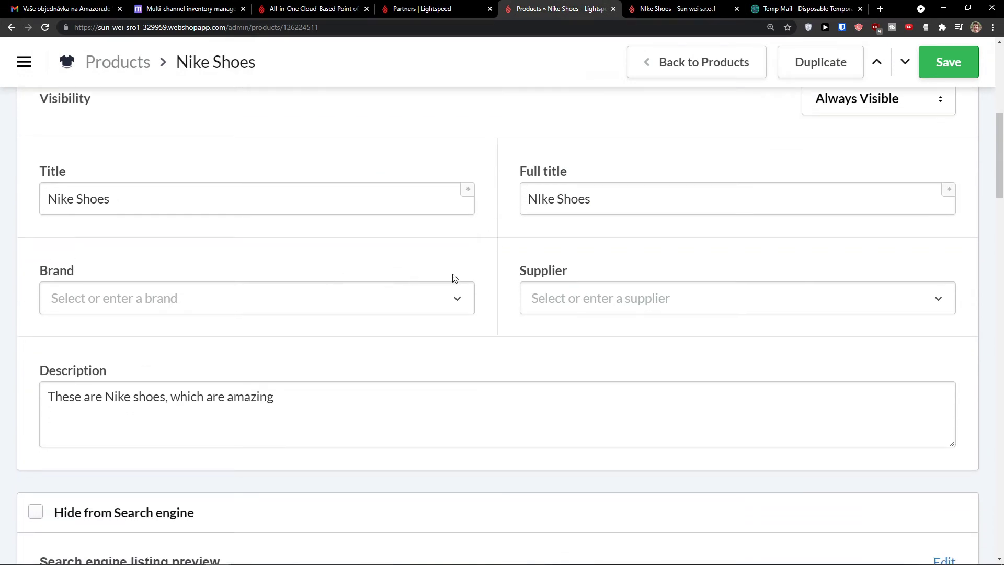
pyautogui.click(736, 298)
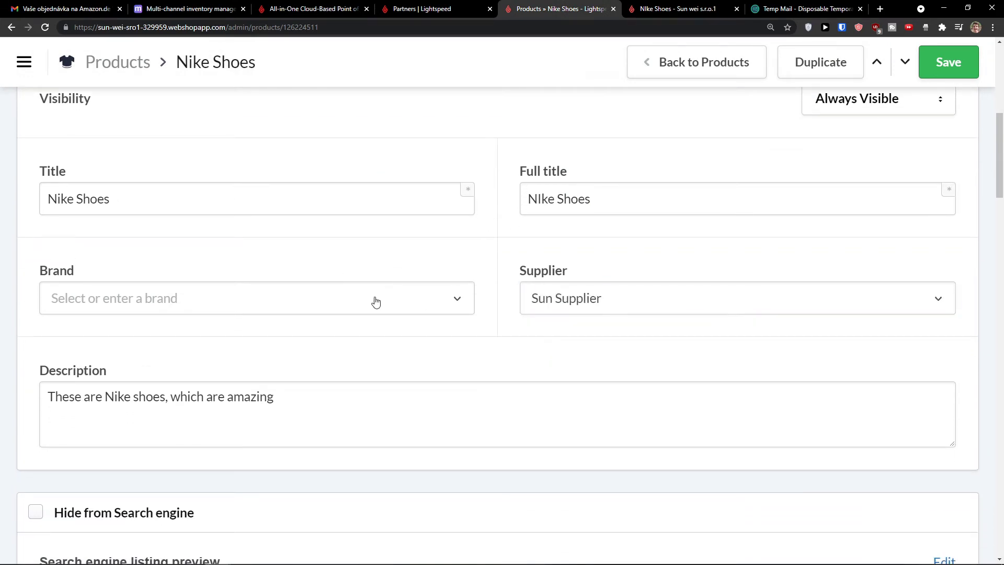
pyautogui.click(256, 298)
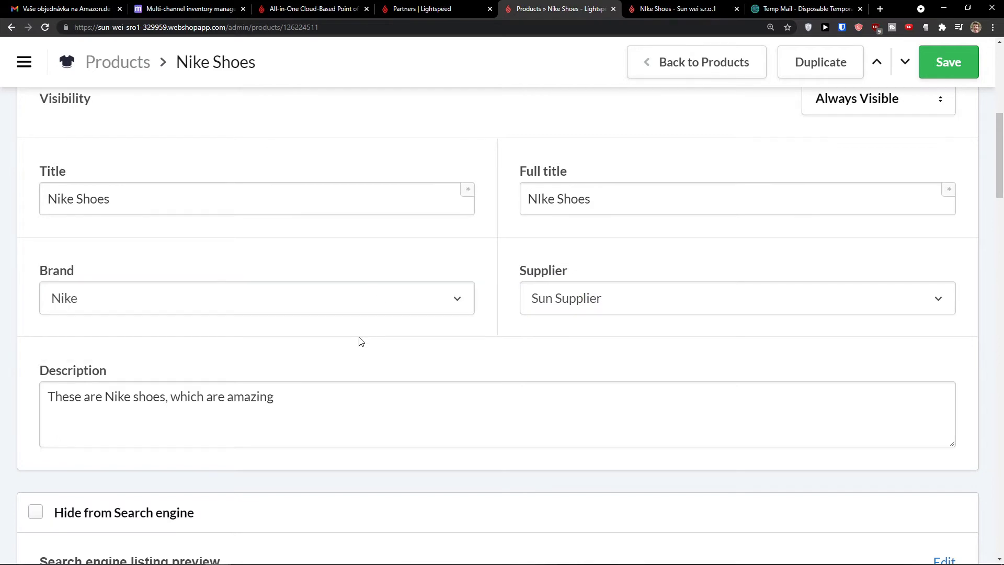
pyautogui.scroll(-3)
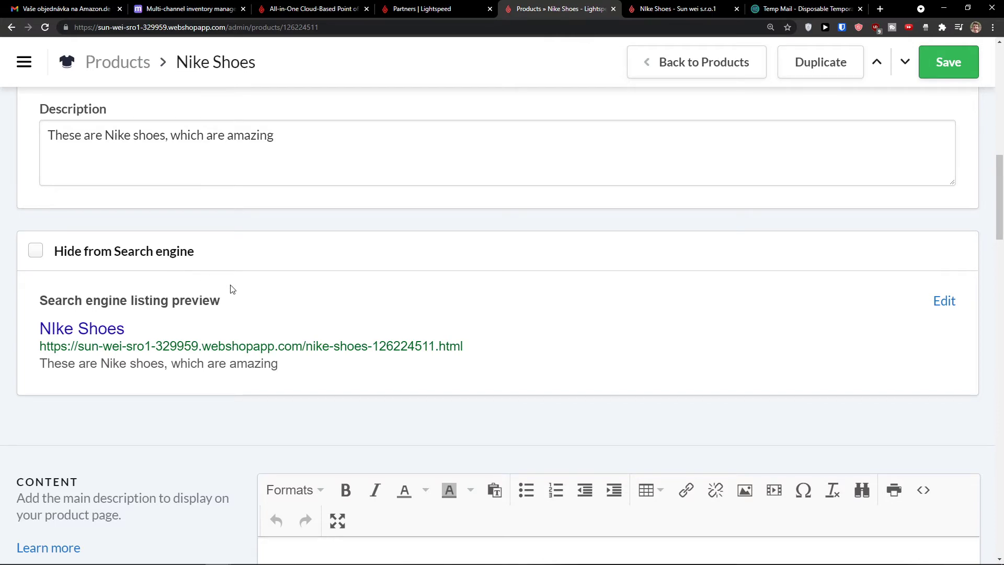
pyautogui.scroll(-3)
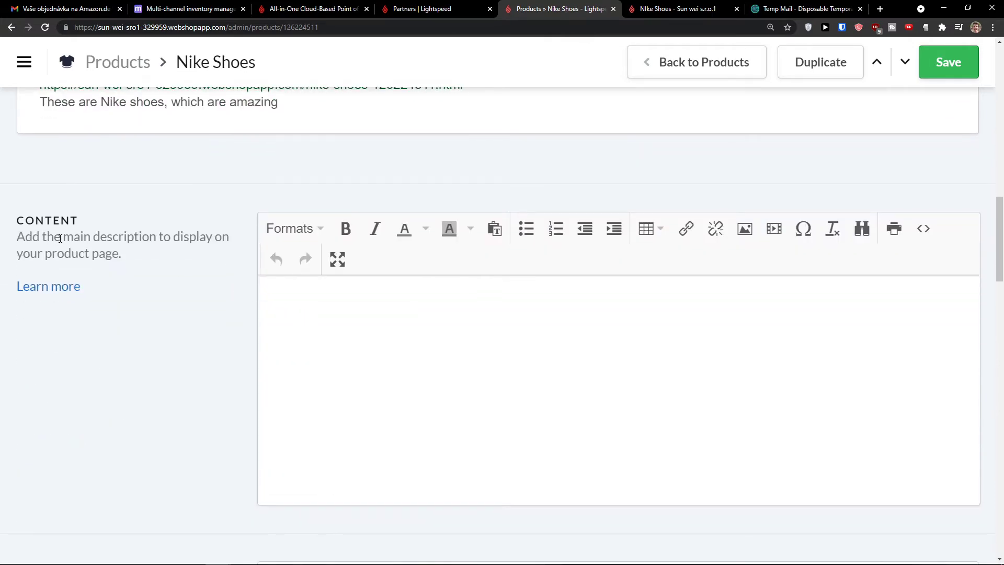
pyautogui.moveTo(64, 236); pyautogui.dragTo(120, 253)
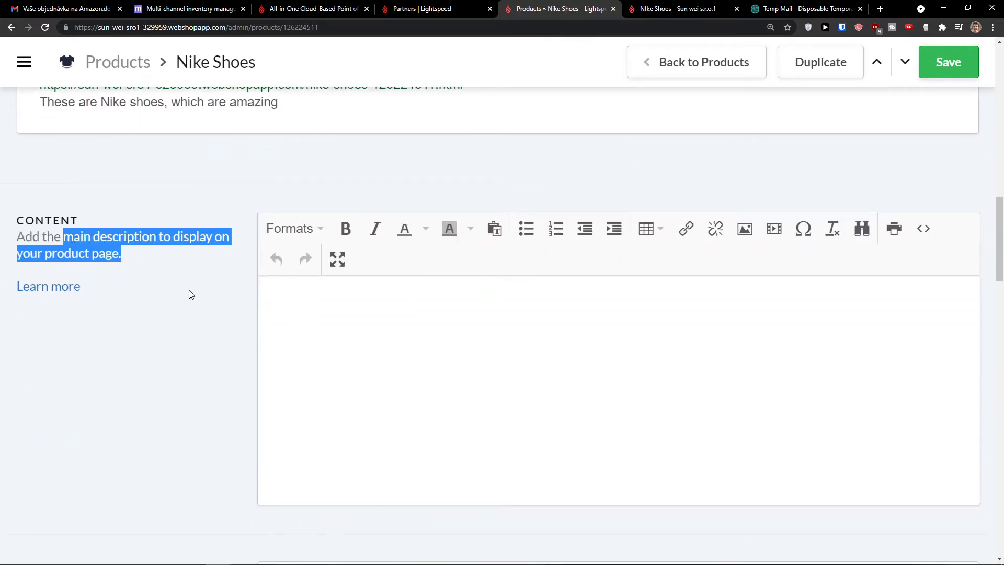
# Clear the stray 's' typed into the Product Set field, leaving it empty
pyautogui.scroll(-3)
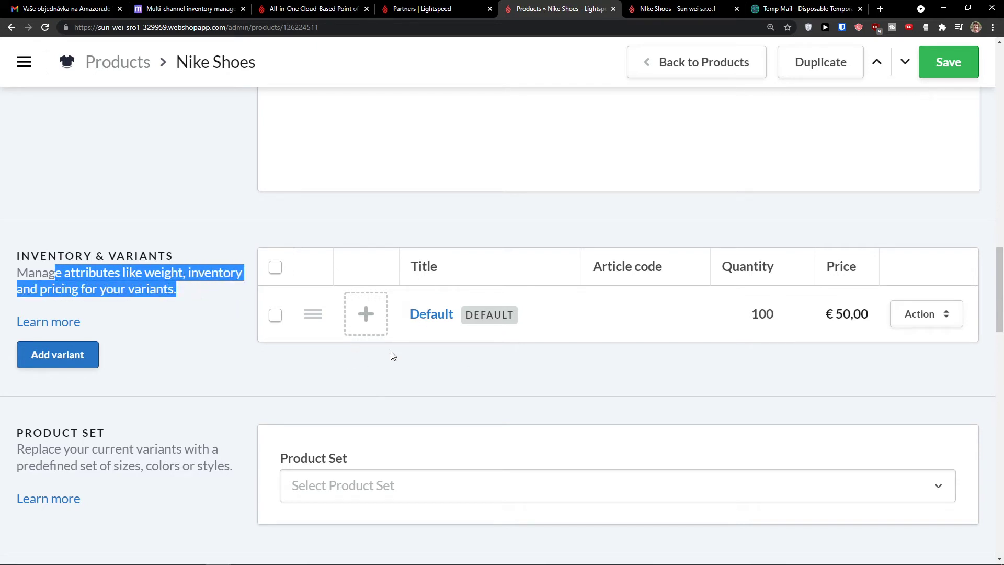
pyautogui.scroll(-3)
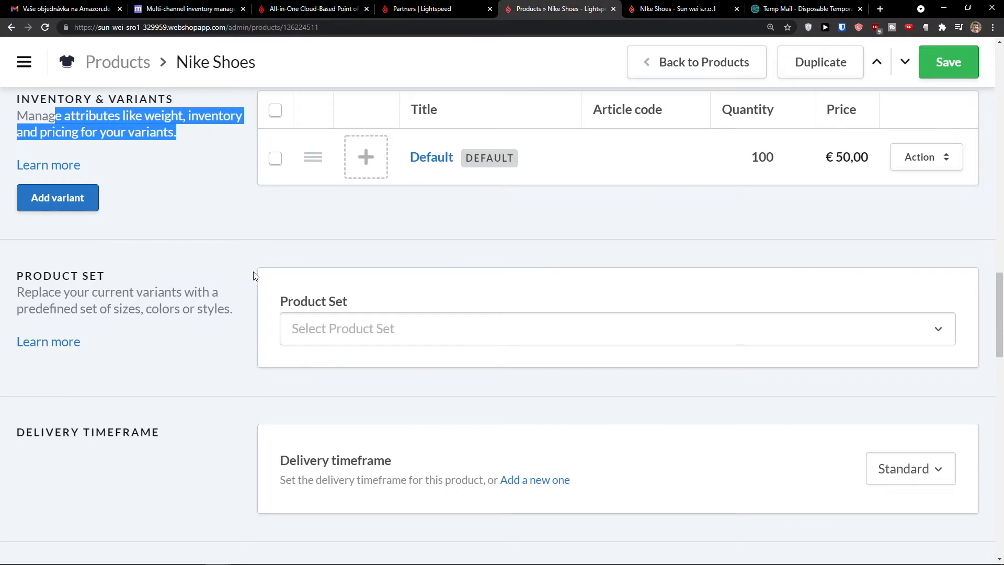
pyautogui.scroll(-3)
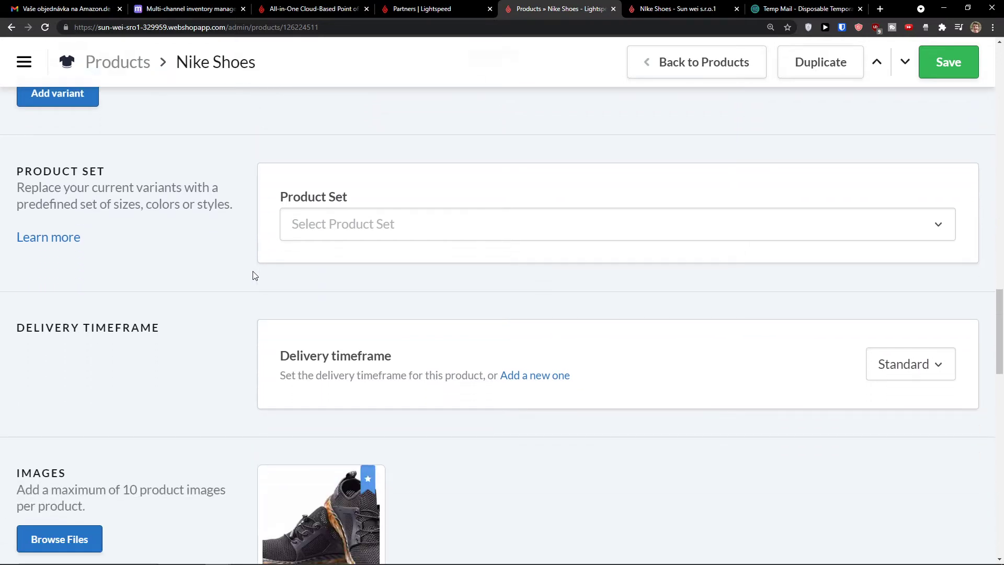
pyautogui.write('s')
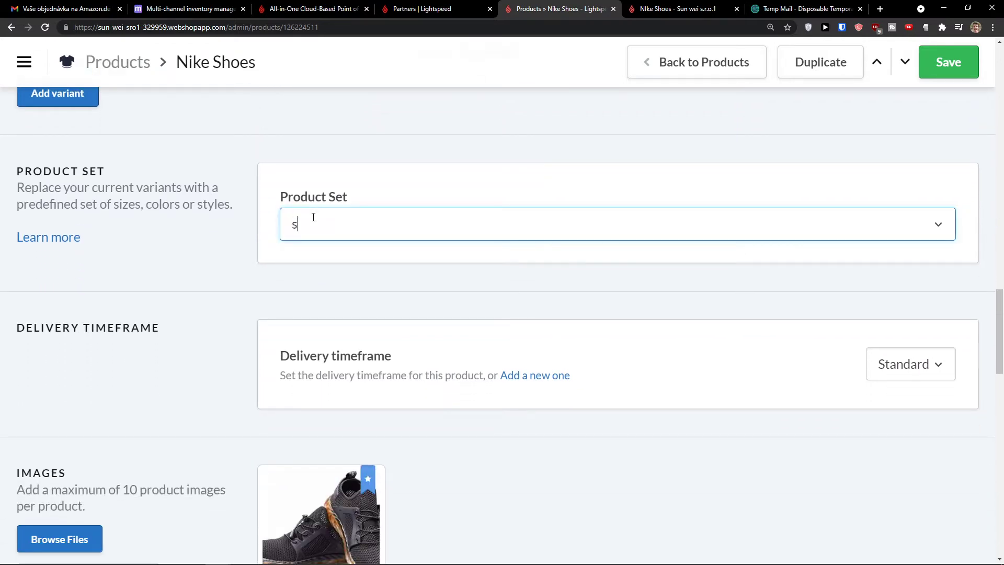
pyautogui.press('Backspace')
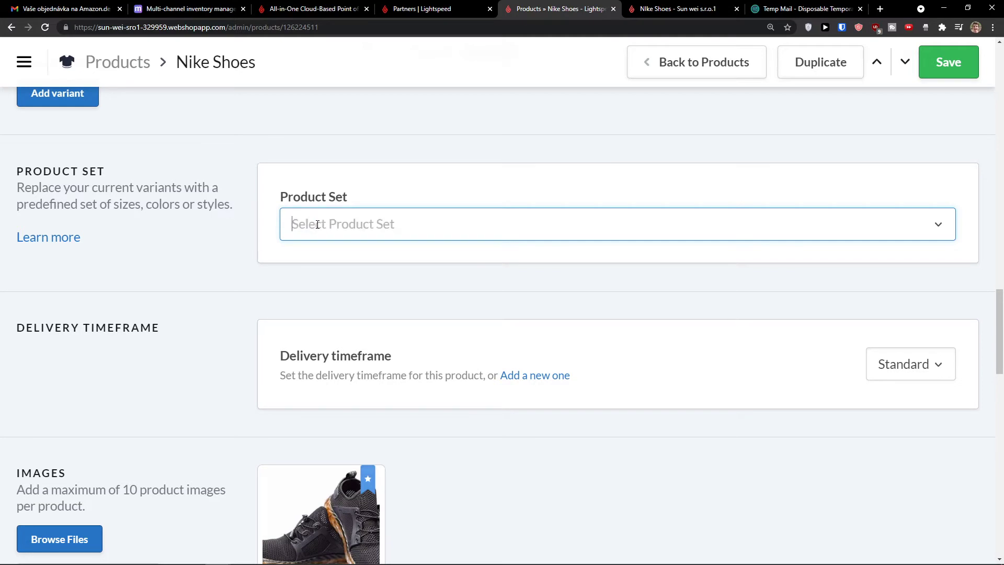
pyautogui.scroll(-3)
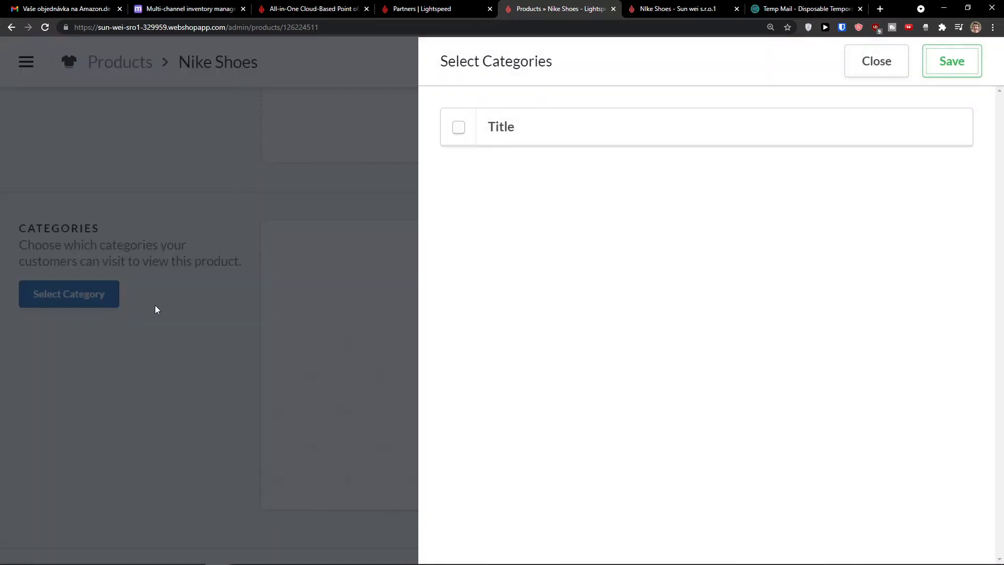
# Save the Nike Shoes product from the Select Categories panel with no category ticked
pyautogui.click(876, 61)
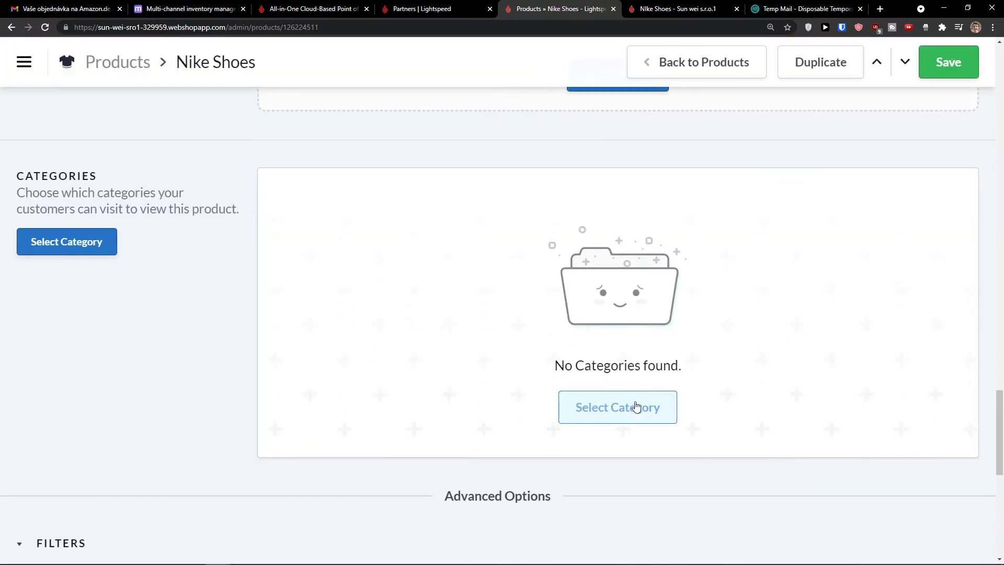
pyautogui.click(616, 407)
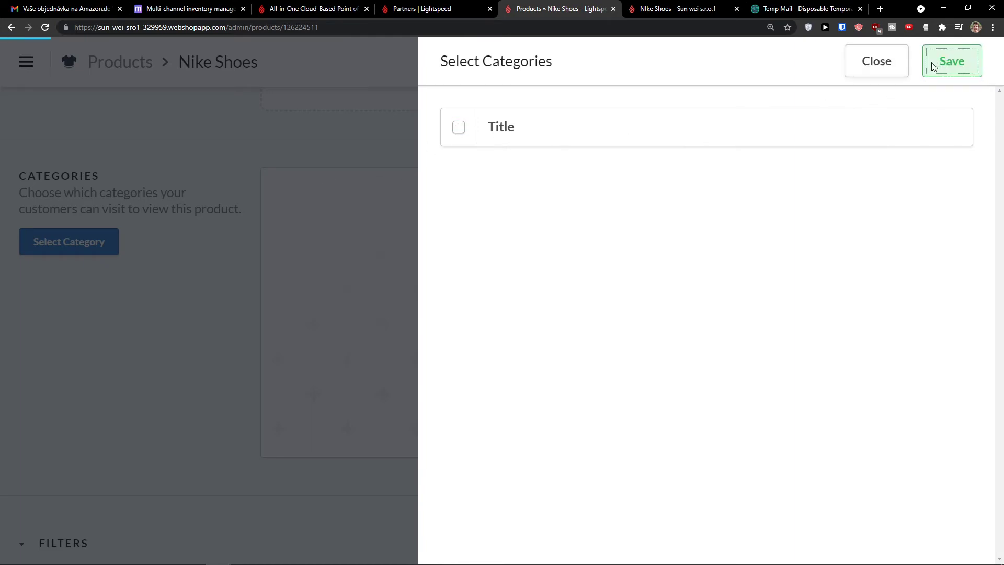
pyautogui.click(950, 61)
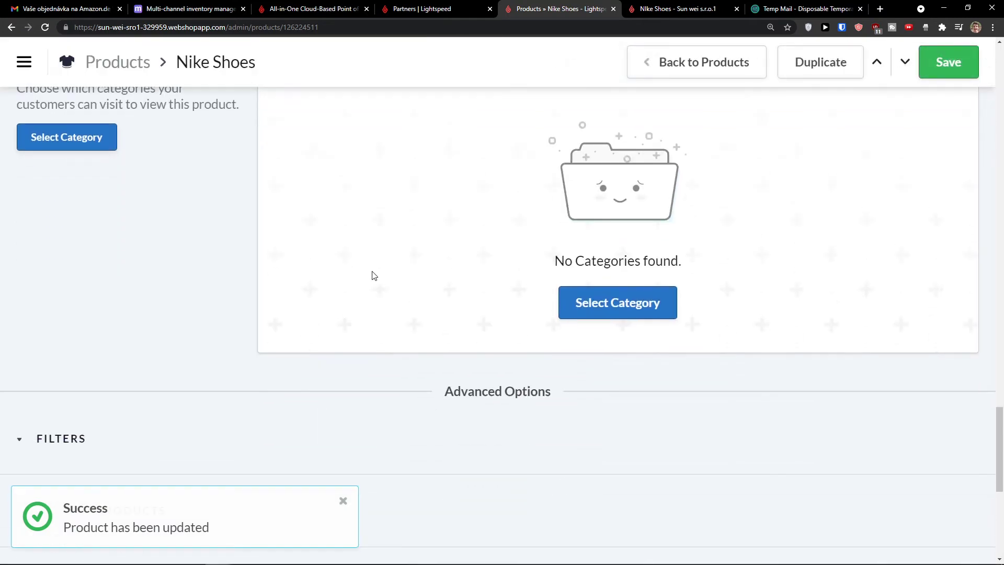
pyautogui.scroll(-3)
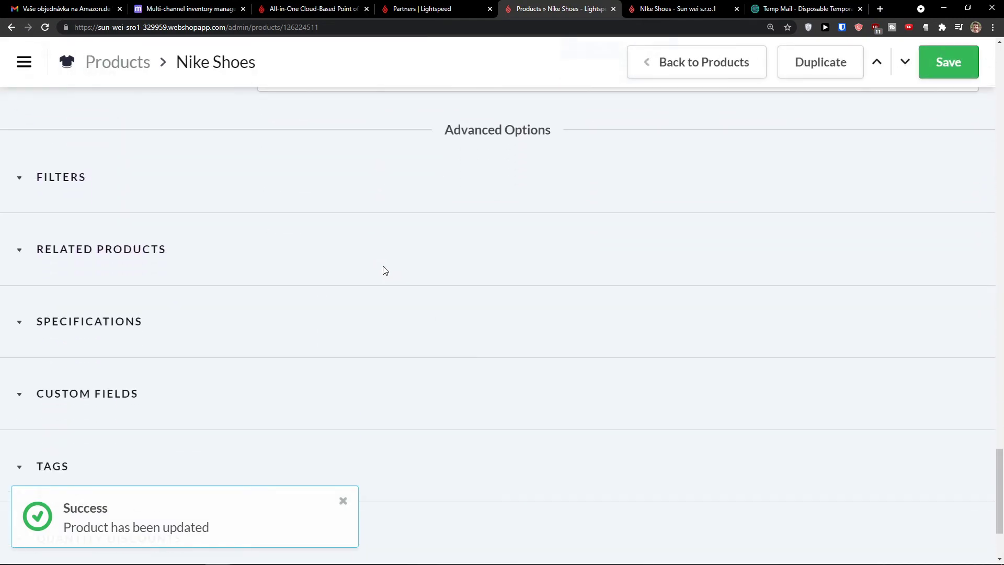
# Create a new product filter titled 'Color' and mark it Active
pyautogui.click(61, 176)
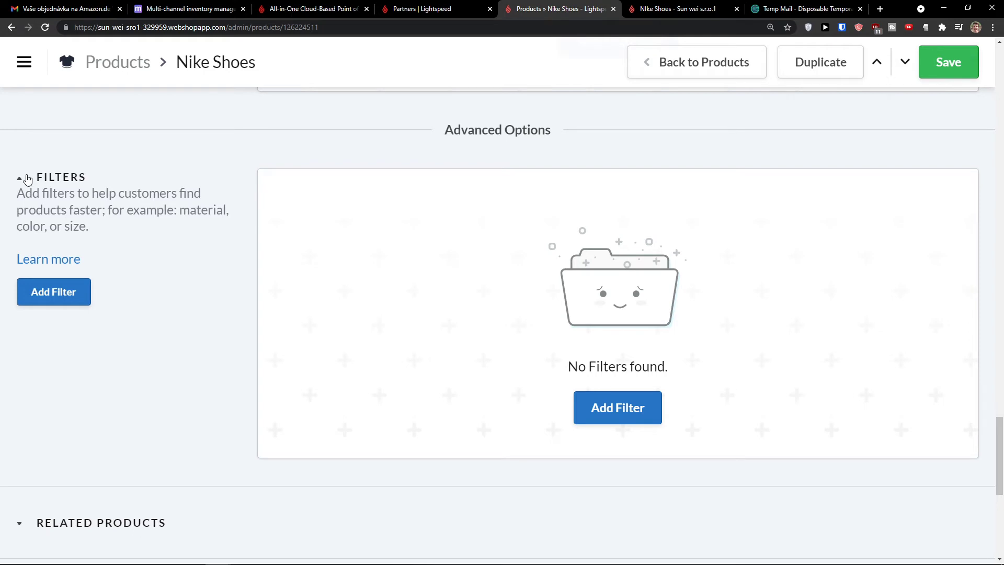
pyautogui.moveTo(291, 271)
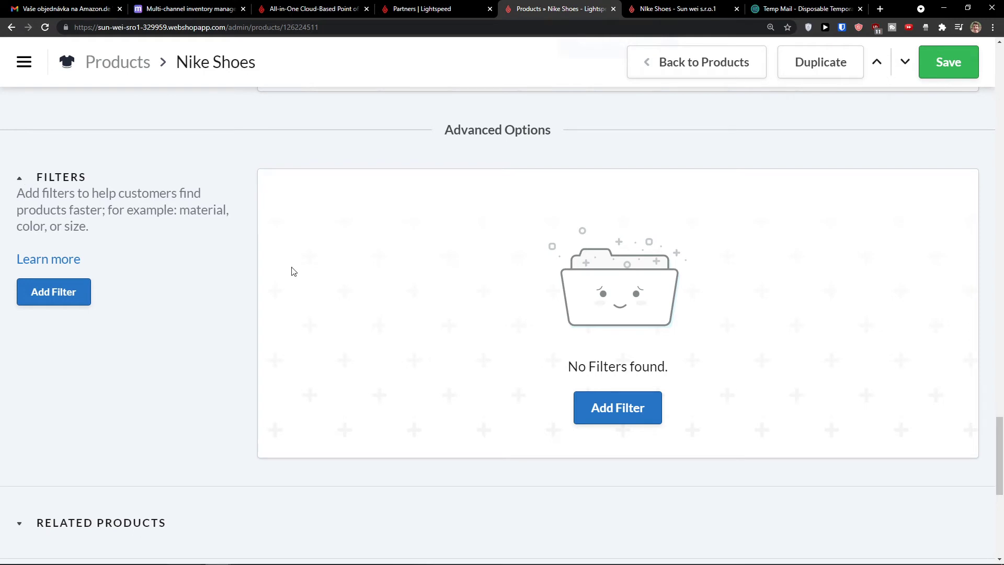
pyautogui.click(616, 407)
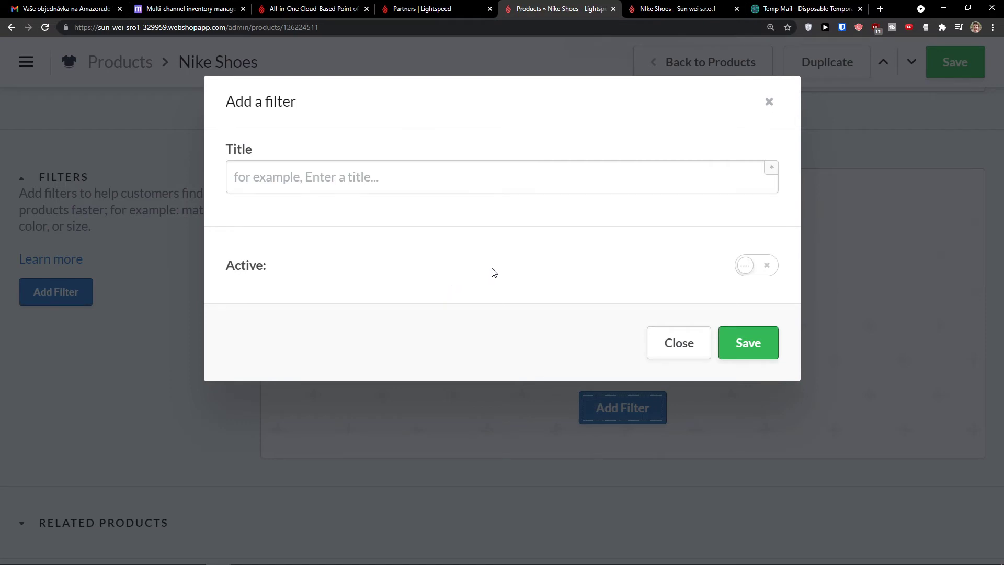
pyautogui.click(502, 176)
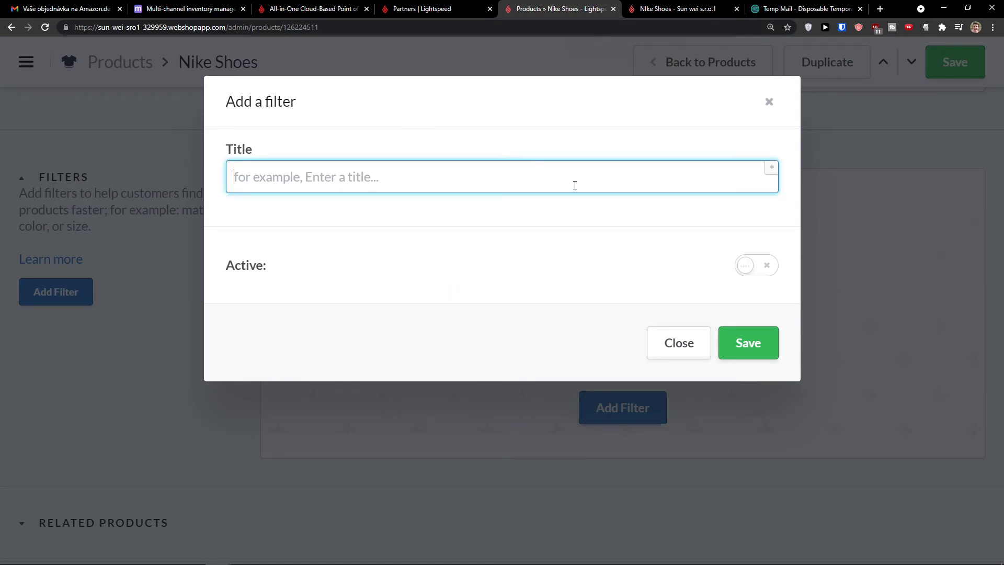
pyautogui.write('Color')
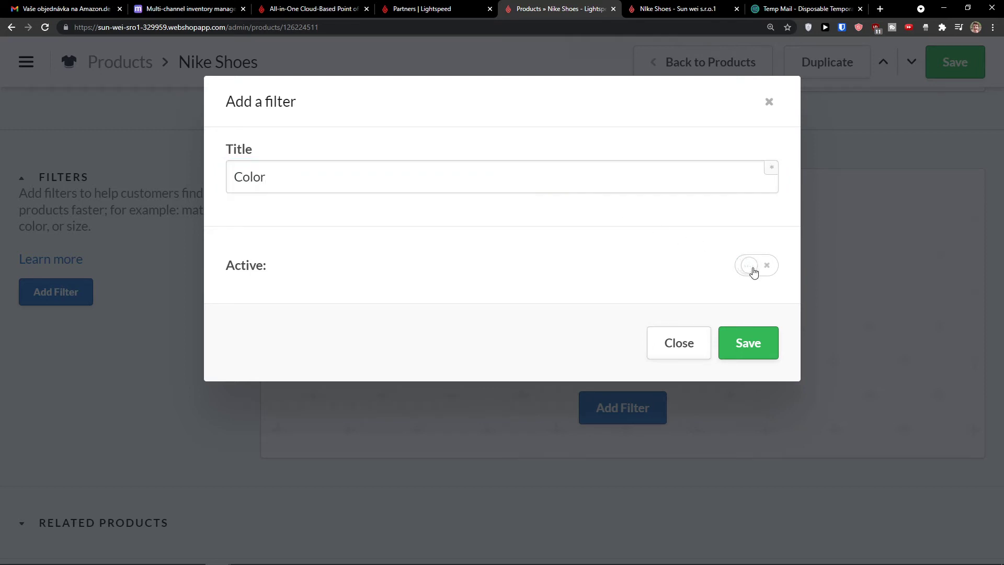
pyautogui.click(747, 343)
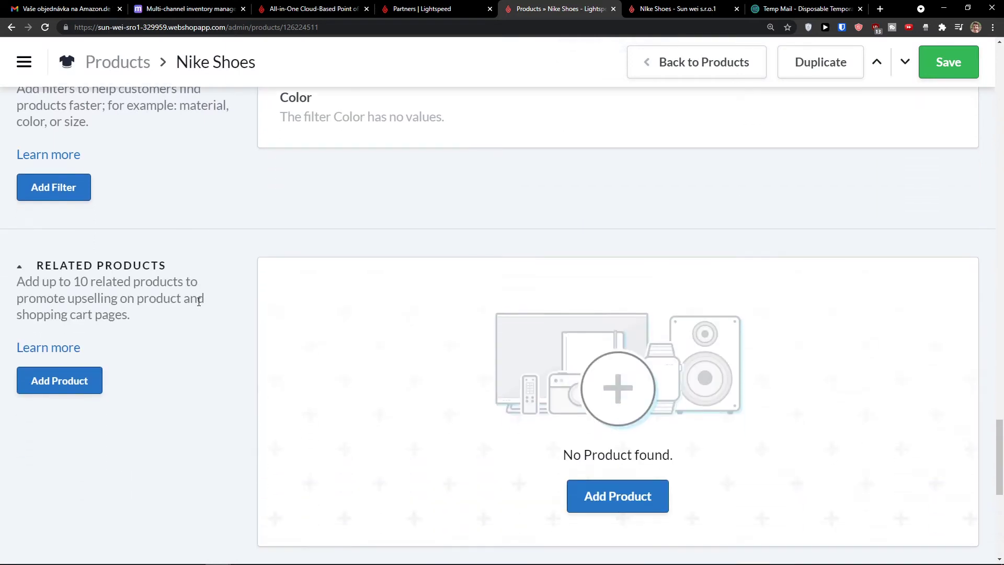
# Look through Related Products, Specifications and Custom Fields, then save and return home
pyautogui.scroll(-3)
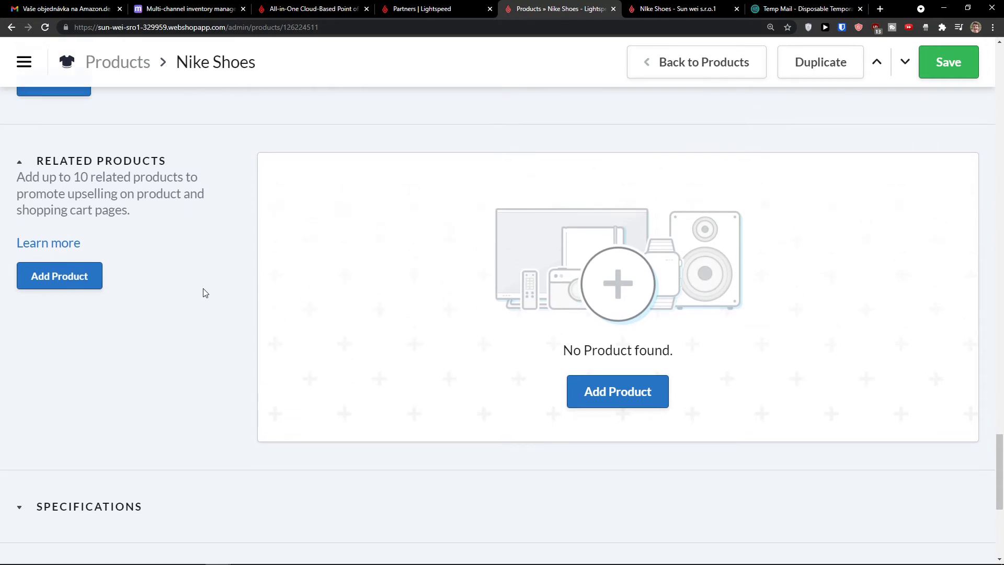
pyautogui.scroll(-3)
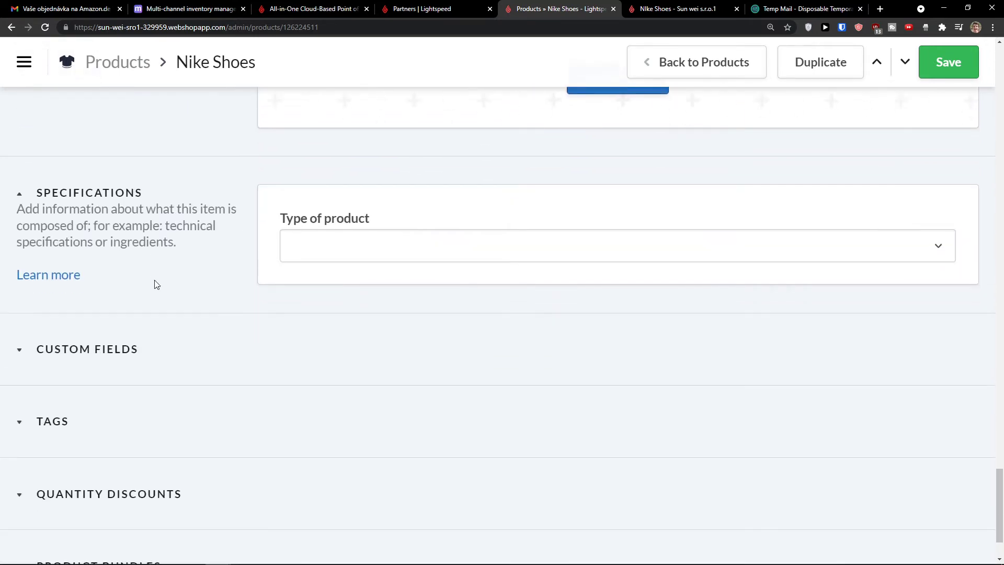
pyautogui.click(87, 349)
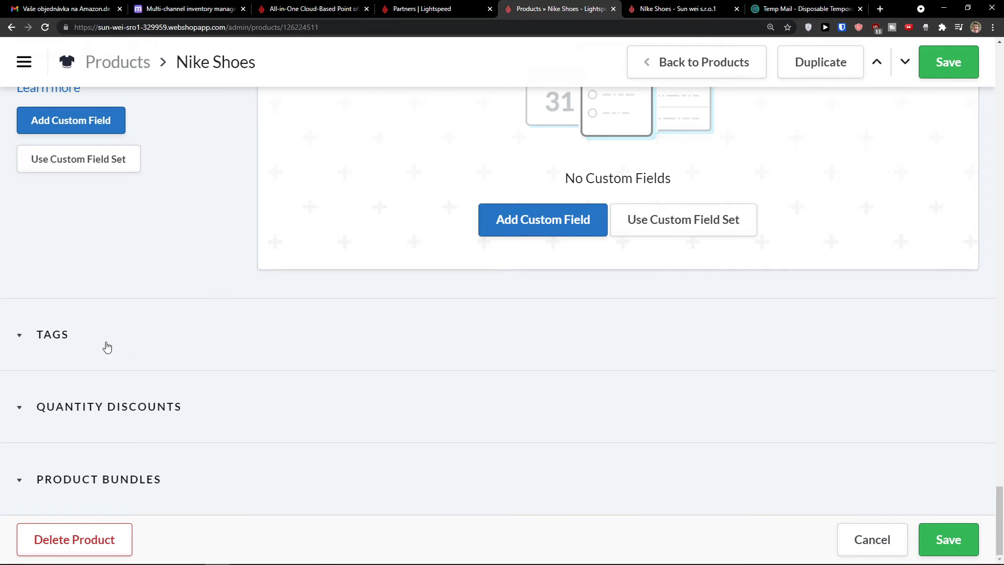
pyautogui.moveTo(846, 462)
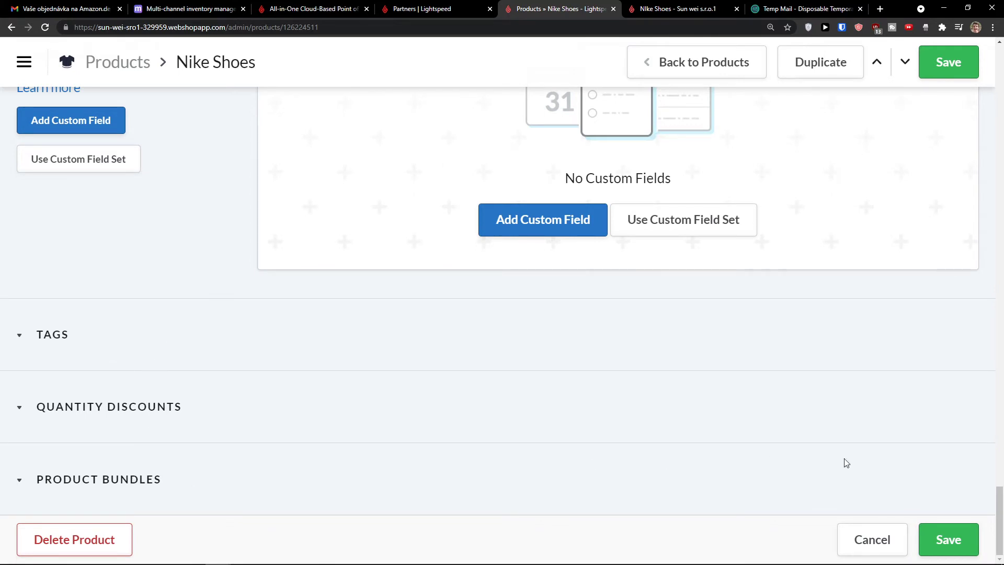
pyautogui.moveTo(949, 538)
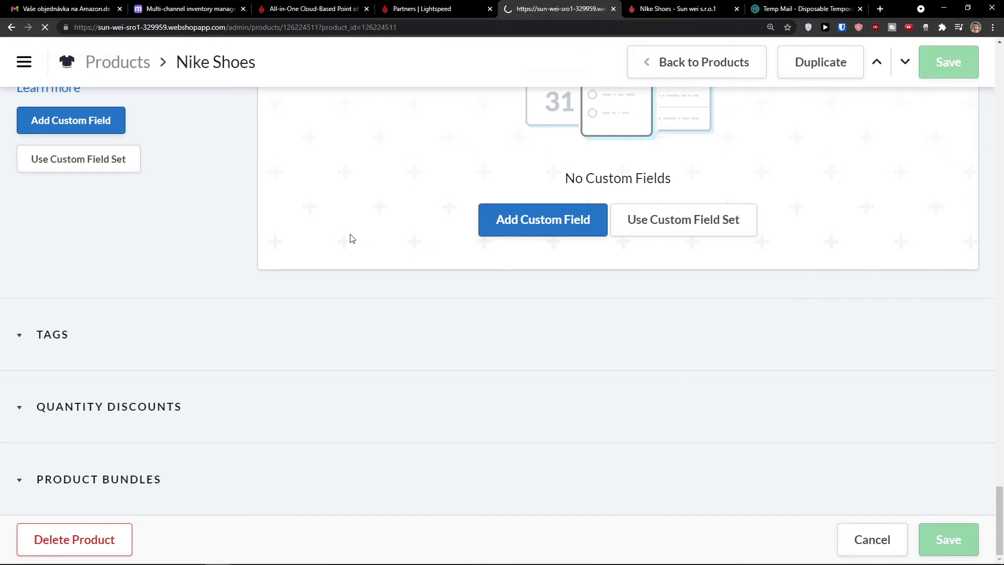
pyautogui.click(947, 62)
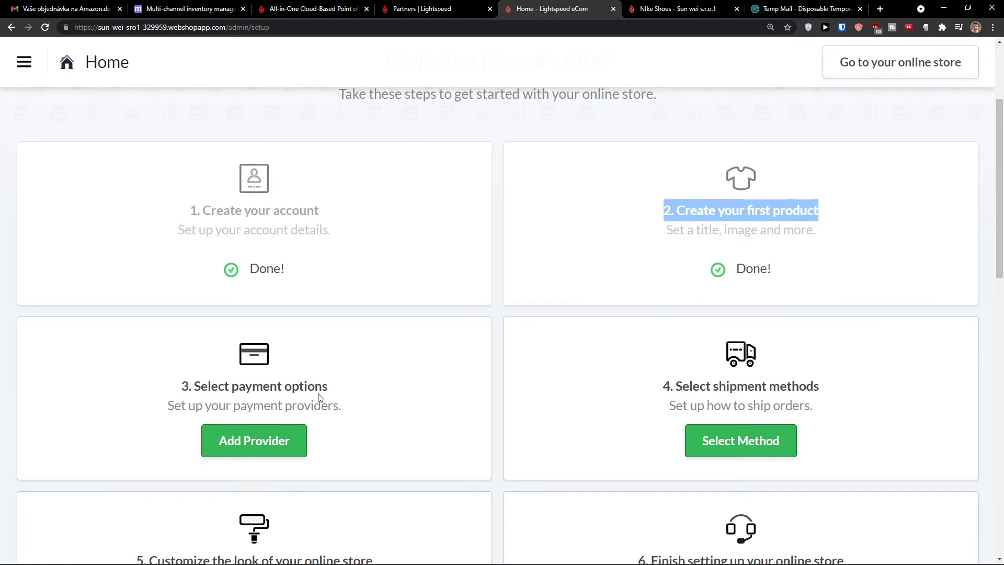
# Open Add Provider from the payment options card and scan the provider list (Mollie, Stripe, PayPal)
pyautogui.scroll(-3)
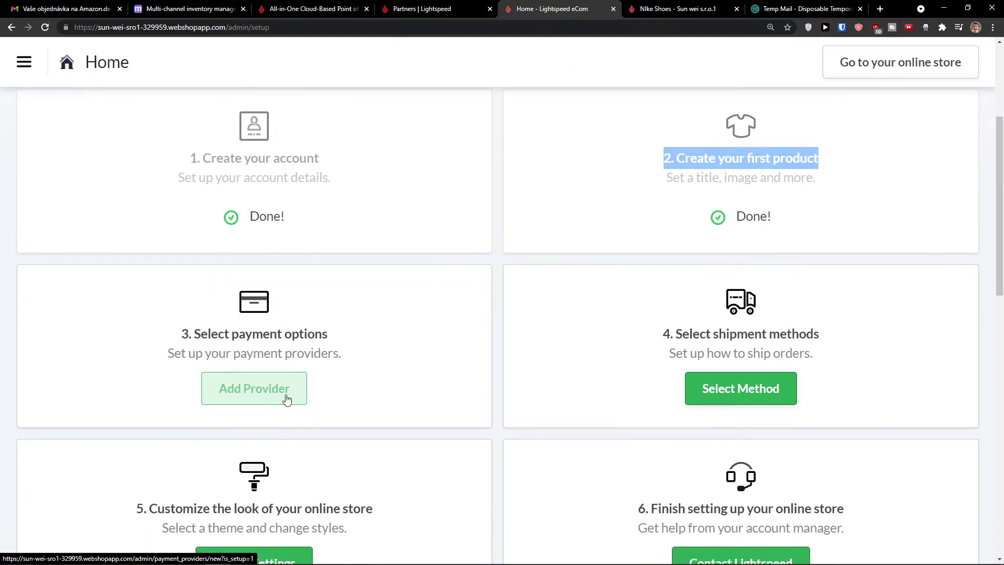
pyautogui.click(253, 388)
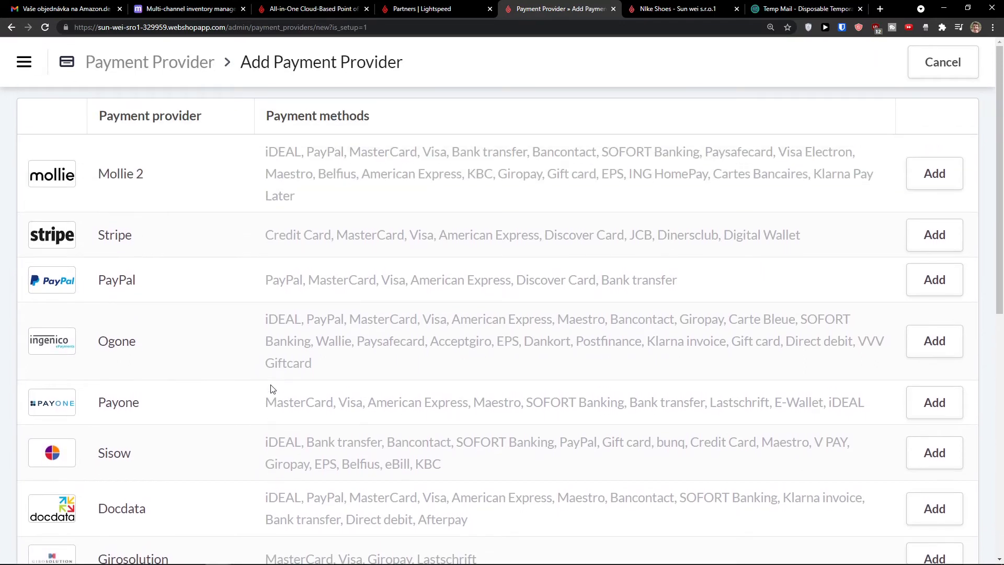
pyautogui.moveTo(262, 383)
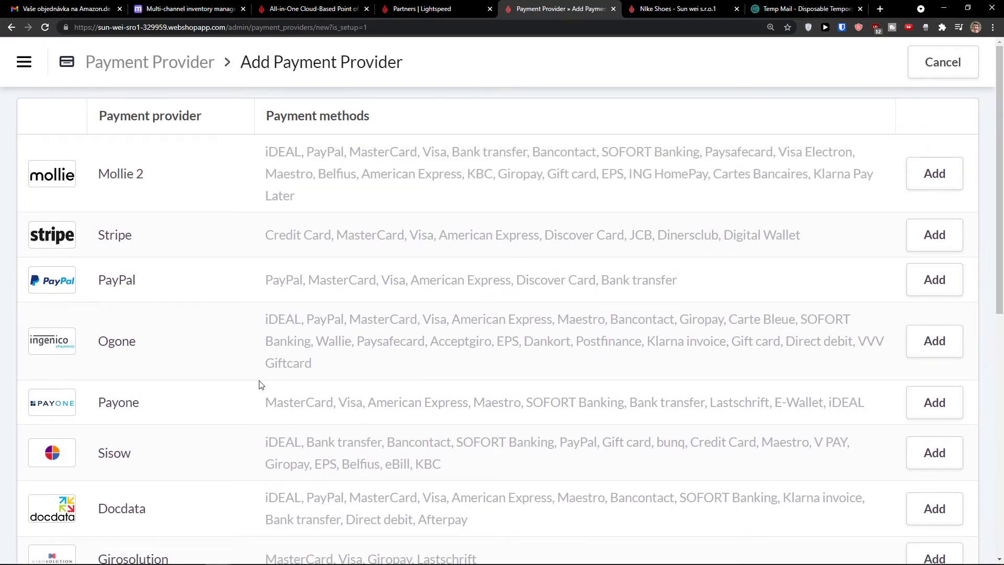
pyautogui.scroll(-3)
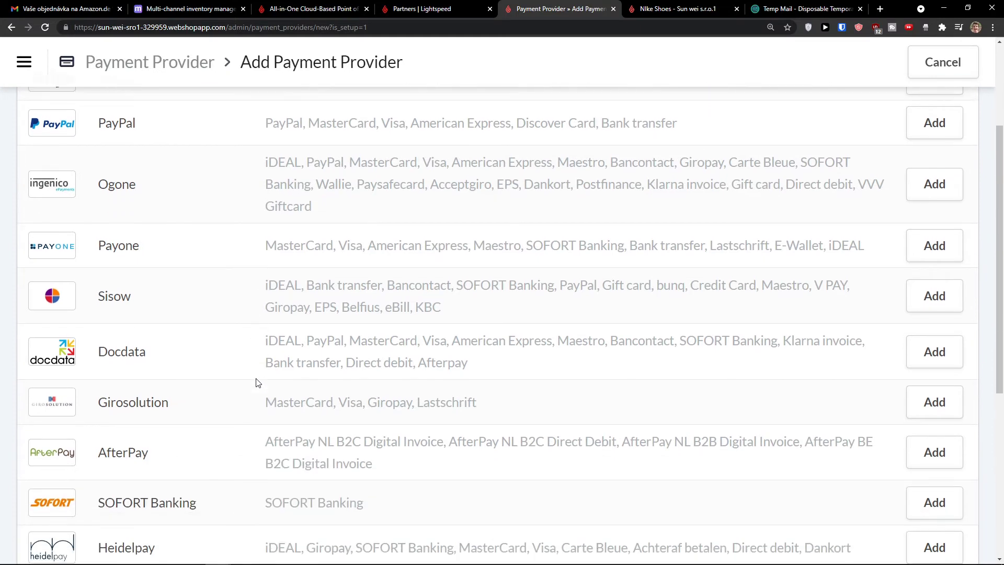
pyautogui.scroll(-3)
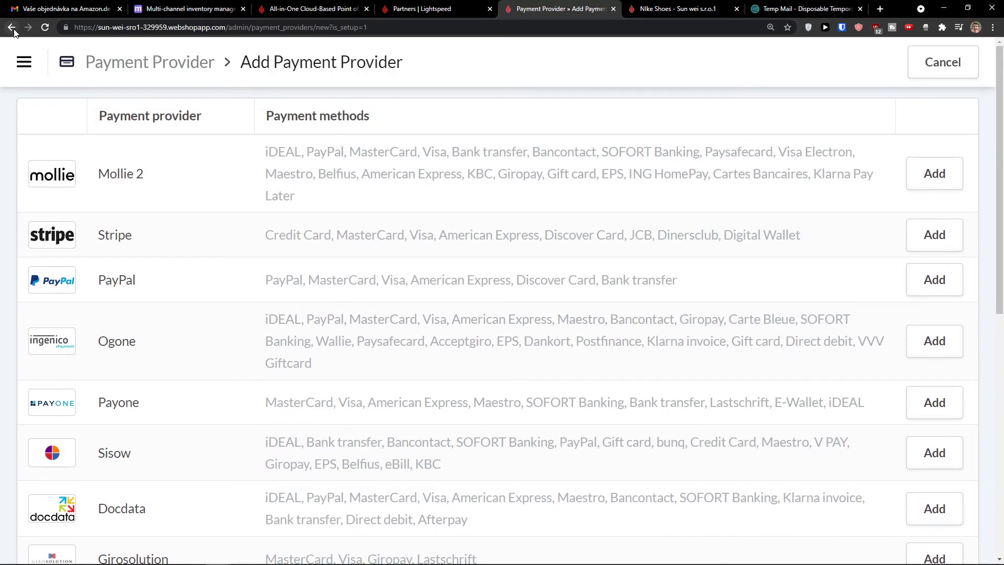
pyautogui.click(12, 27)
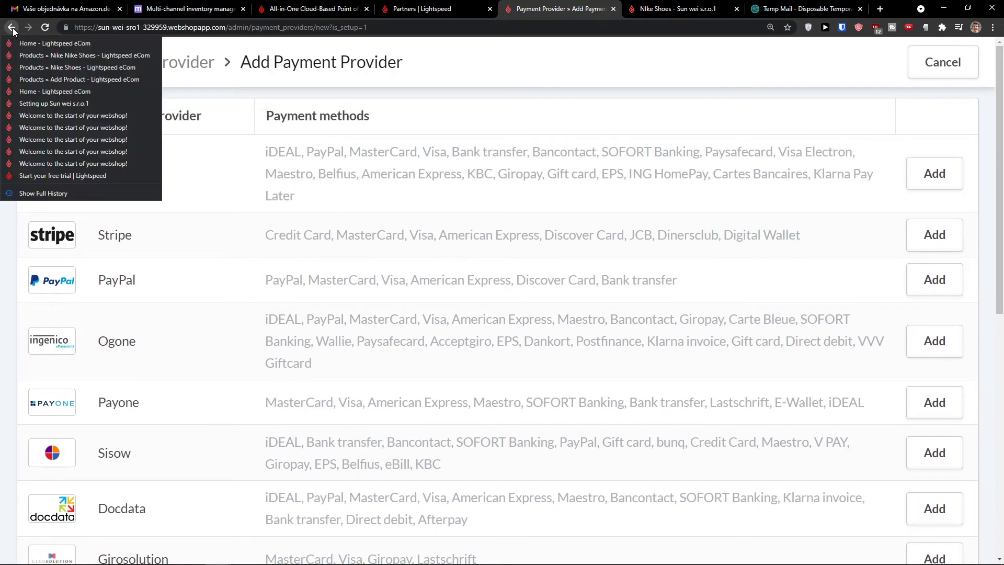
# Return to the setup home and go into the Shipping methods settings
pyautogui.click(12, 27)
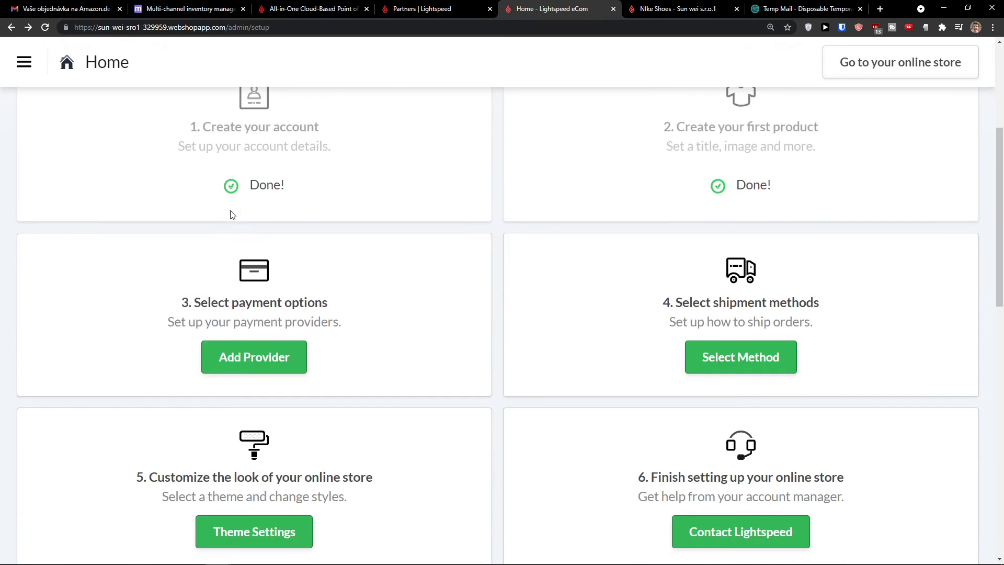
pyautogui.scroll(-3)
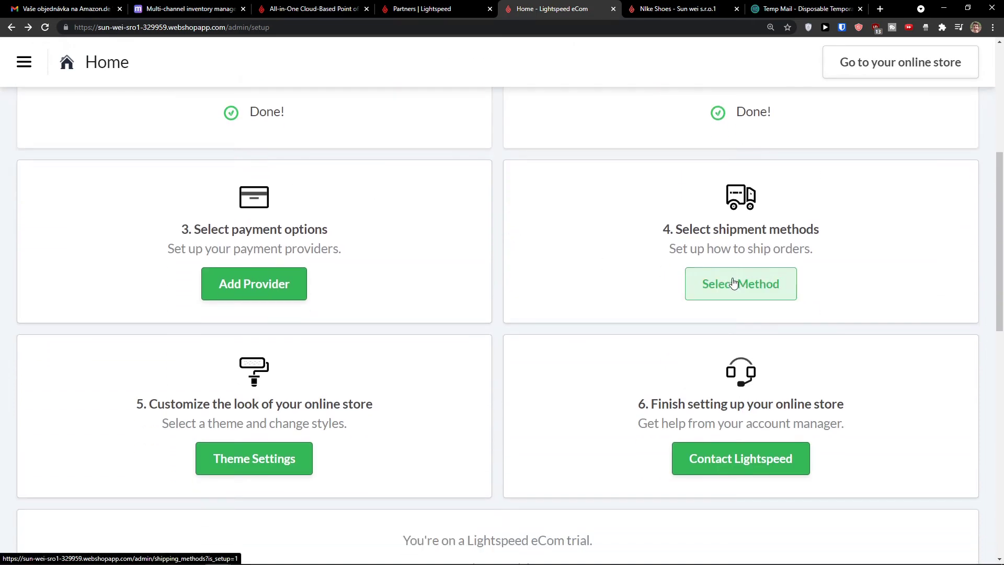
pyautogui.click(740, 283)
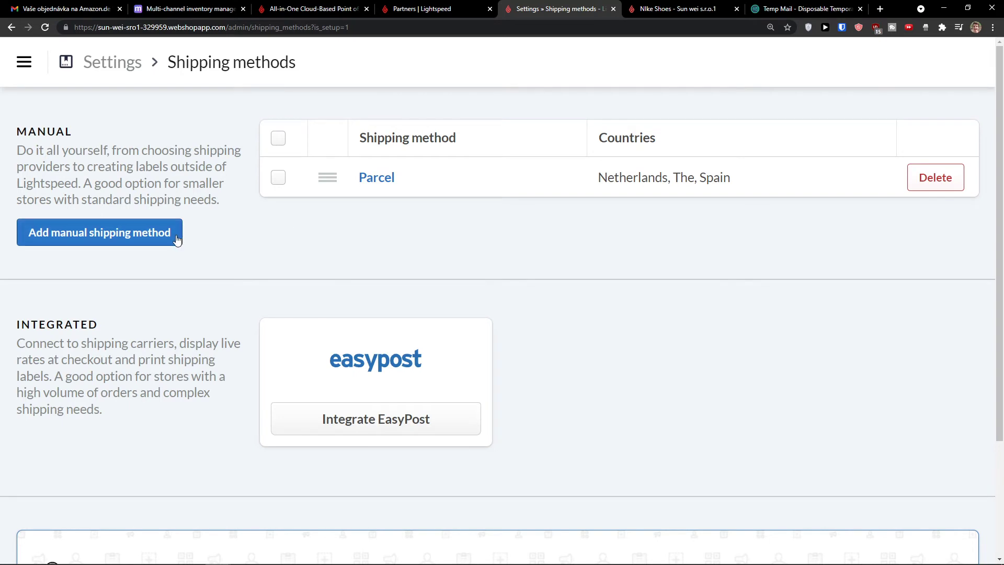
pyautogui.scroll(-3)
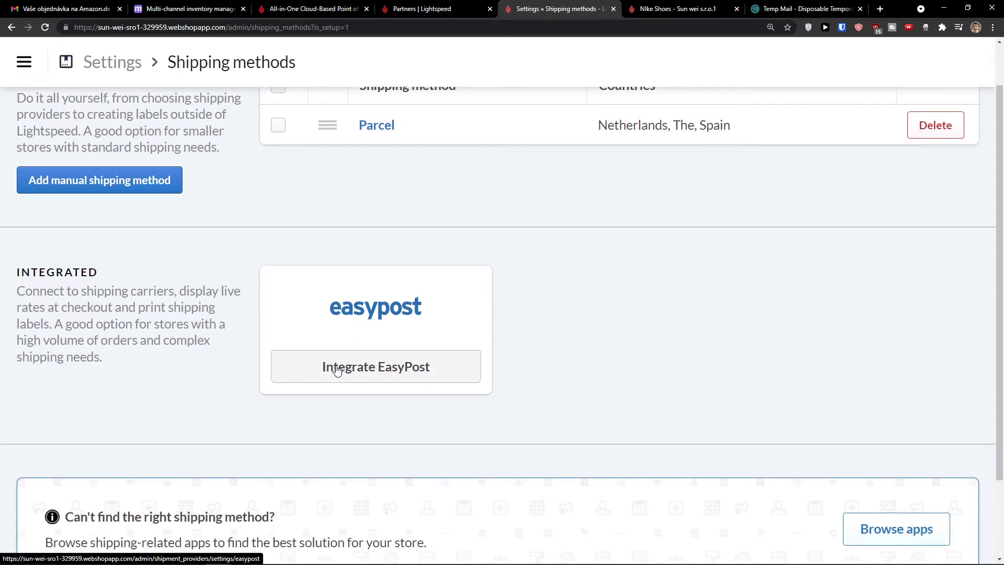
pyautogui.moveTo(178, 221)
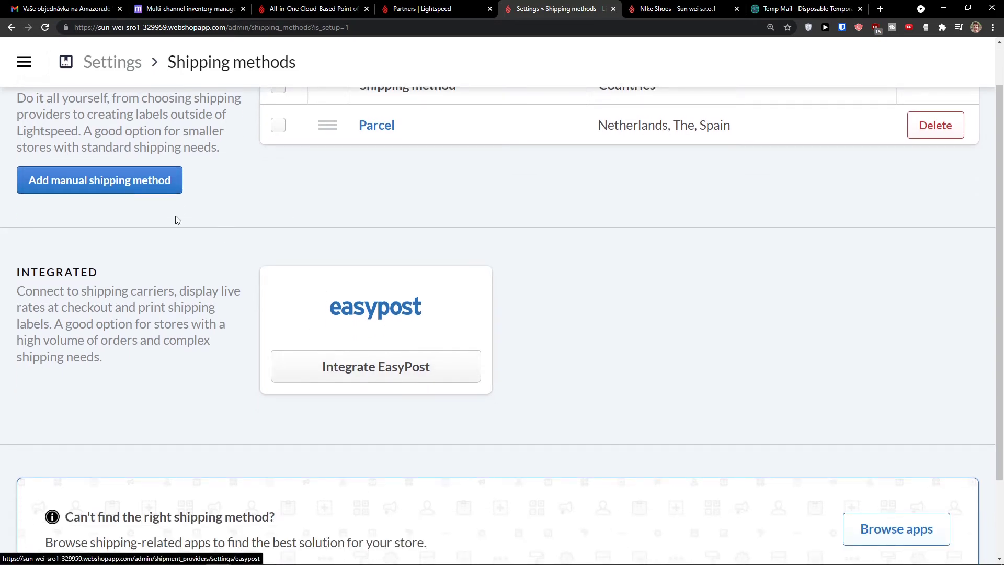
# Start a manual shipping method, trying in-store pickup and cash on delivery before choosing Default shipping
pyautogui.click(99, 180)
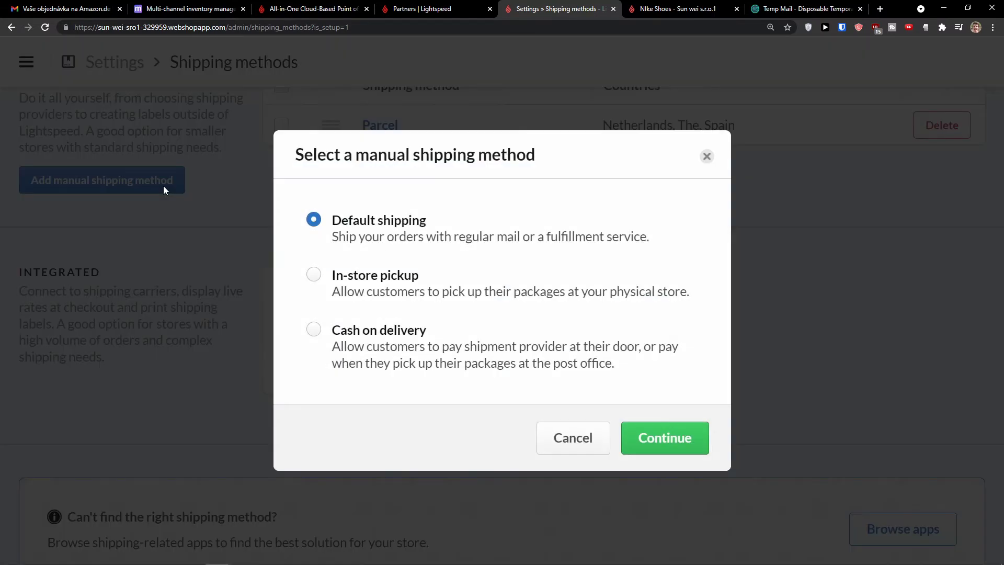
pyautogui.moveTo(373, 276)
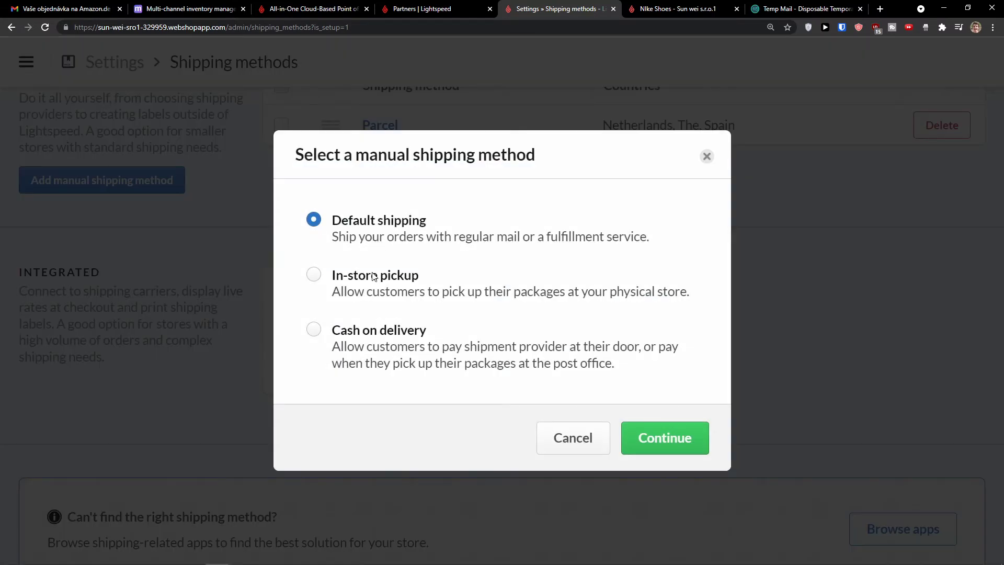
pyautogui.click(312, 274)
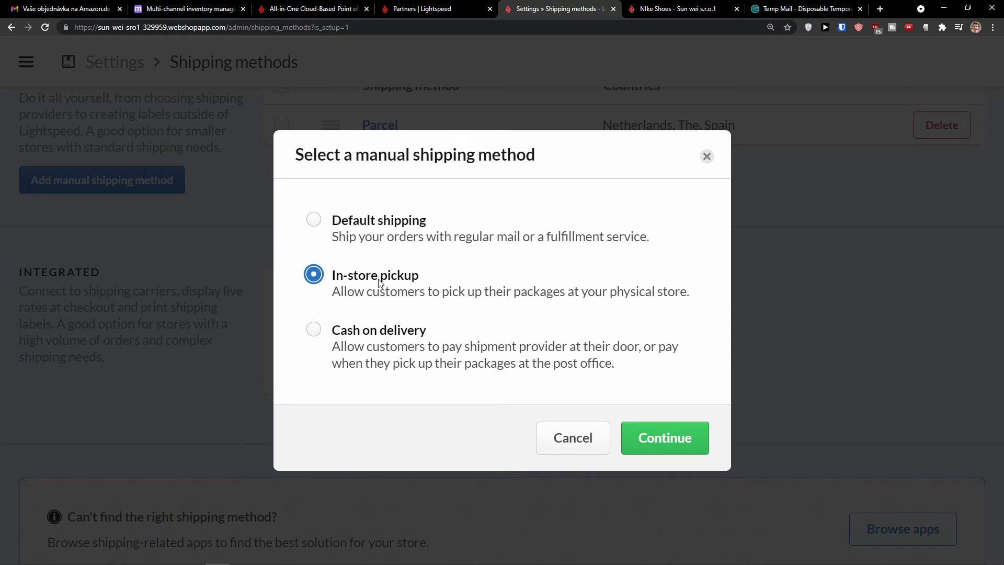
pyautogui.click(312, 330)
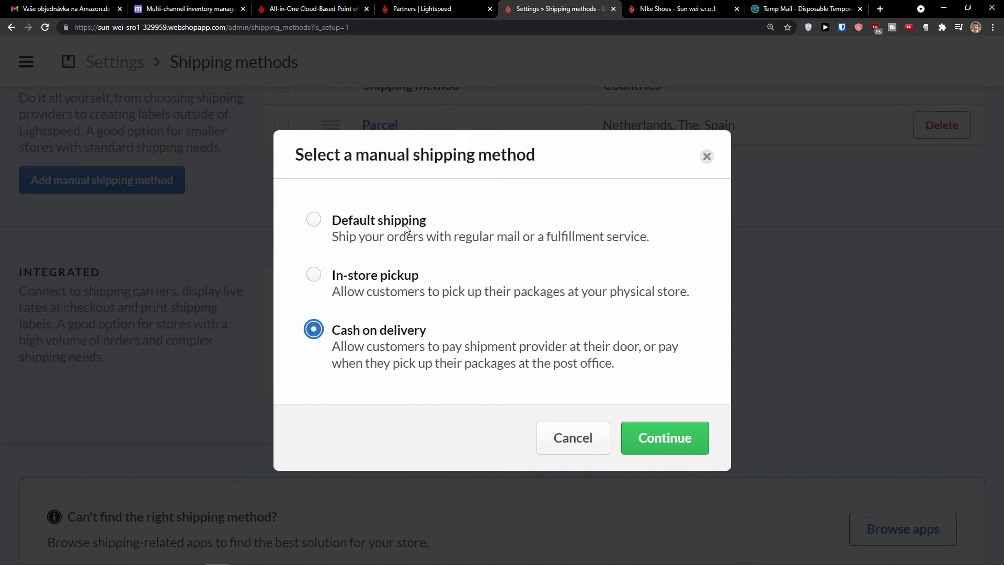
pyautogui.click(313, 218)
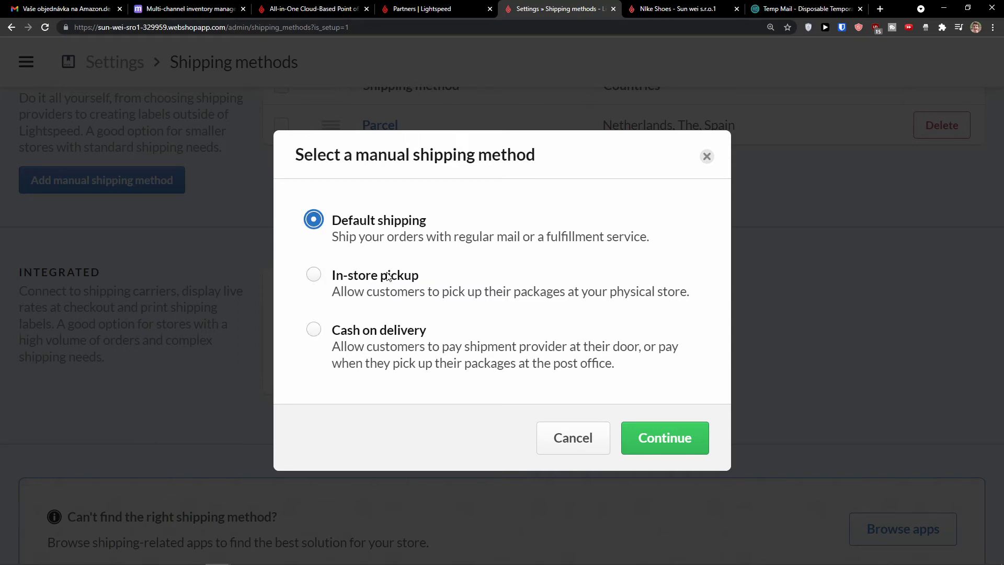
pyautogui.moveTo(691, 398)
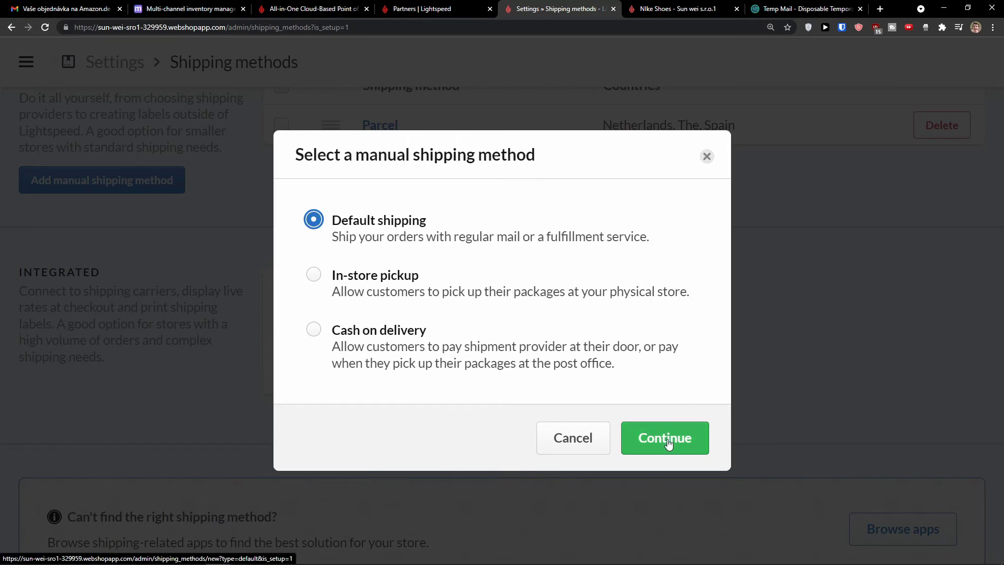
# Continue into the Add default shipping form and peek at the Add shipping rate form without saving
pyautogui.click(663, 438)
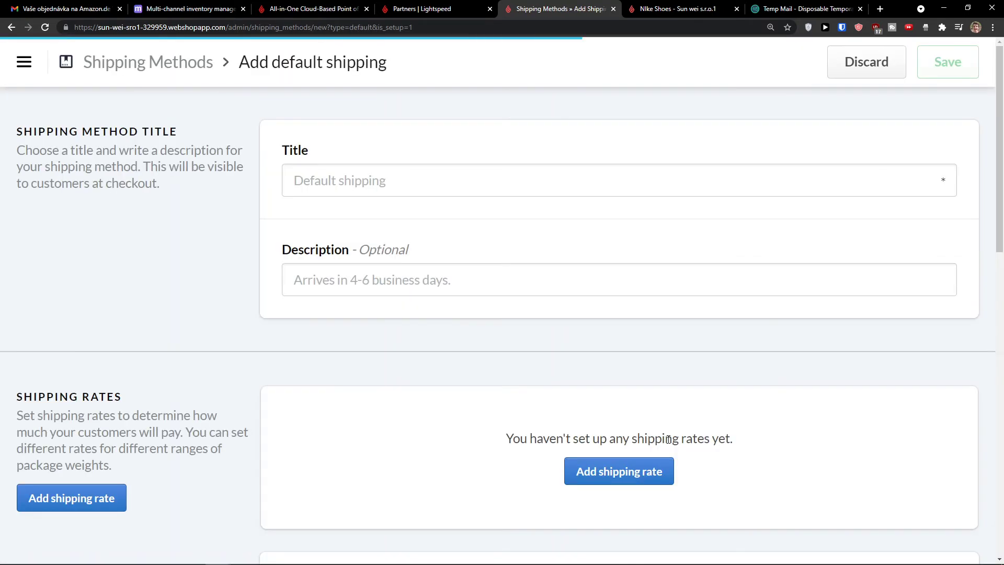
pyautogui.scroll(-3)
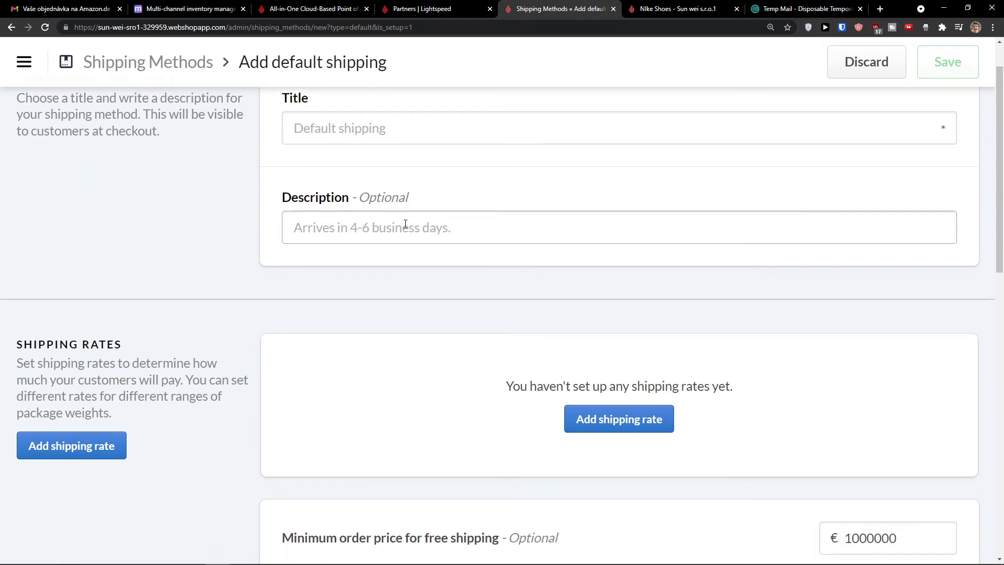
pyautogui.scroll(-3)
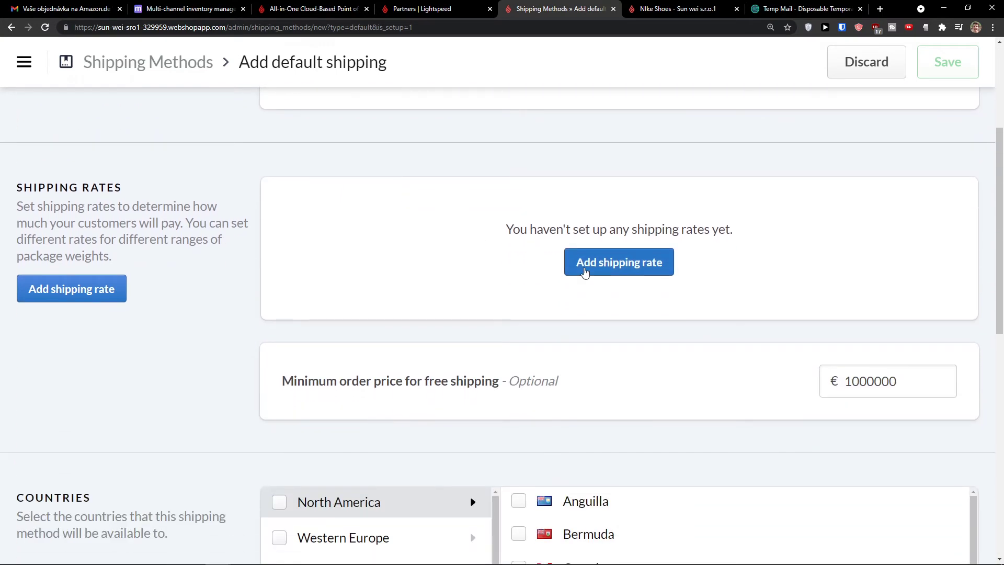
pyautogui.click(617, 261)
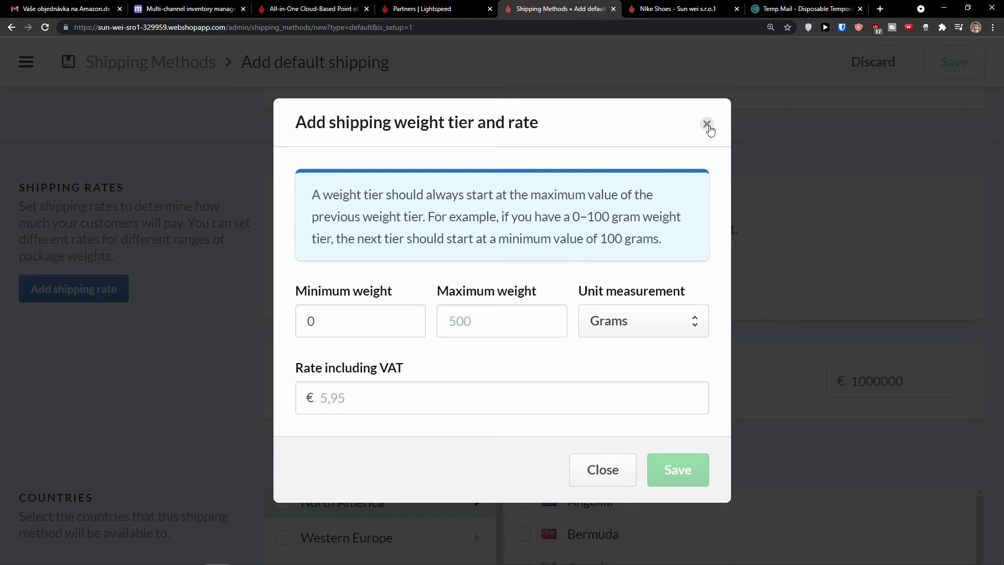
pyautogui.click(707, 124)
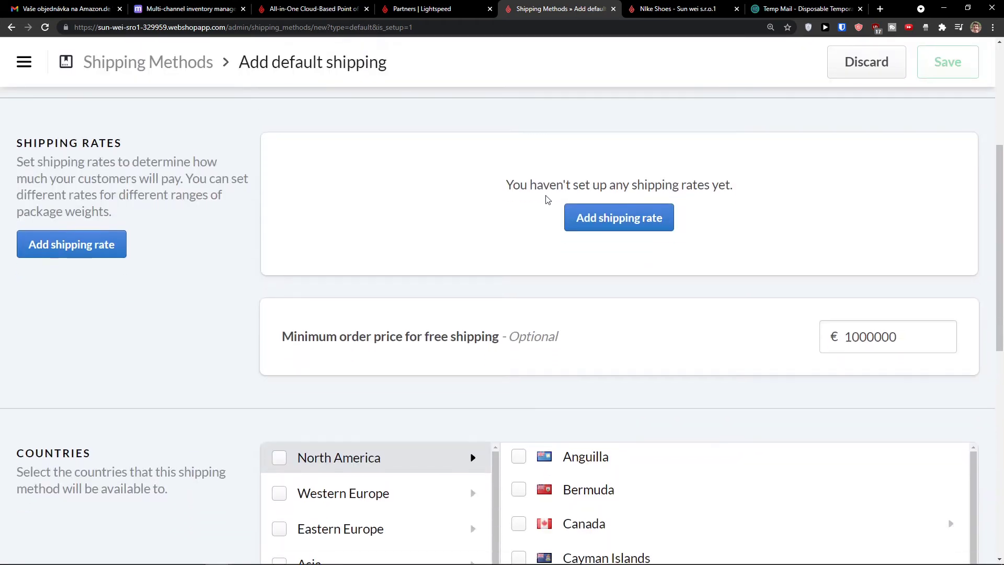
# Scroll through the rest of the default shipping form back toward the Shipping methods list
pyautogui.scroll(-3)
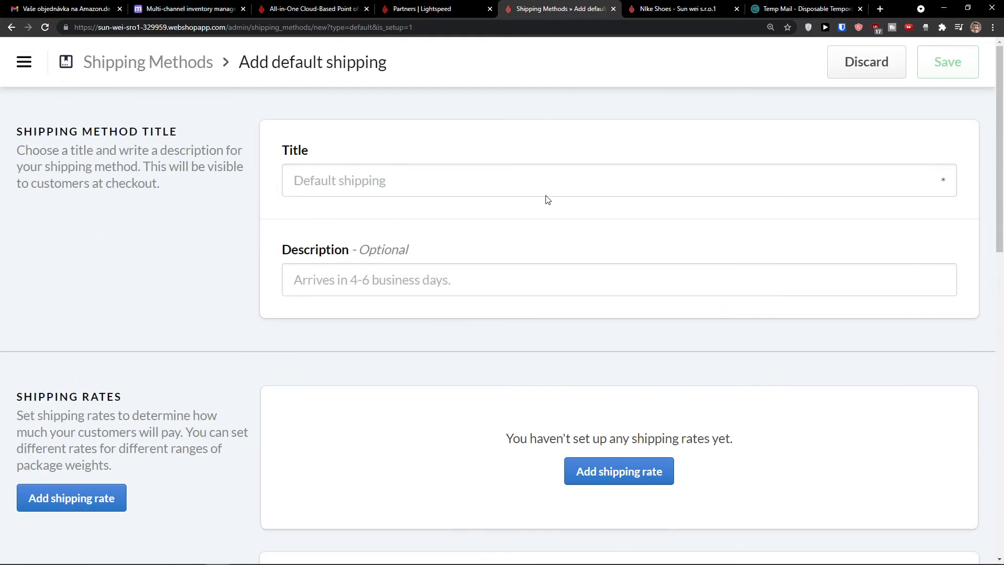
pyautogui.scroll(-3)
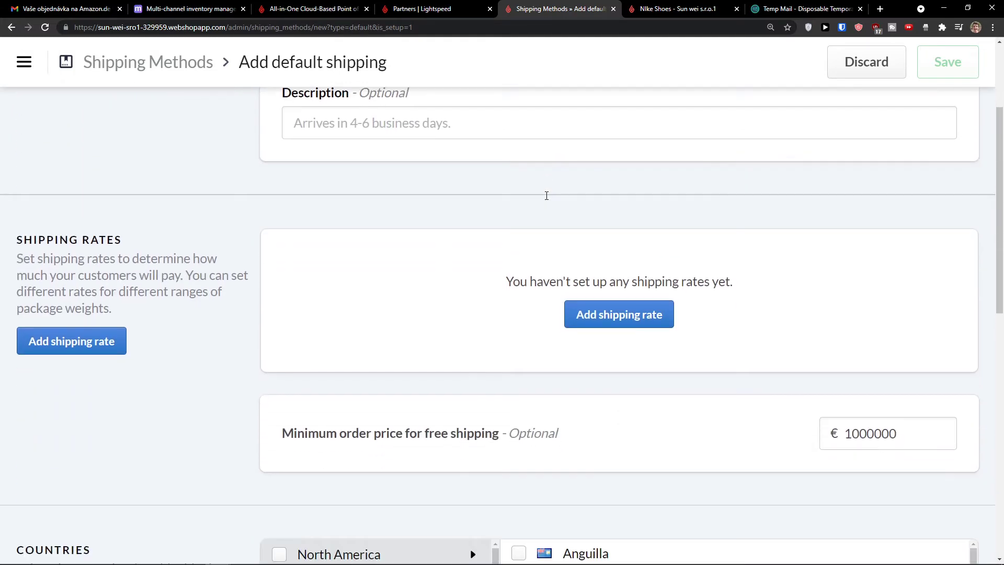
pyautogui.scroll(-3)
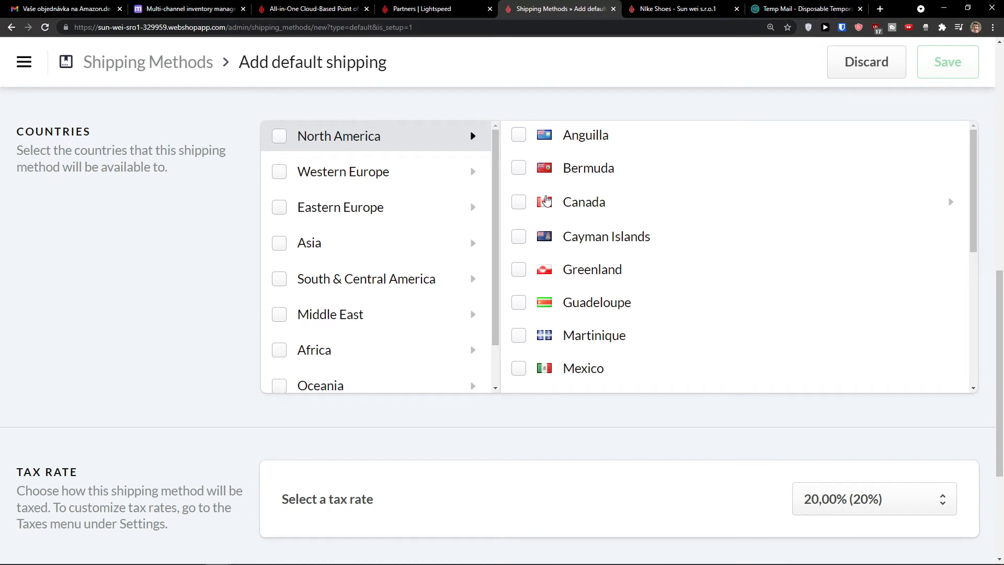
pyautogui.scroll(-3)
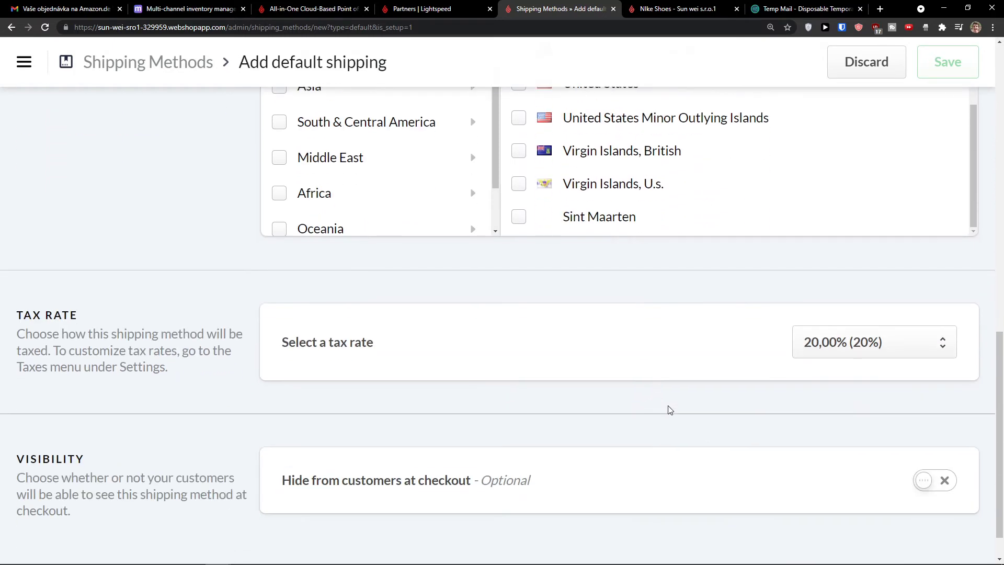
pyautogui.scroll(-3)
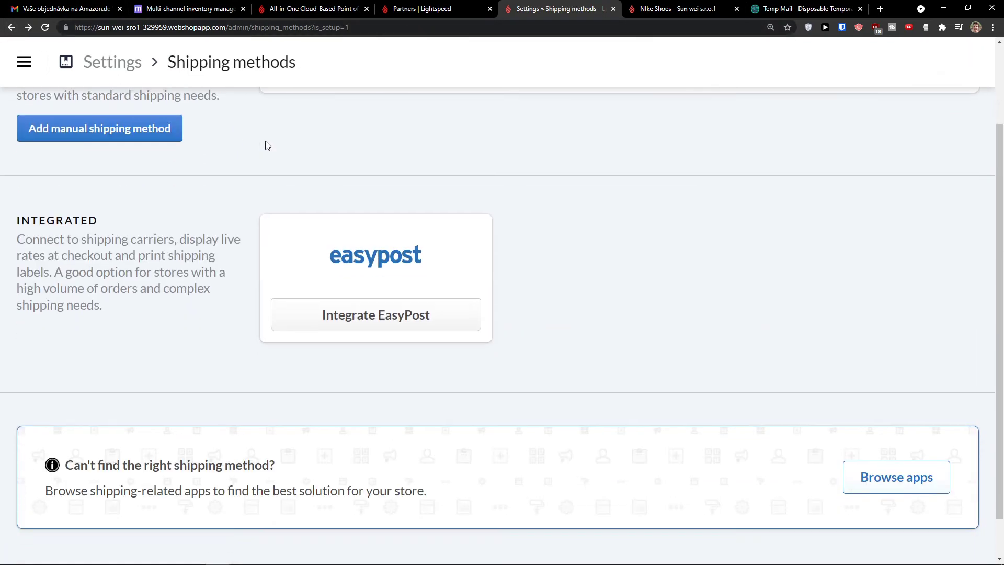
# Use the hamburger menu to reach the Home dashboard and its setup step cards
pyautogui.click(880, 9)
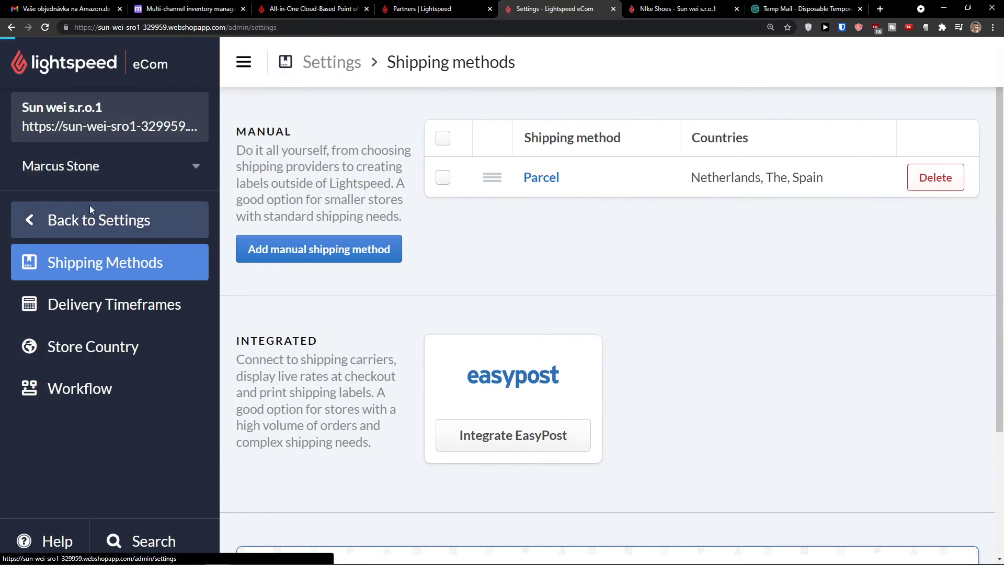
pyautogui.click(101, 220)
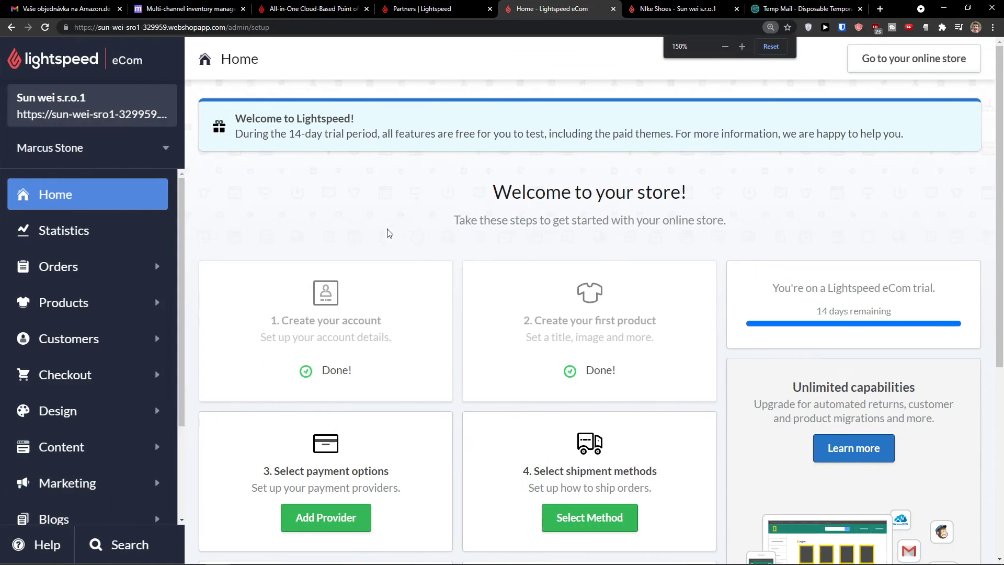
pyautogui.scroll(-3)
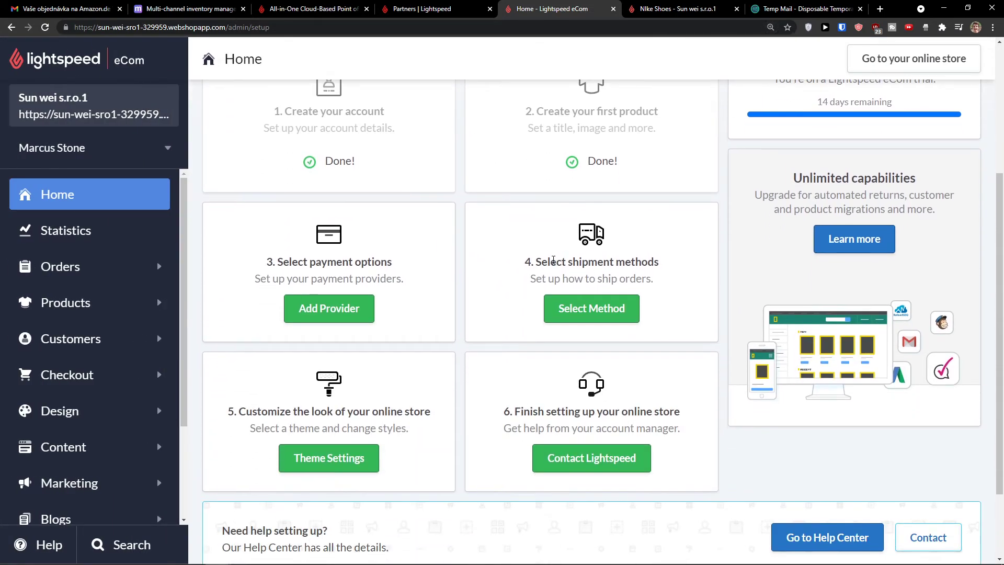
pyautogui.scroll(-3)
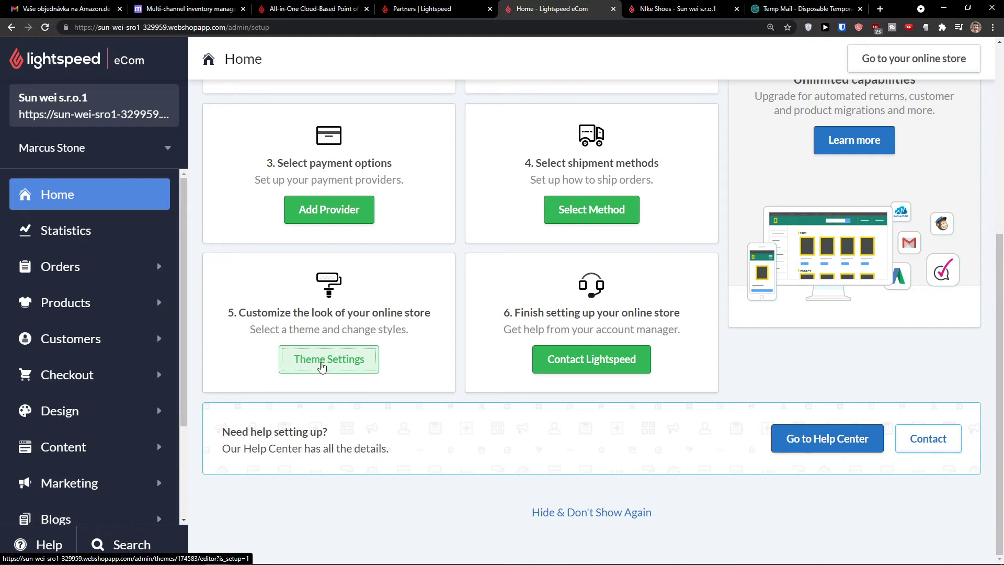
# Enter Theme Settings, accept 'Try it!' and step through all tour tips to 'Got it'
pyautogui.click(328, 358)
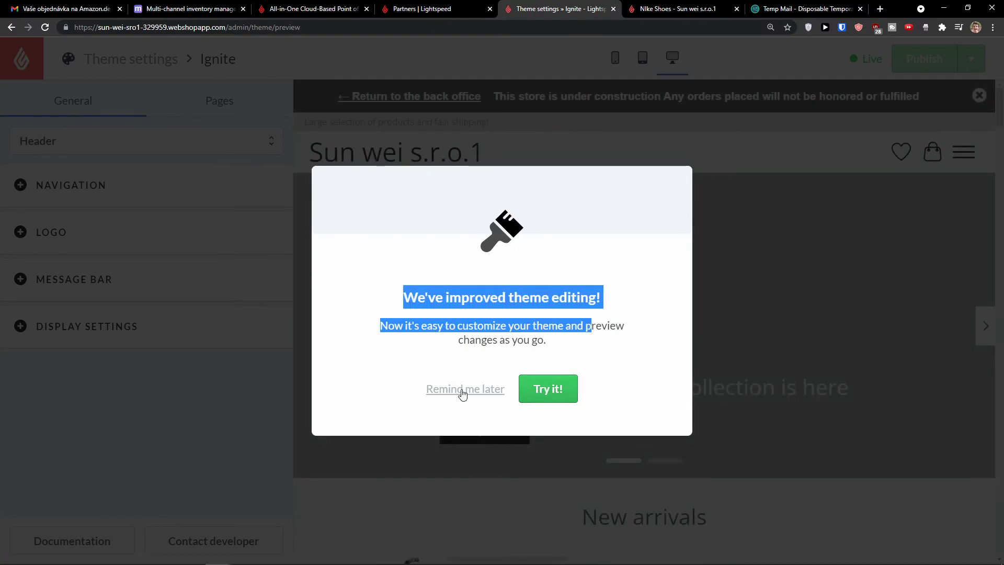
pyautogui.click(465, 389)
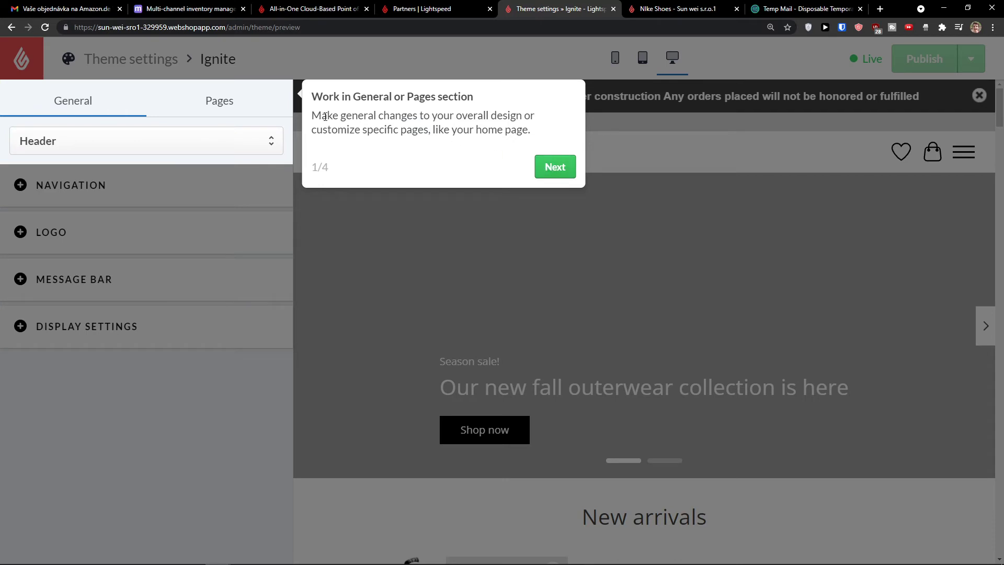
pyautogui.click(554, 166)
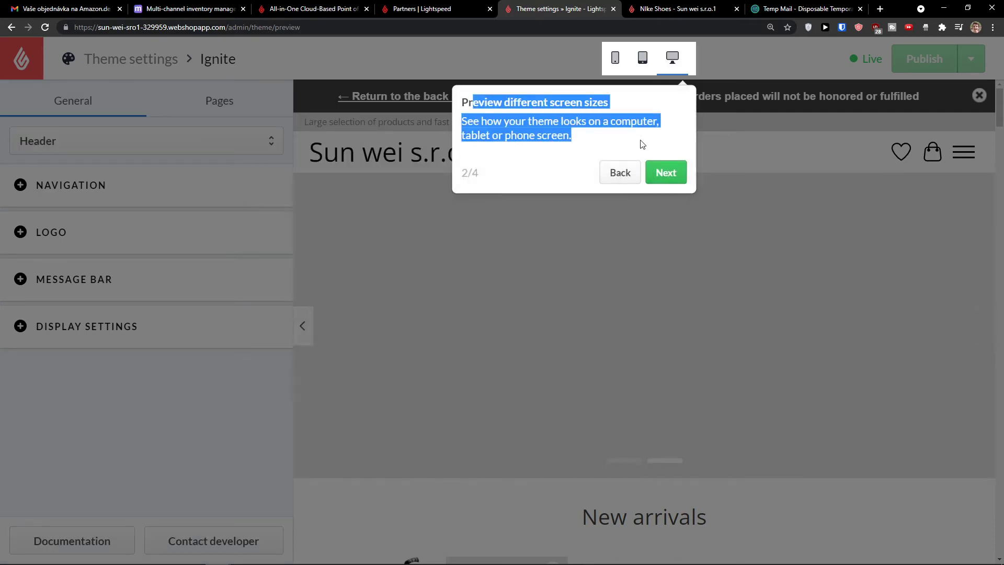
pyautogui.click(664, 172)
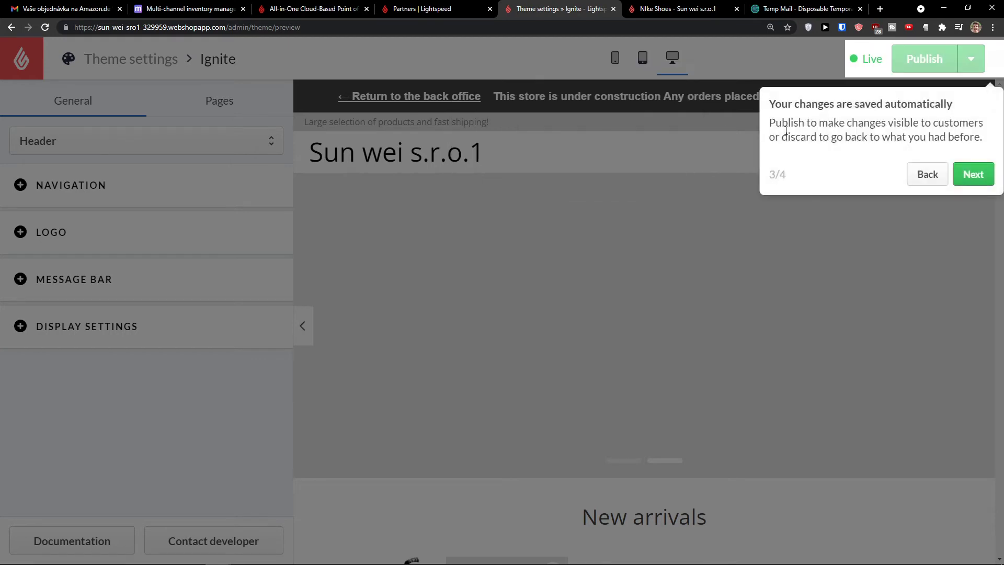
pyautogui.click(972, 173)
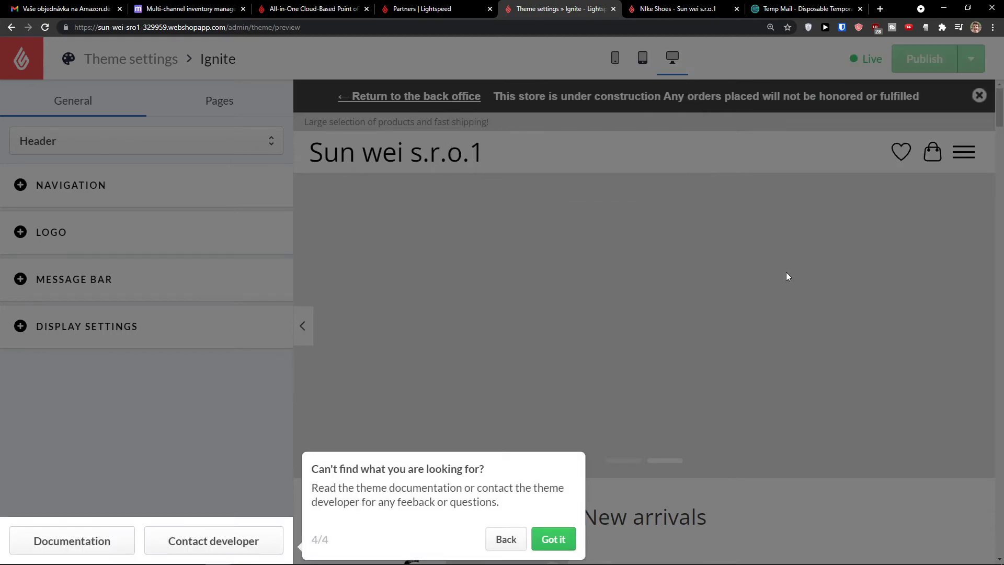
pyautogui.moveTo(512, 505)
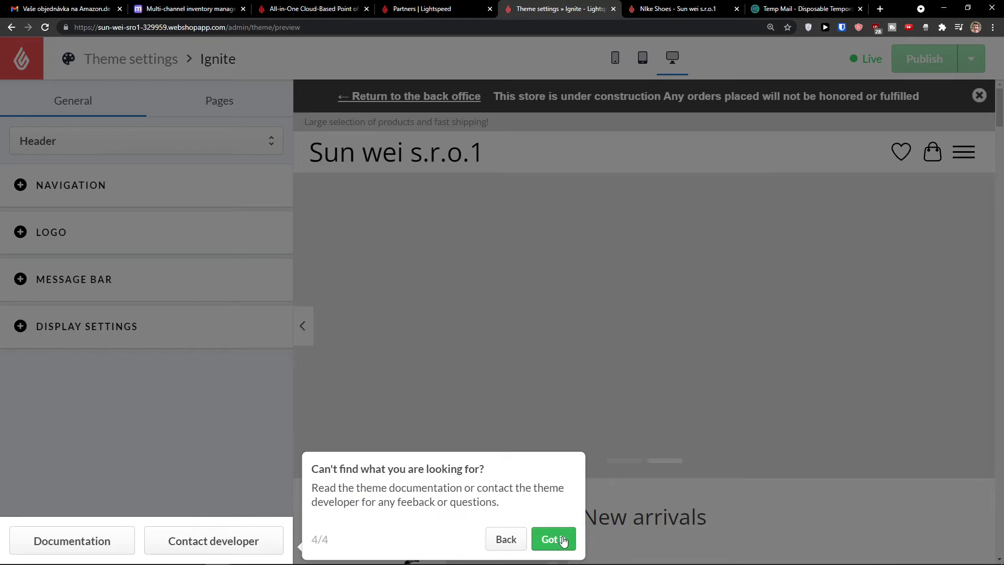
pyautogui.click(553, 538)
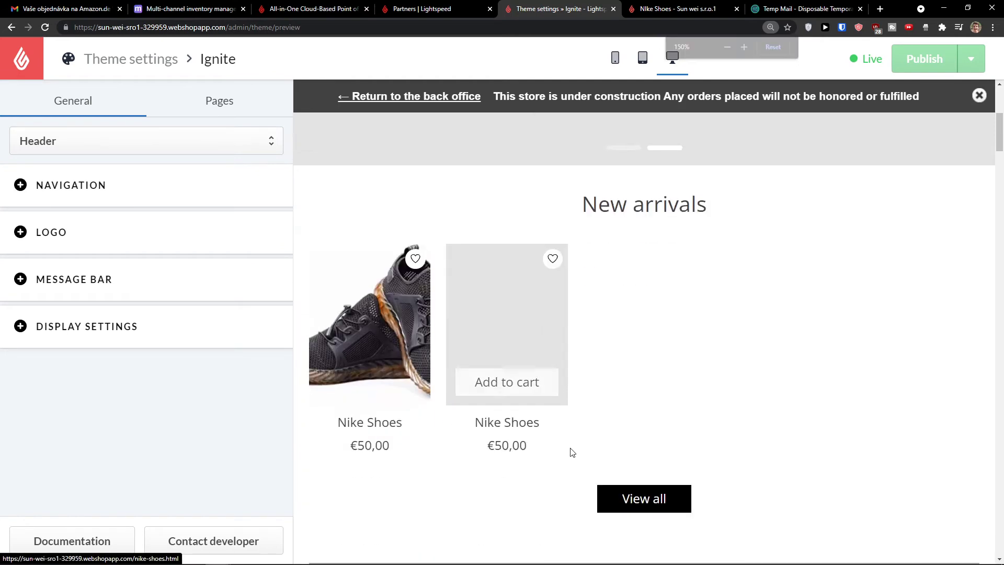
# Upload the b-logo-green image as the Ignite header's shop logo
pyautogui.click(70, 185)
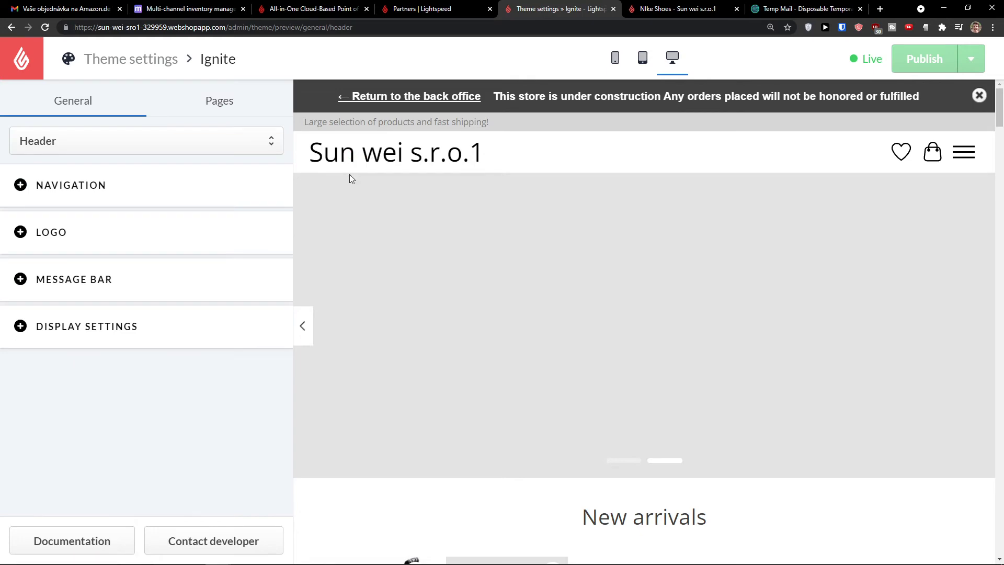
pyautogui.click(51, 232)
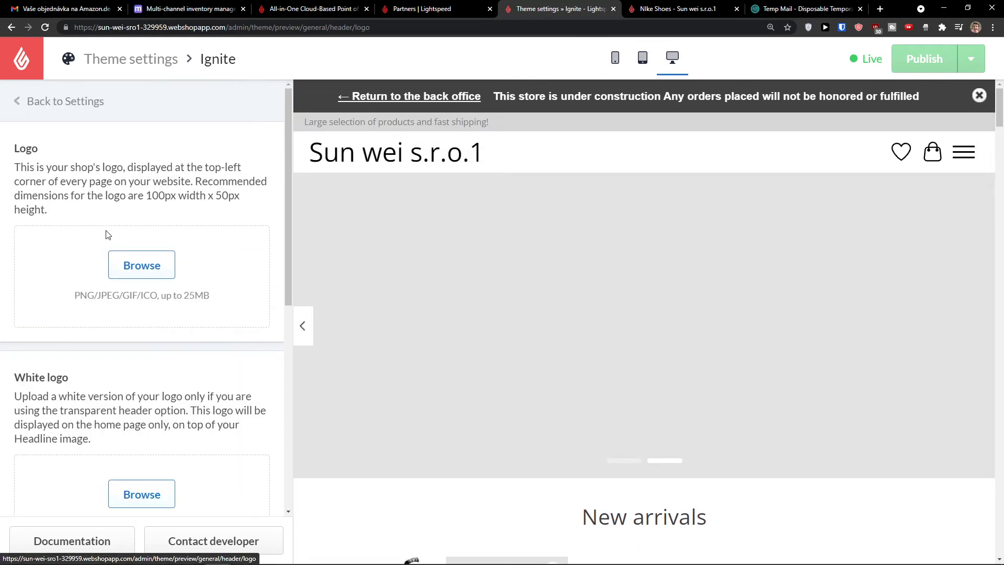
pyautogui.click(141, 264)
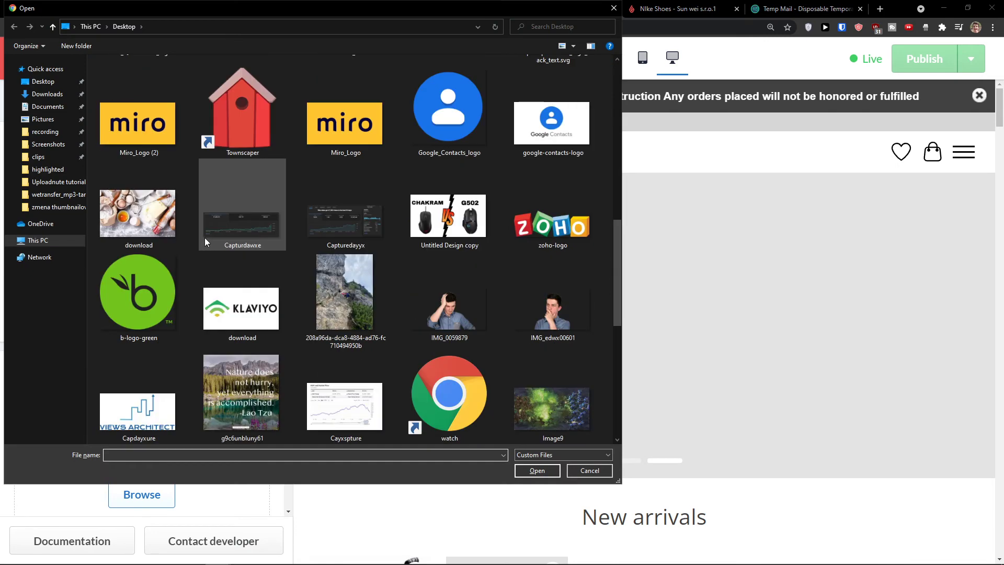
pyautogui.doubleClick(137, 292)
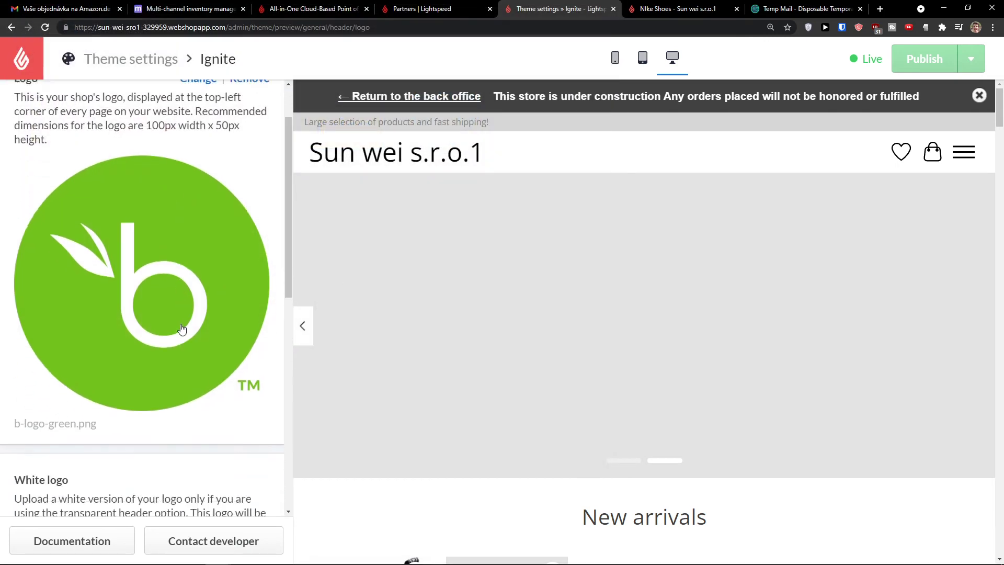
# Scroll down the store preview to check the header with the new logo
pyautogui.scroll(-3)
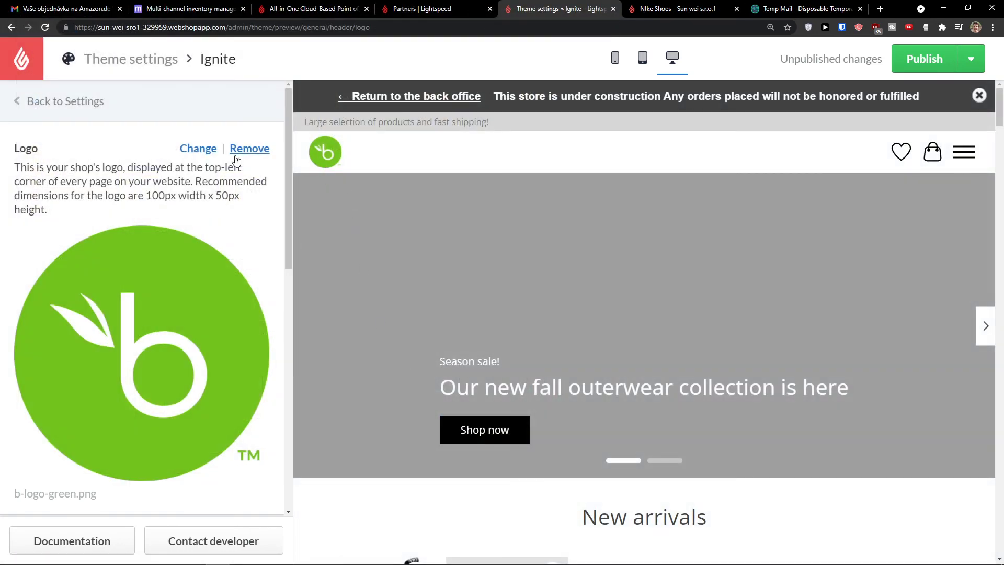
pyautogui.scroll(-3)
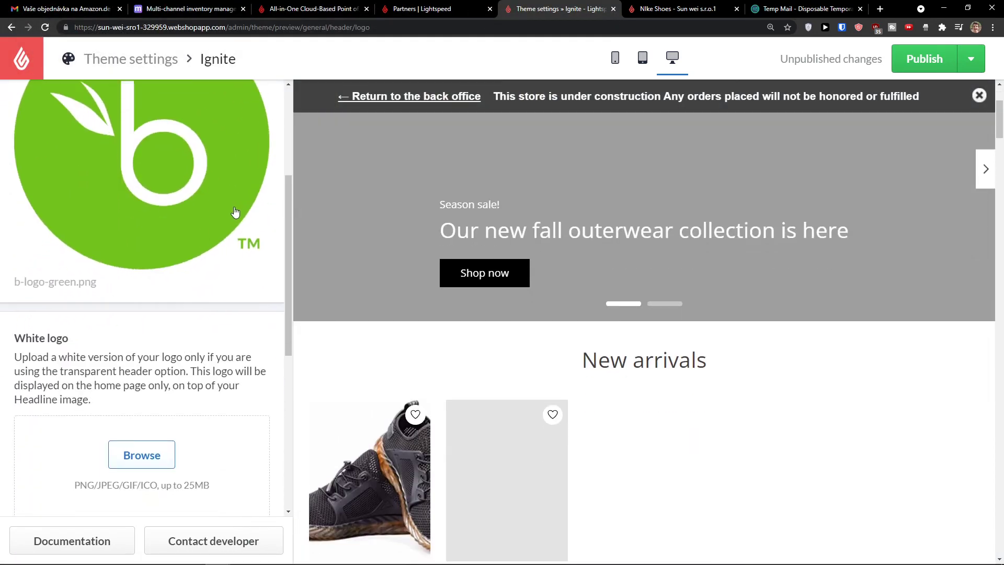
pyautogui.scroll(-3)
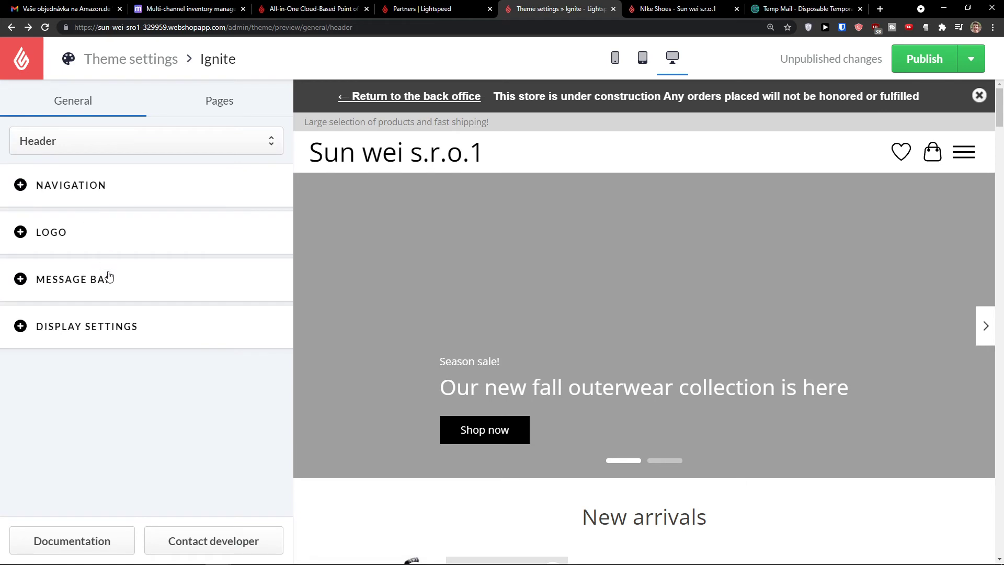
# Show the Home page section settings in the Pages tab beside the preview
pyautogui.click(74, 278)
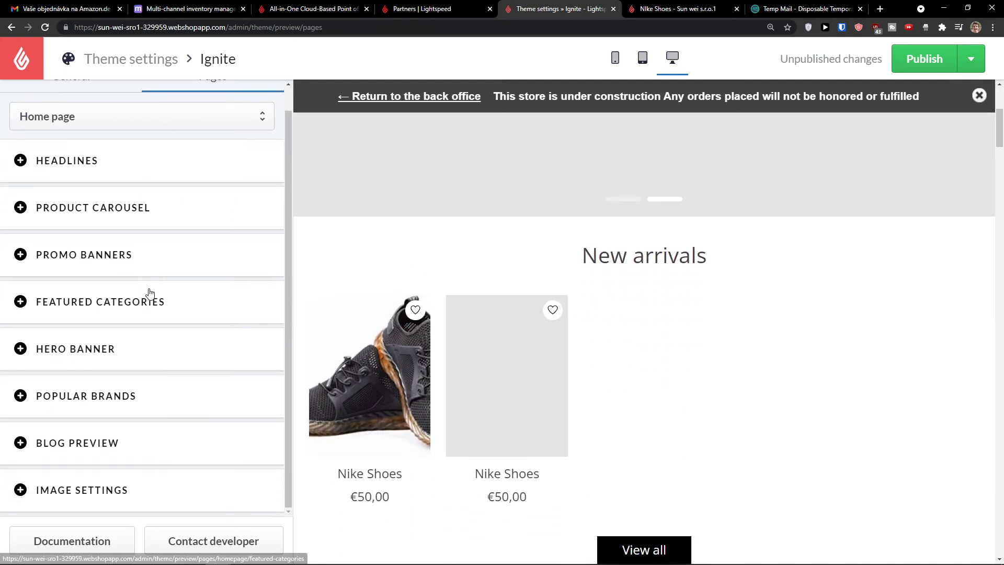
pyautogui.click(67, 160)
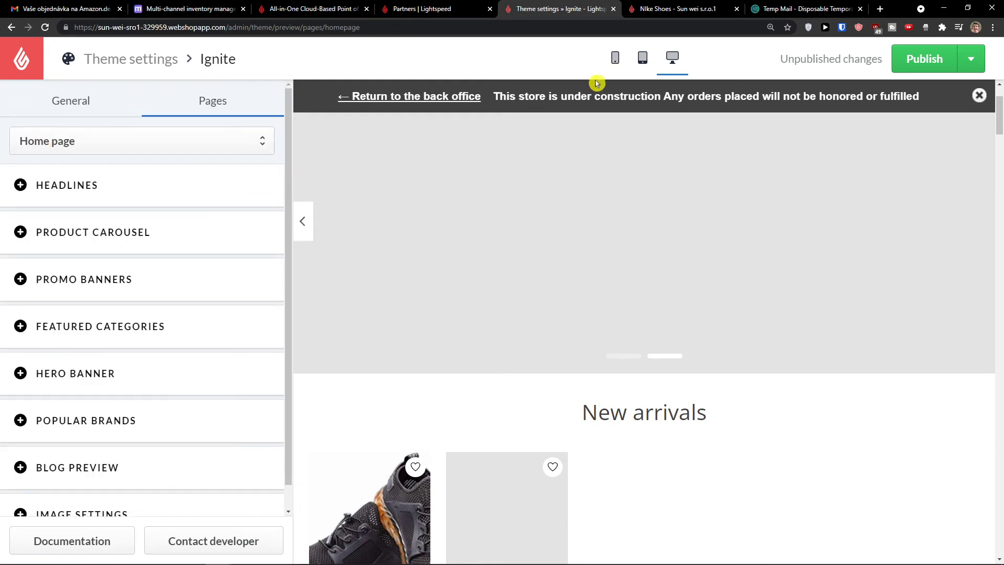
pyautogui.click(614, 58)
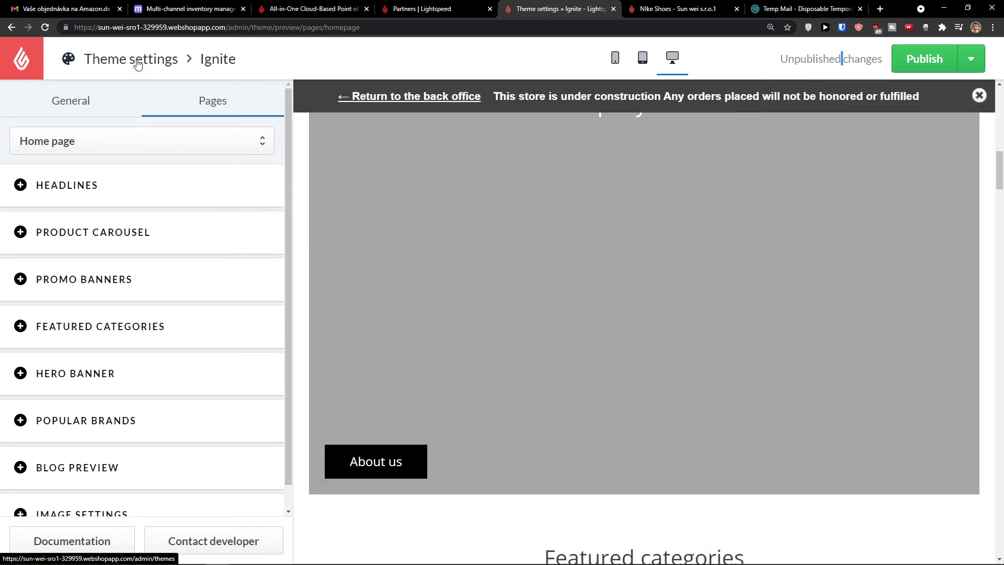
# Reopen the live Ignite theme for editing from the theme overview
pyautogui.click(130, 59)
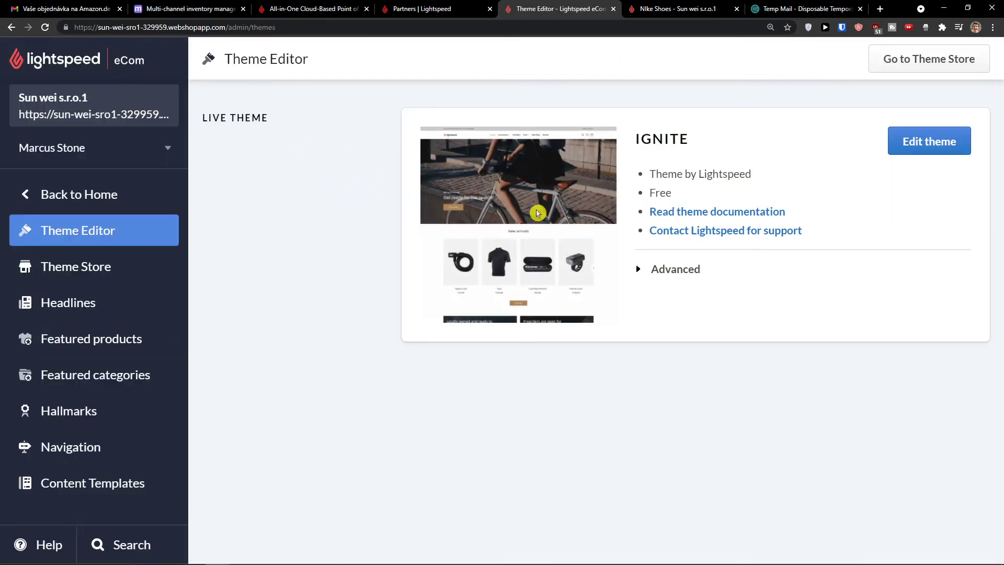
pyautogui.moveTo(573, 239)
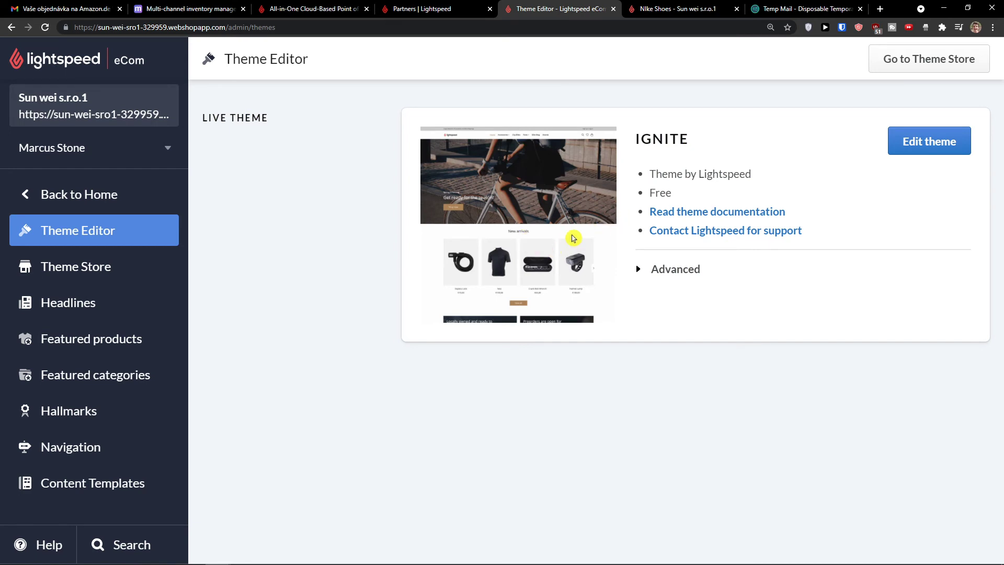
pyautogui.click(928, 141)
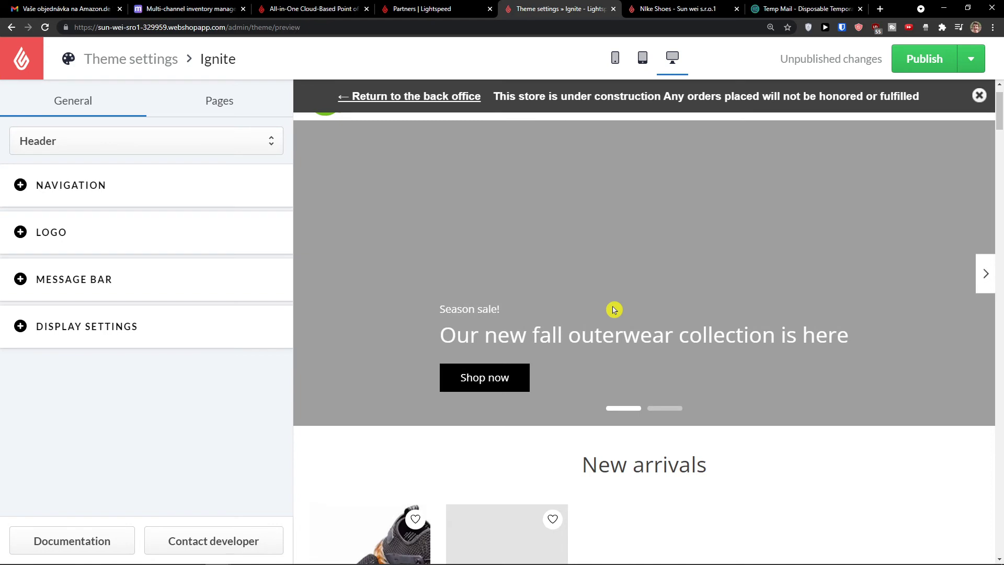
pyautogui.click(146, 141)
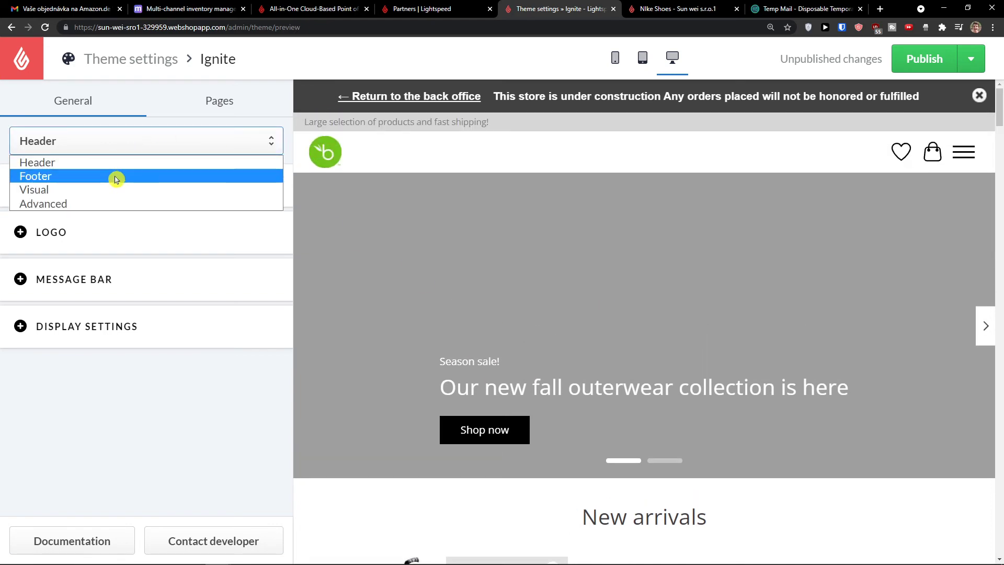
# Browse the Visual general settings group, then land back on Header
pyautogui.click(34, 189)
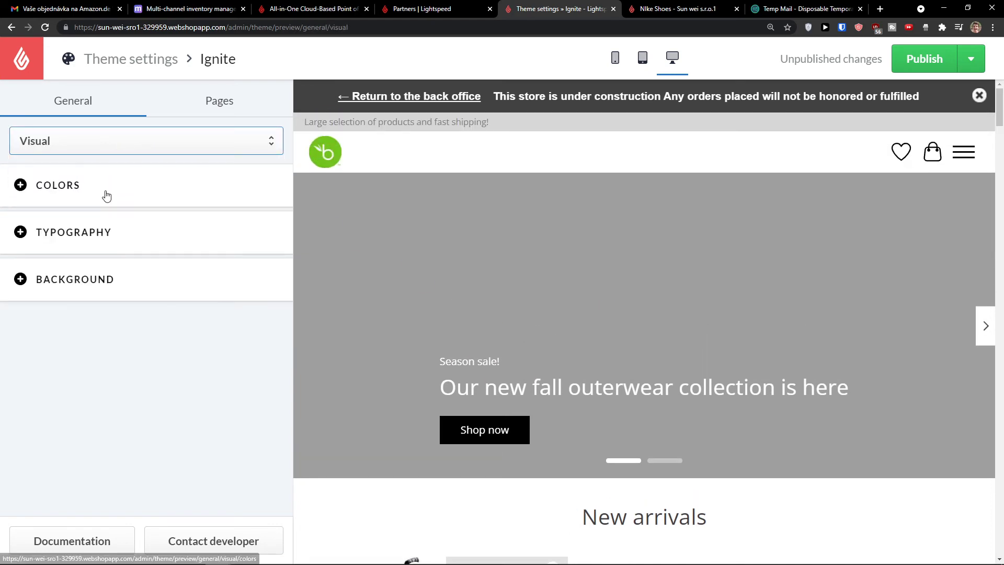
pyautogui.click(145, 140)
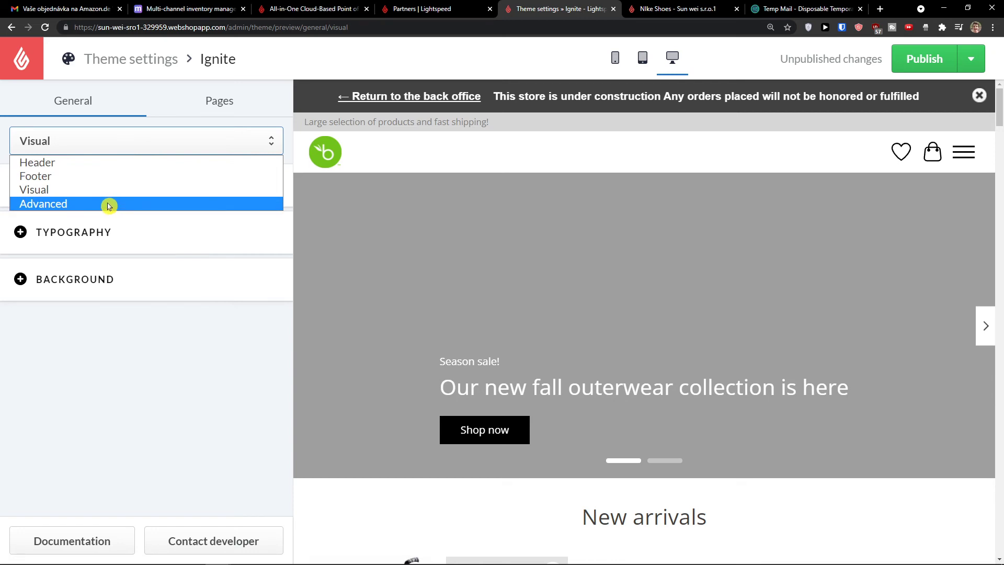
pyautogui.click(38, 162)
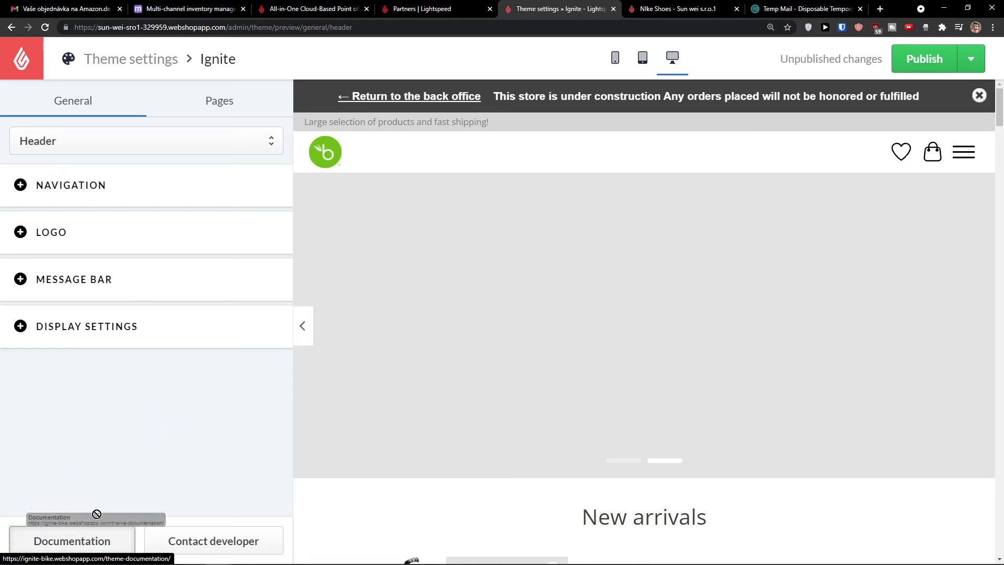
# Open the Ignite documentation in a new tab and move to the Lightspeed partners page
pyautogui.click(72, 541)
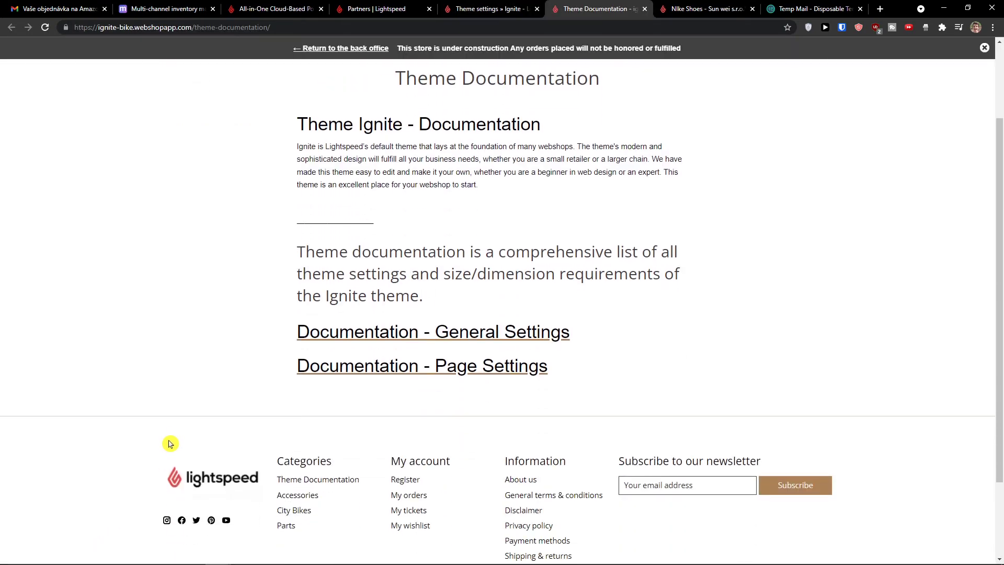
pyautogui.click(490, 8)
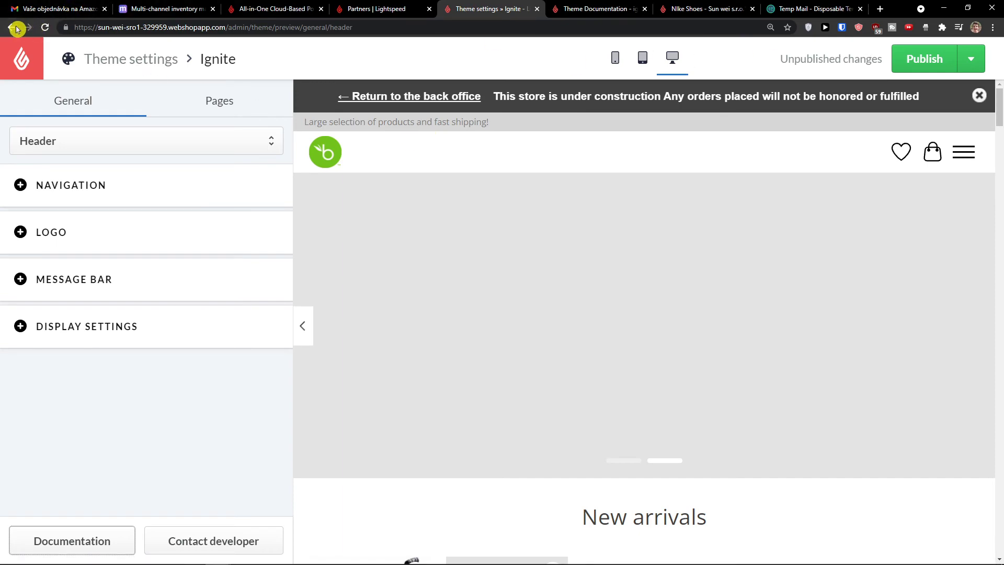
pyautogui.click(381, 8)
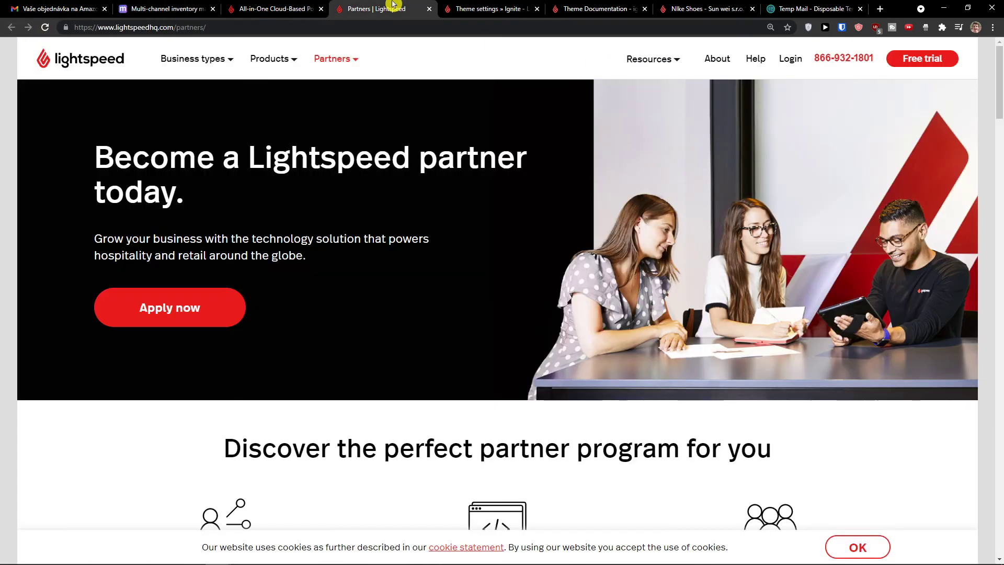
# Return to the eCom home dashboard and scroll down its setup checklist
pyautogui.click(489, 8)
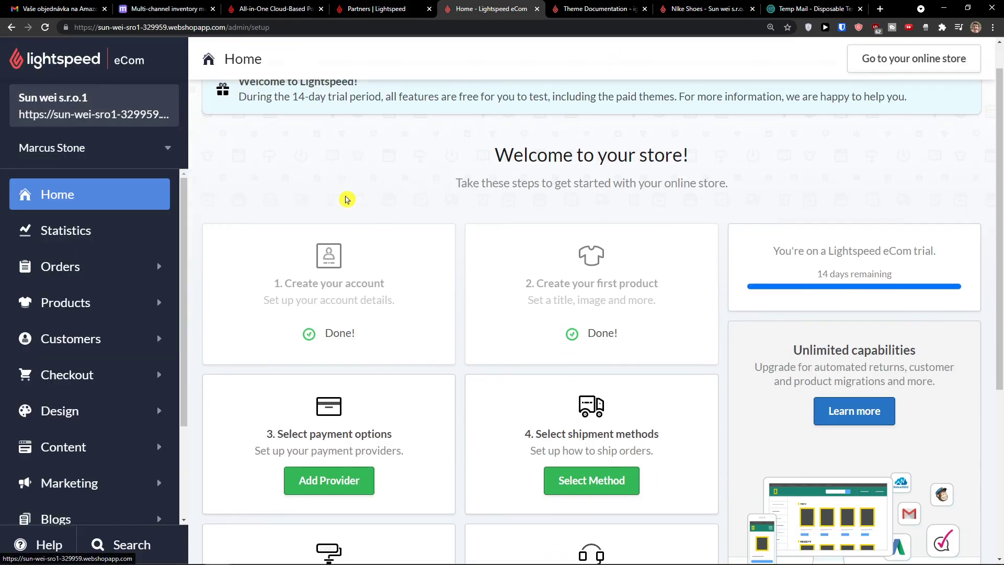
pyautogui.scroll(-3)
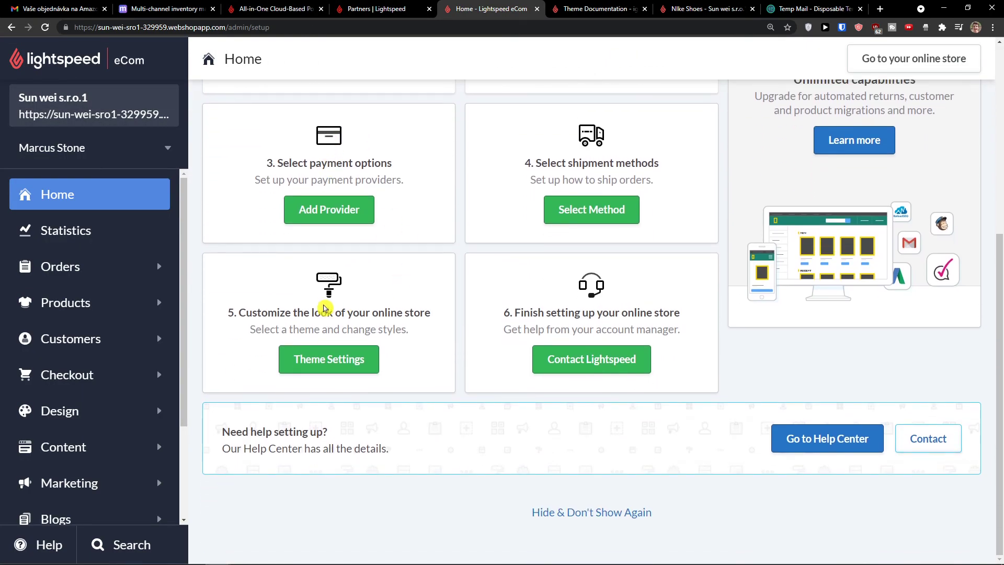
pyautogui.moveTo(503, 313); pyautogui.dragTo(649, 312)
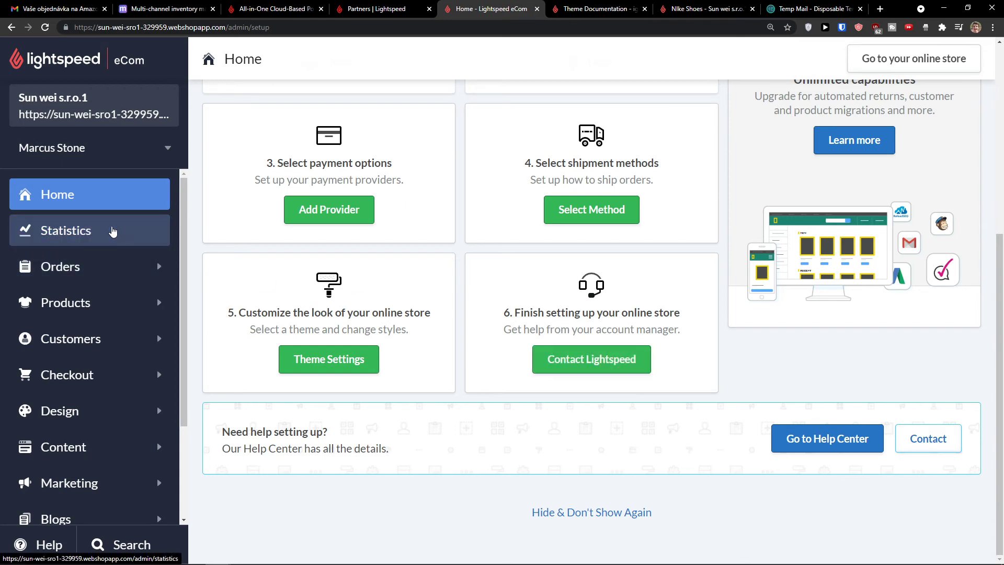
# View the Statistics page with zero revenue, then the empty Orders list
pyautogui.click(65, 230)
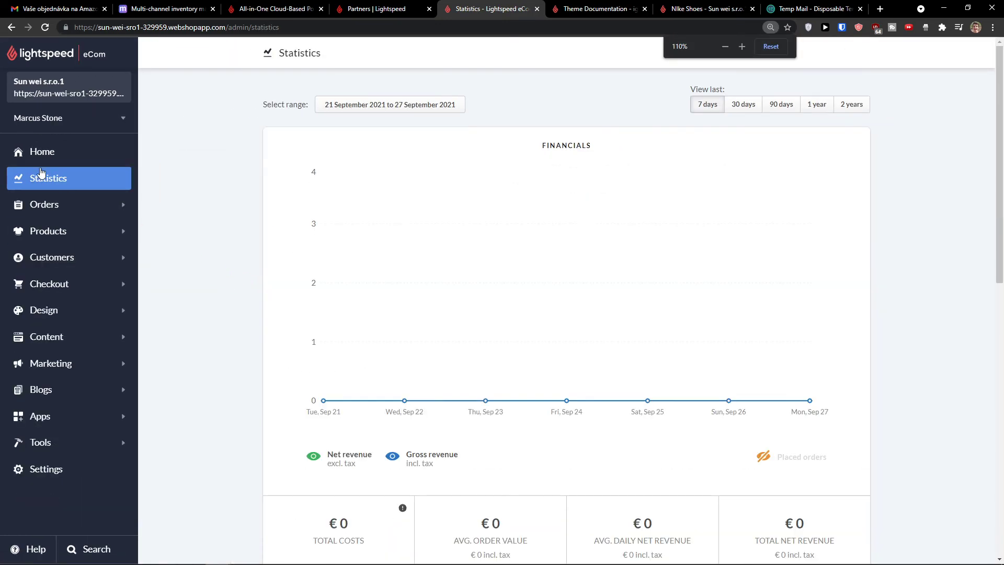
pyautogui.moveTo(375, 281)
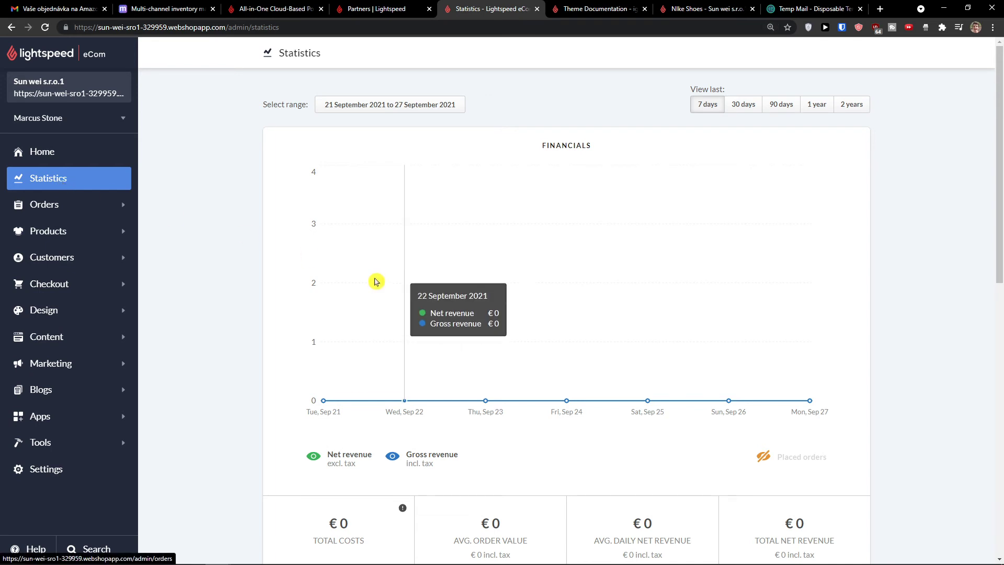
pyautogui.moveTo(758, 329)
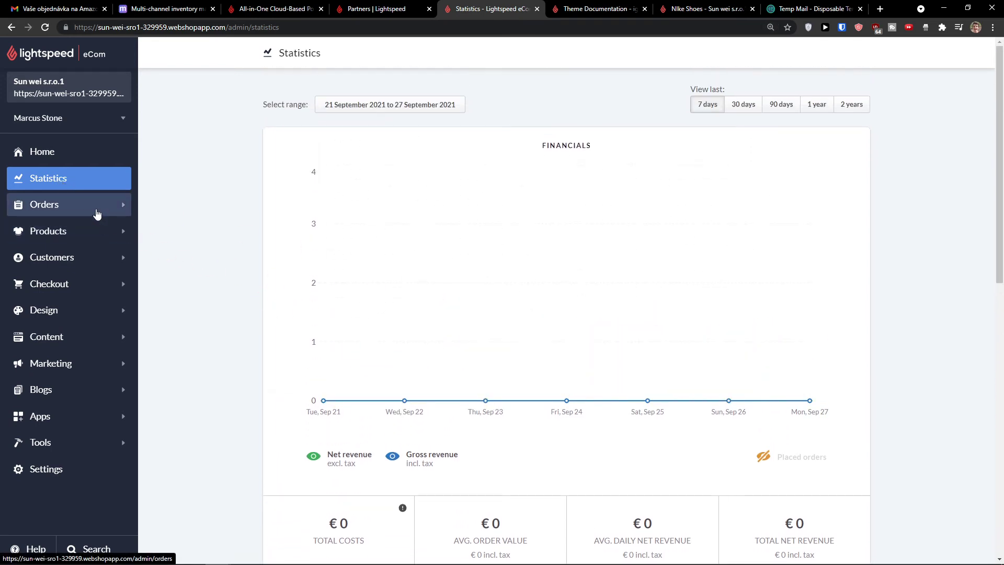
pyautogui.click(44, 204)
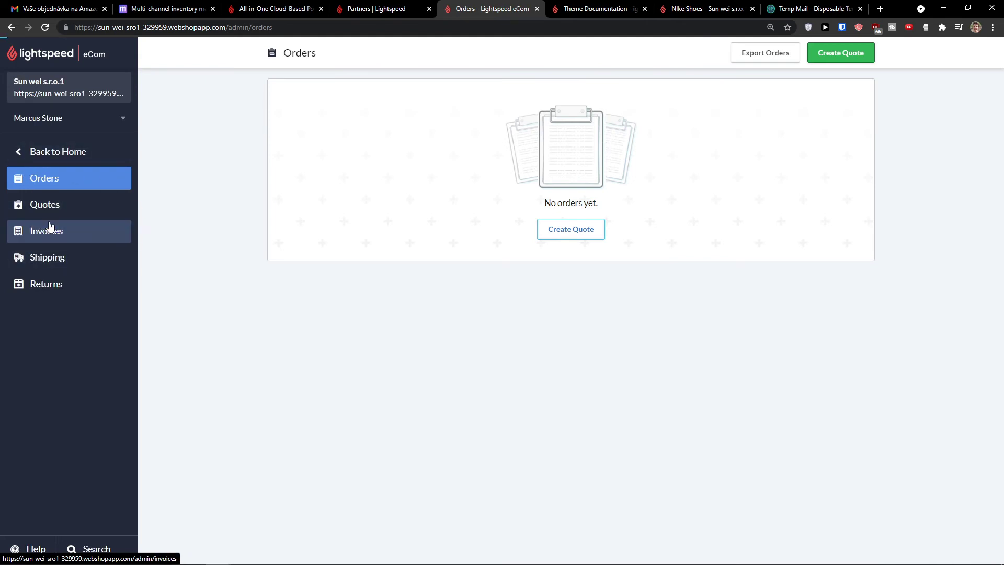
# Check the empty Quotes list and return to the home dashboard
pyautogui.click(45, 204)
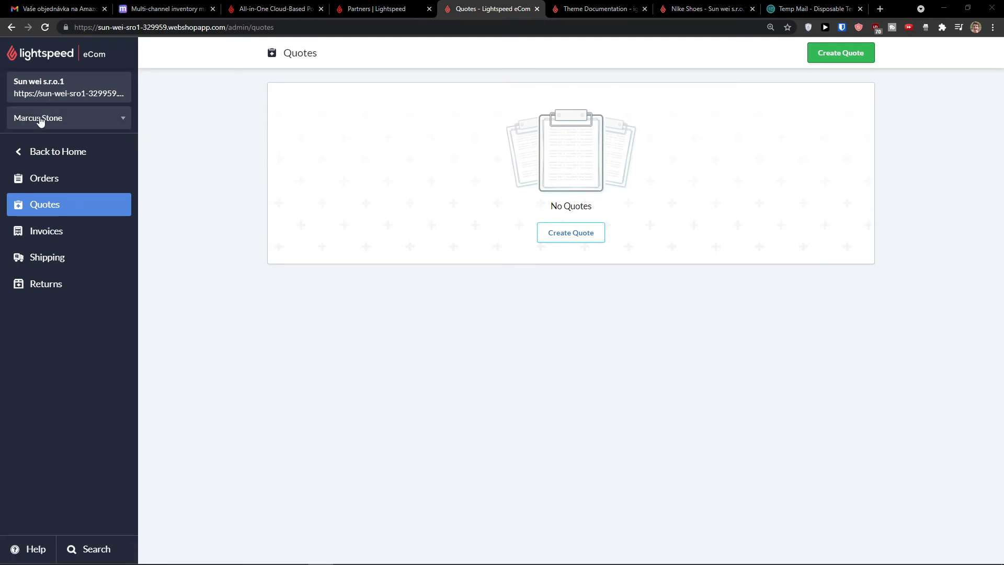
pyautogui.click(57, 151)
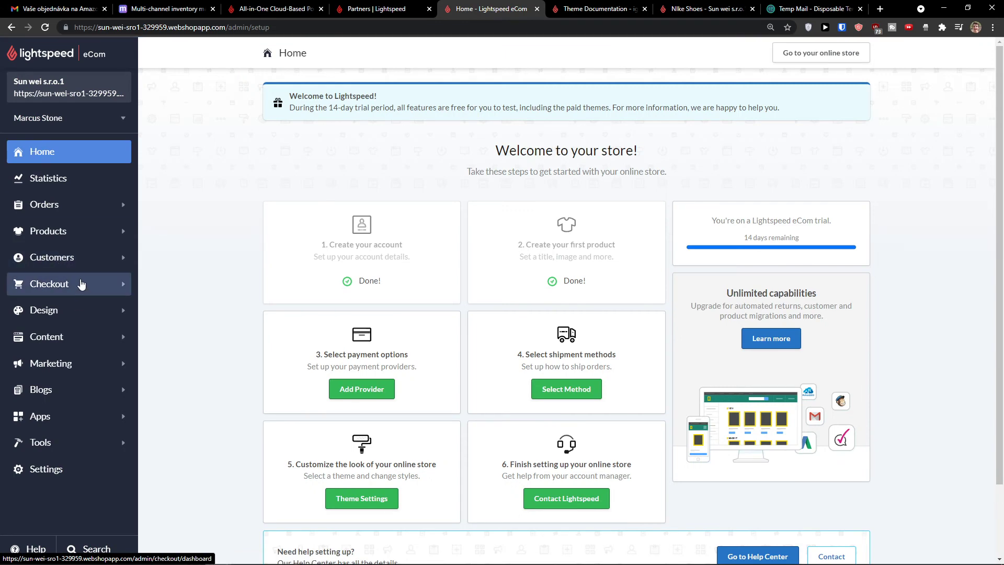
pyautogui.click(49, 284)
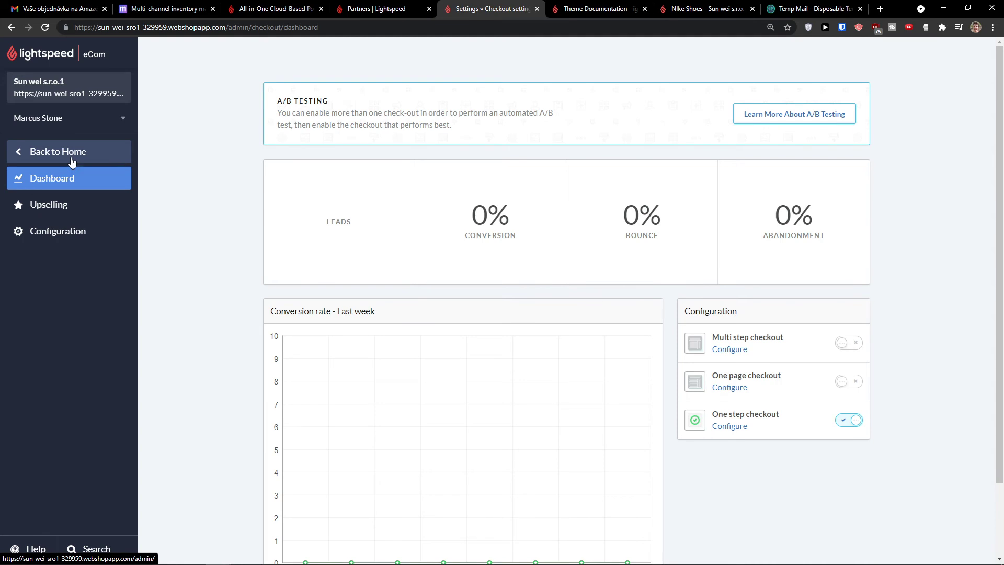
pyautogui.click(56, 150)
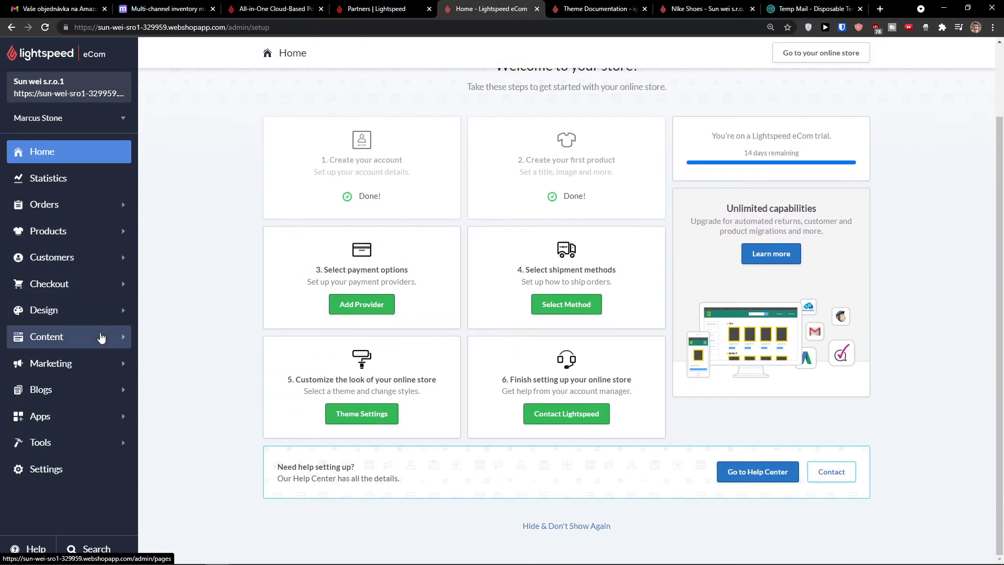
pyautogui.moveTo(44, 310)
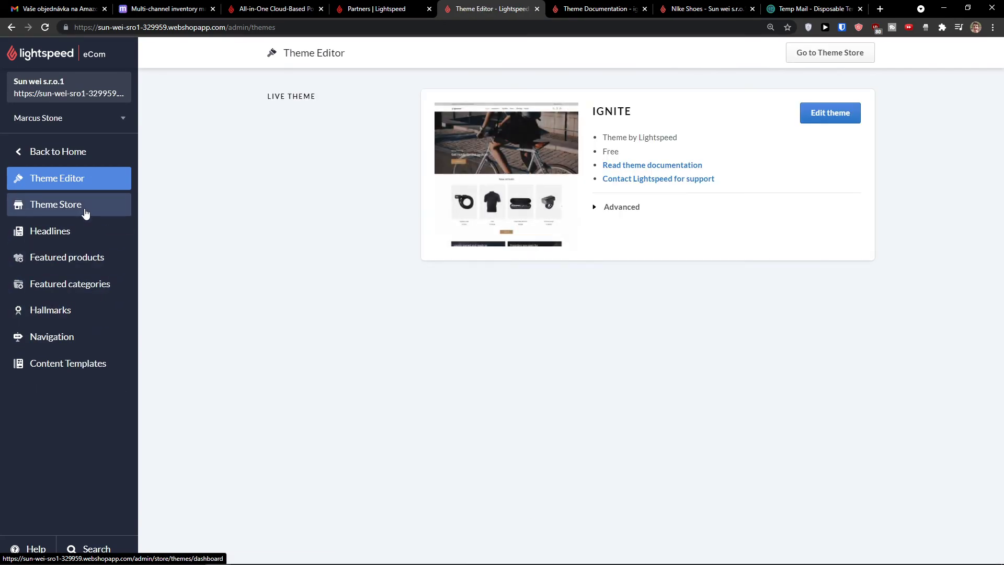
pyautogui.click(55, 204)
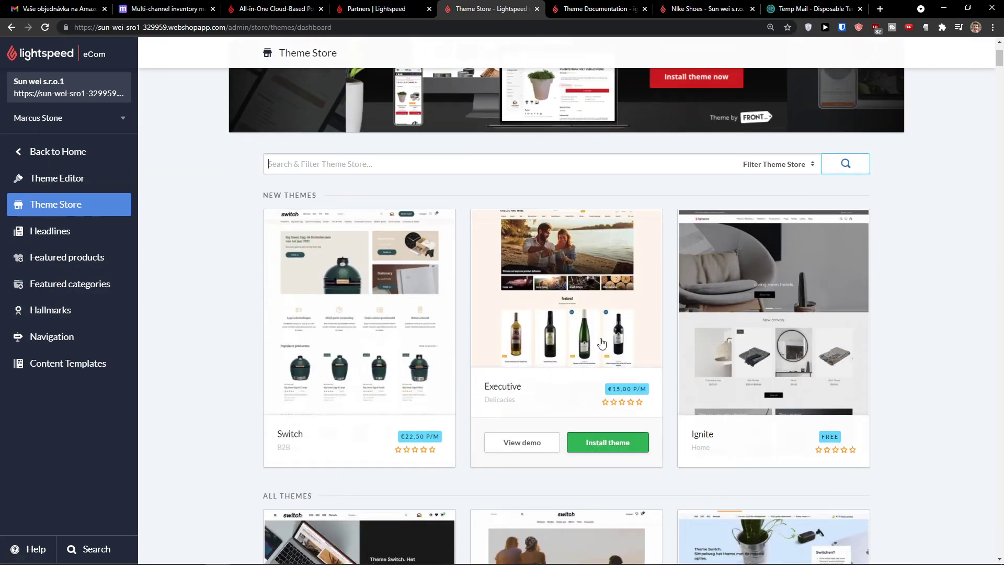
pyautogui.scroll(-3)
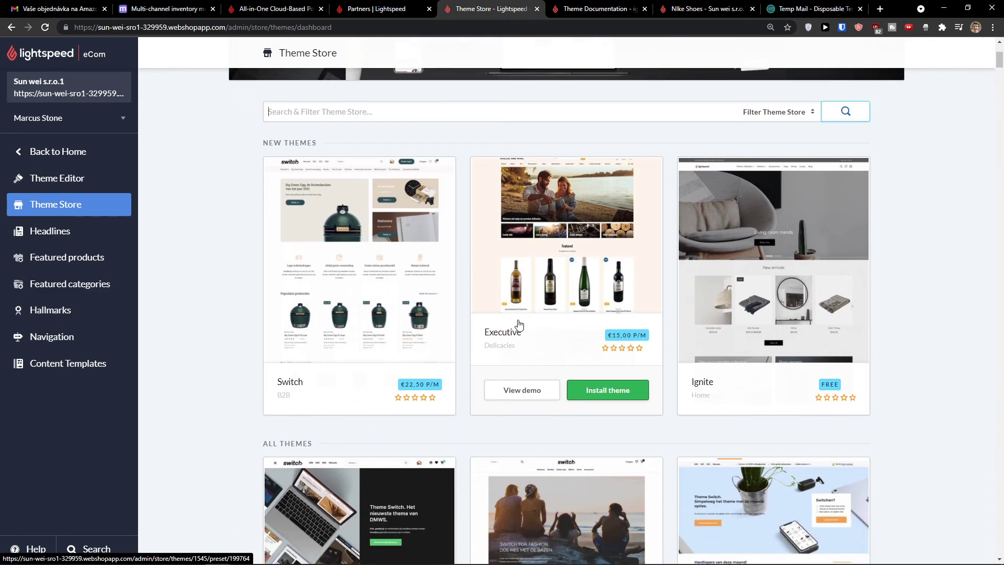
pyautogui.scroll(-3)
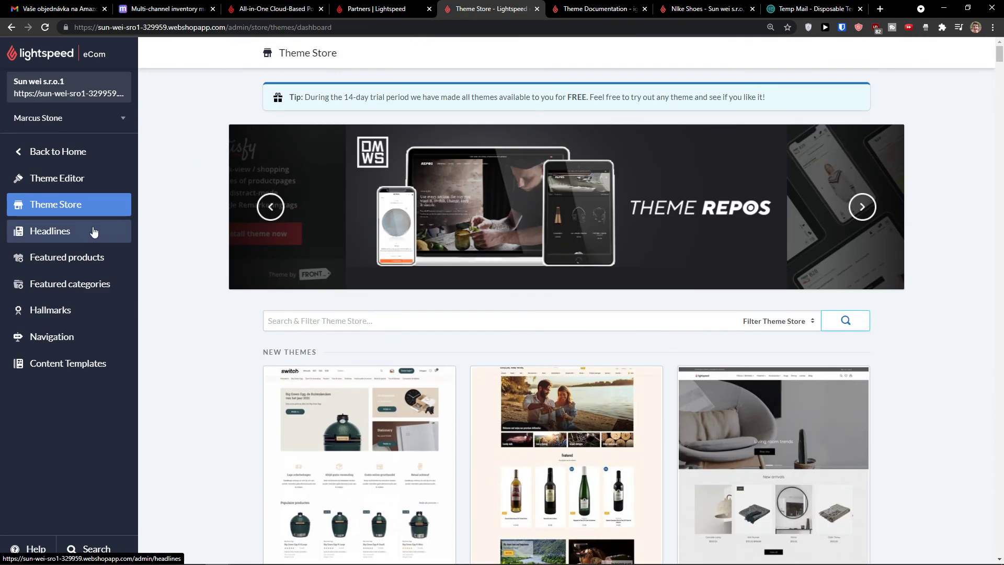
pyautogui.click(50, 230)
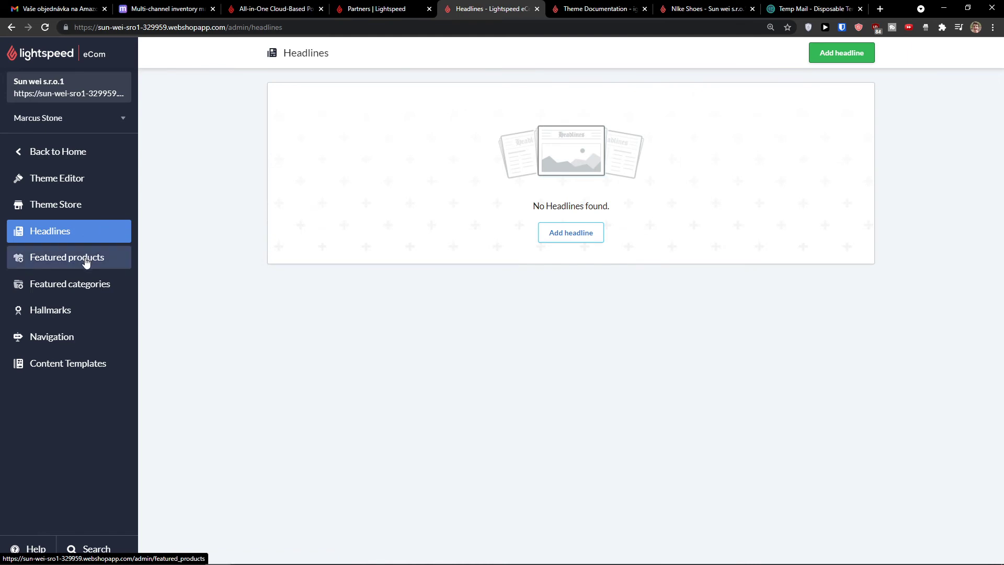
pyautogui.click(67, 257)
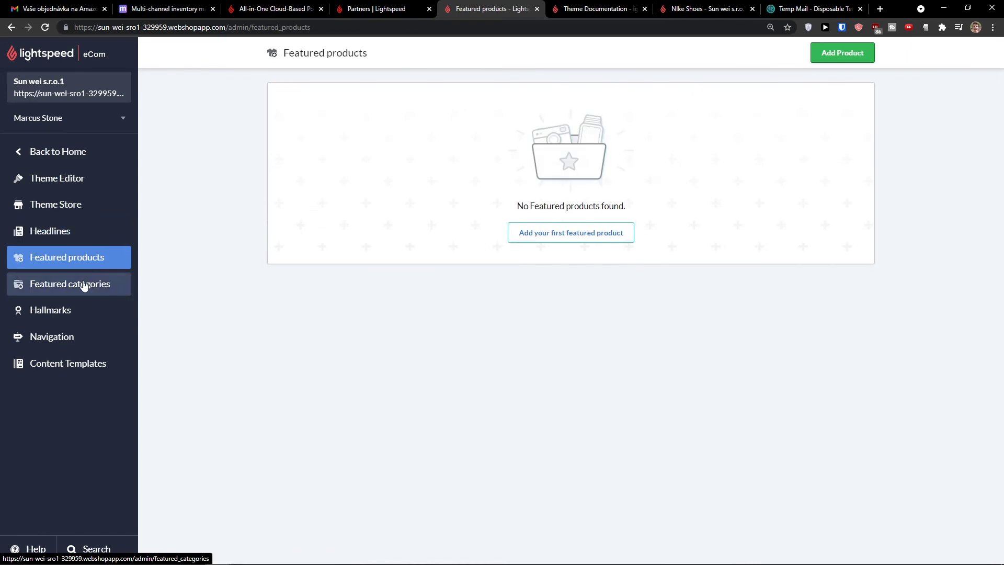
pyautogui.click(69, 283)
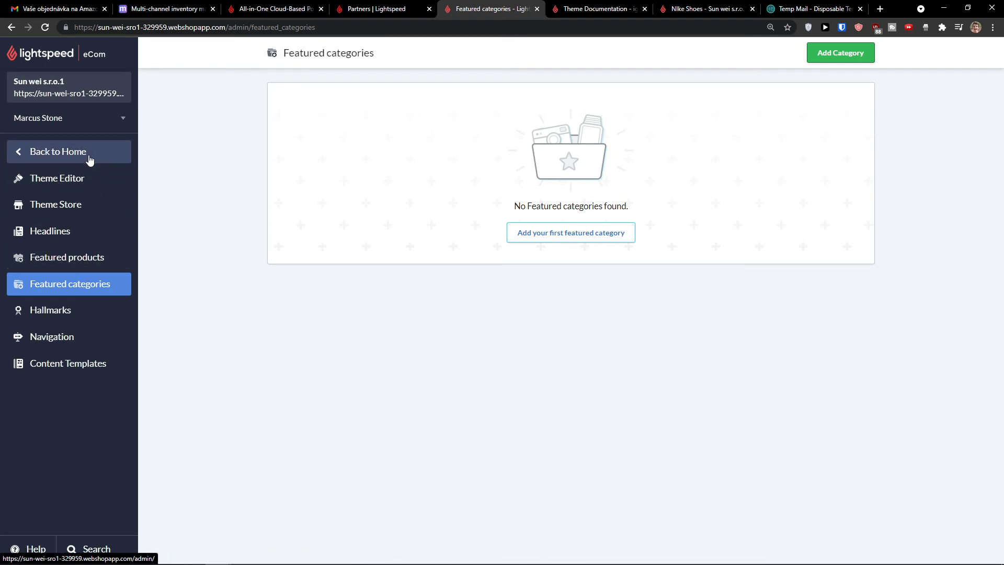
pyautogui.click(57, 151)
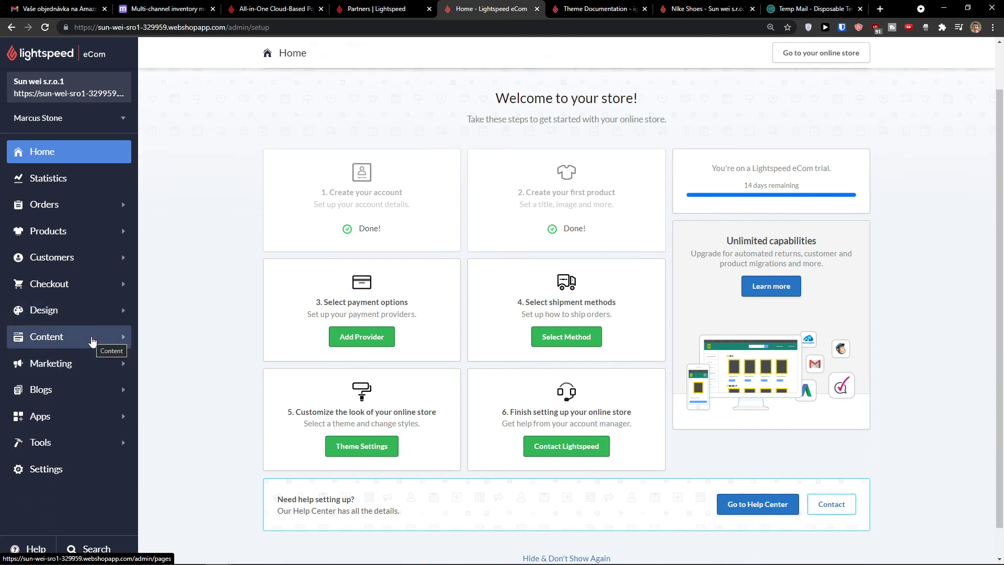
# Preview the General terms & conditions content page on the storefront
pyautogui.click(46, 335)
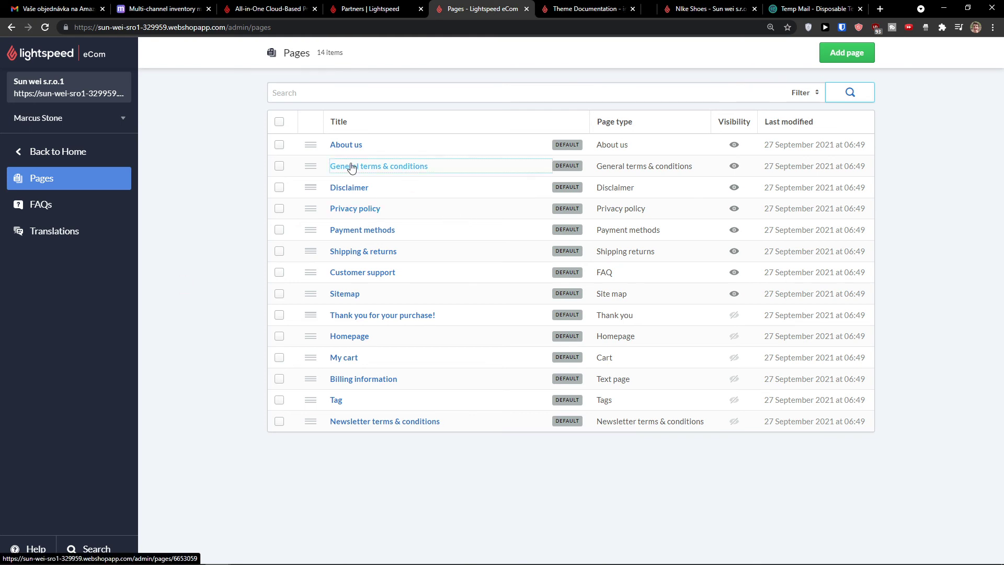
pyautogui.click(378, 166)
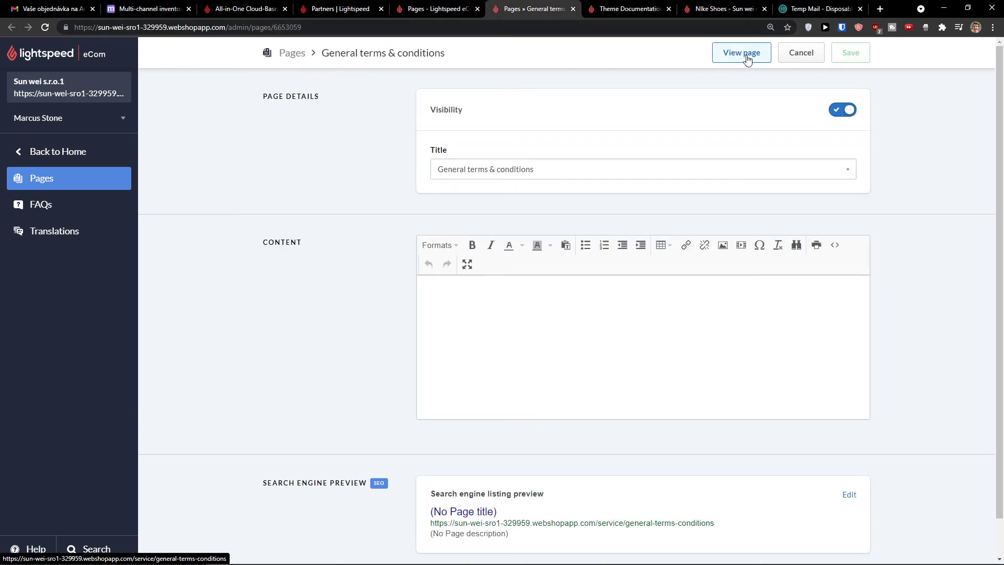
pyautogui.click(740, 52)
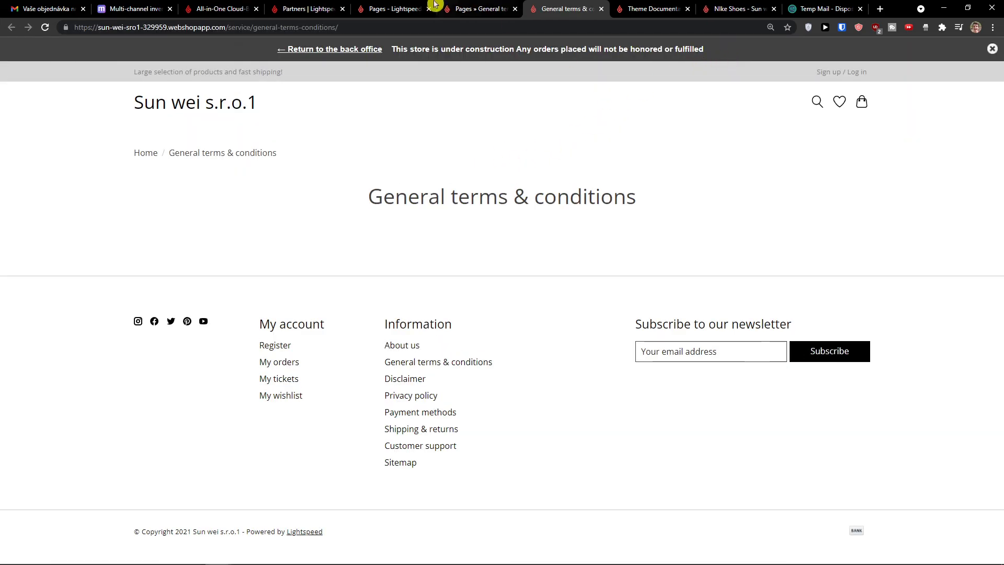
# Start an empty Add page form, then return to the admin home dashboard
pyautogui.click(391, 9)
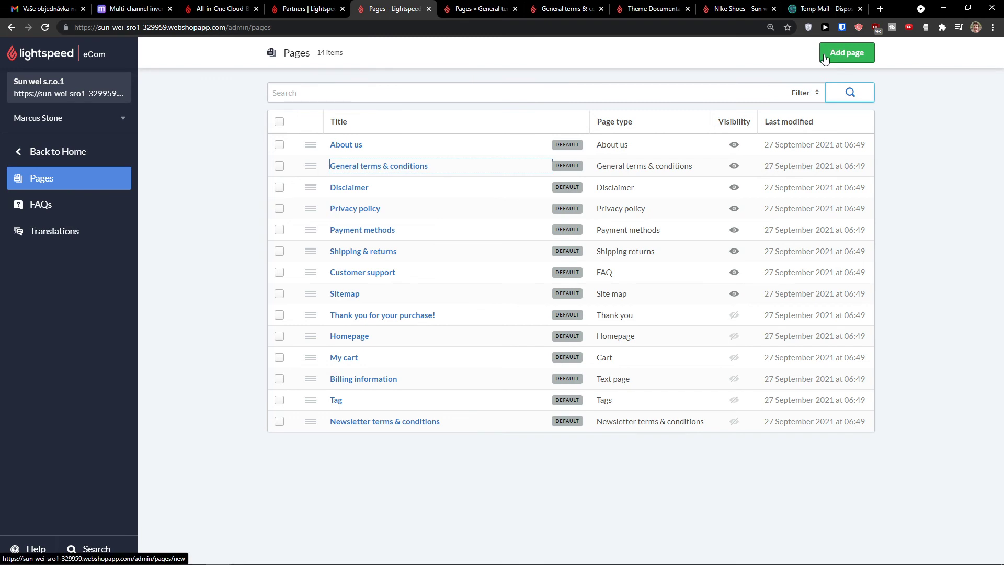
pyautogui.click(846, 53)
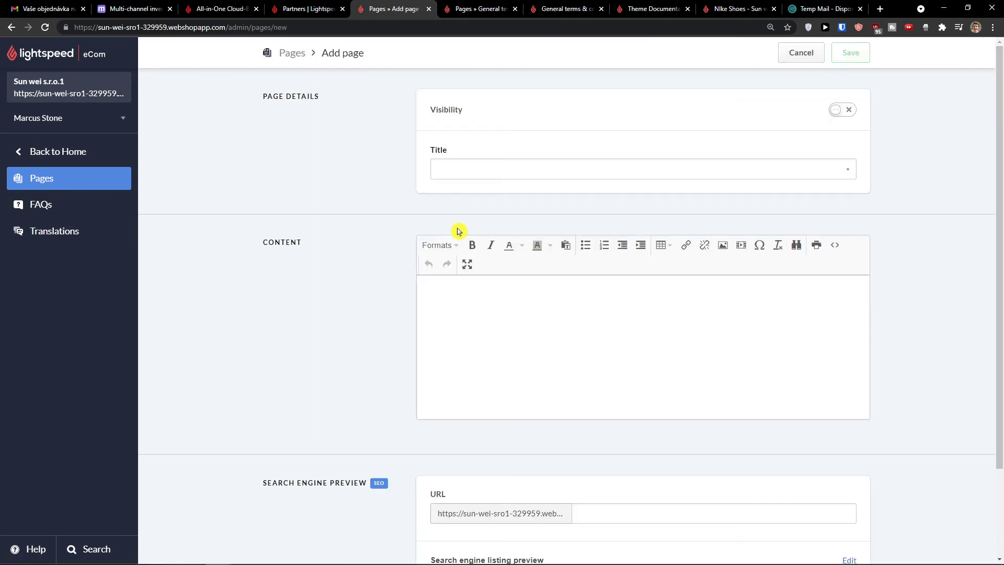
pyautogui.moveTo(458, 204)
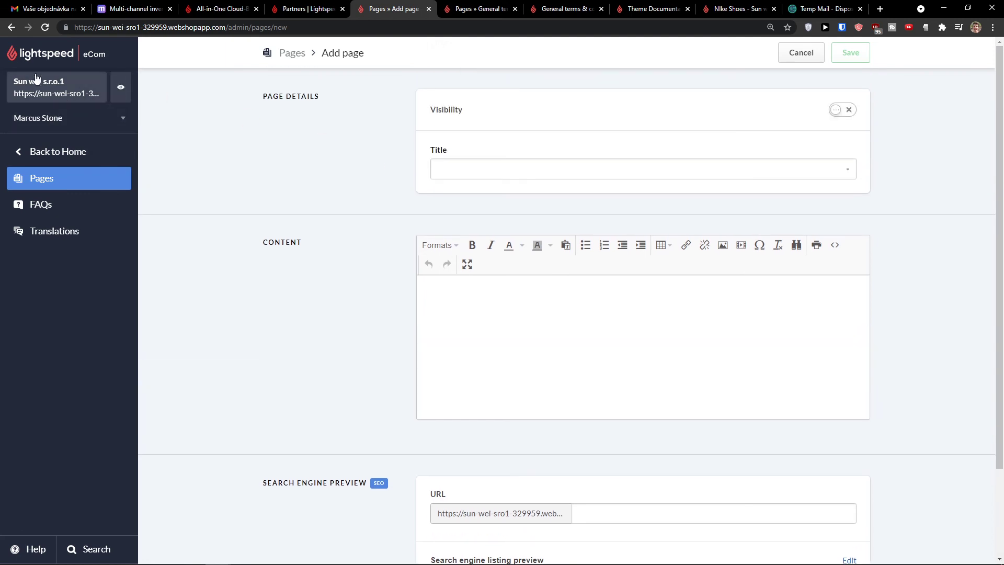
pyautogui.click(57, 151)
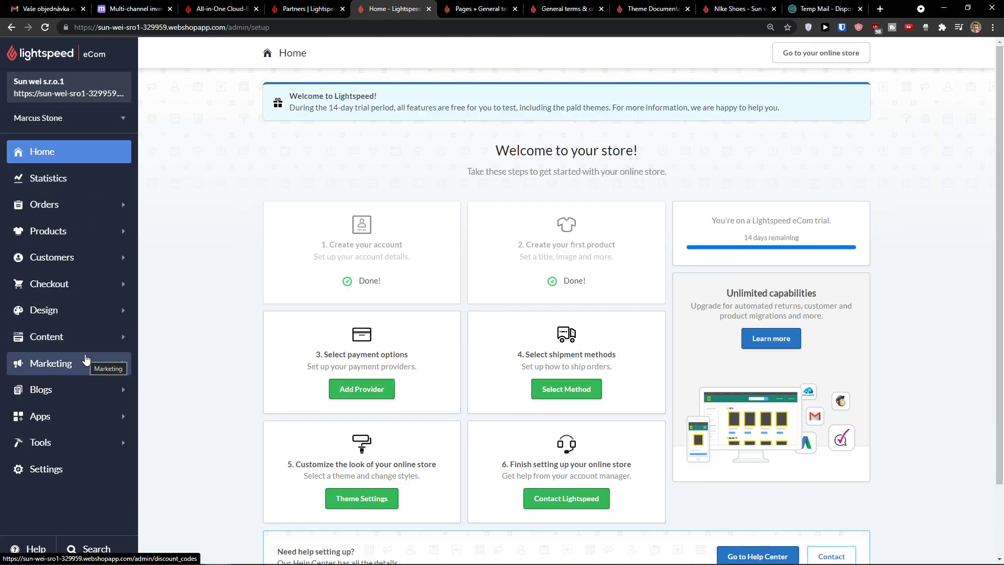
pyautogui.moveTo(70, 363)
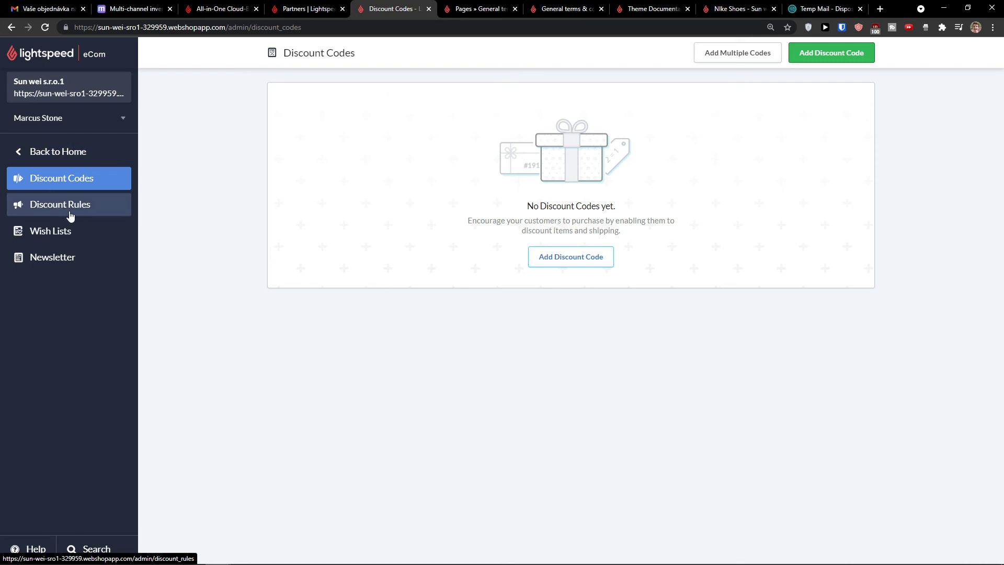
pyautogui.click(60, 204)
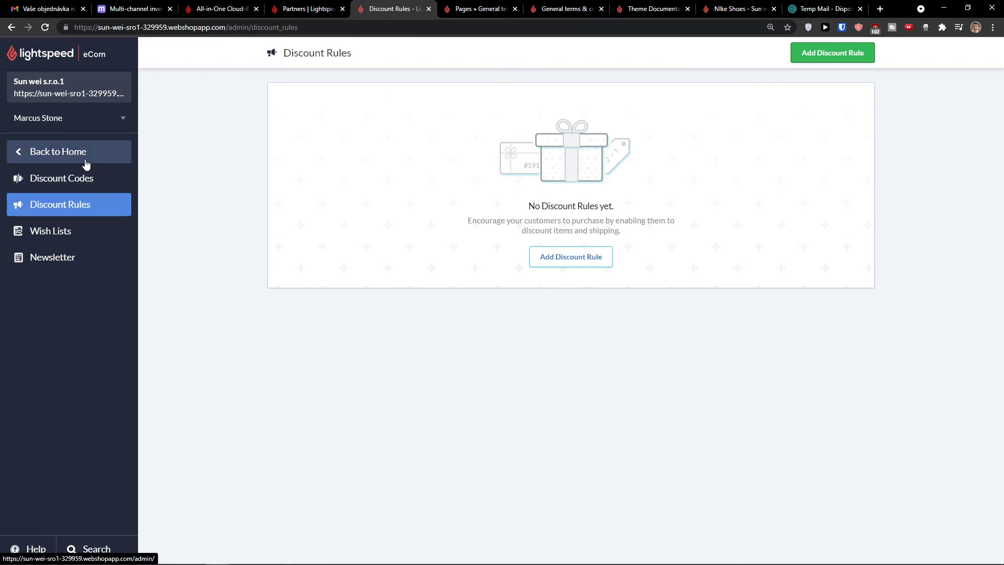
pyautogui.click(57, 150)
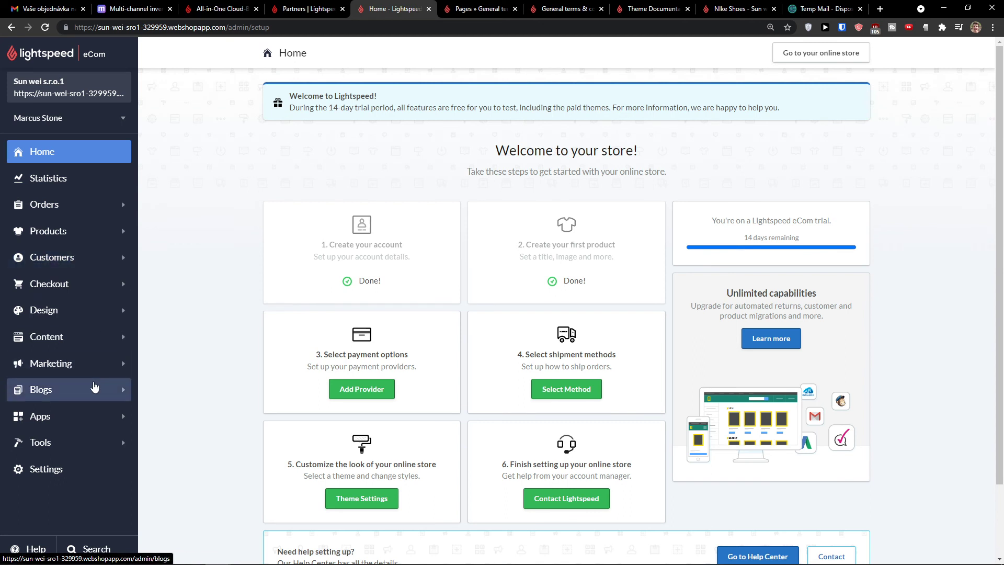
# Add a new blog titled 'My Store Blog' and save it
pyautogui.click(40, 389)
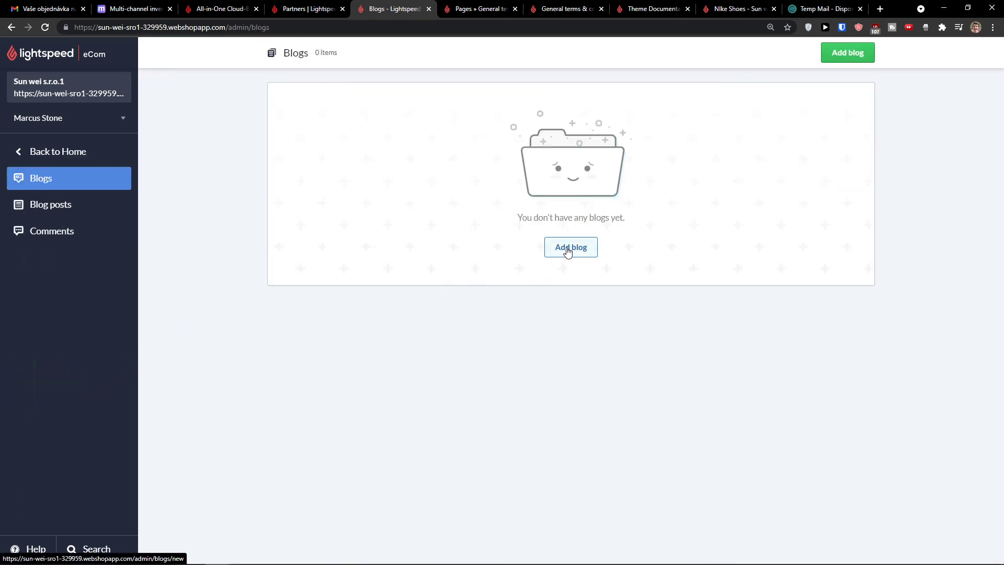
pyautogui.click(569, 247)
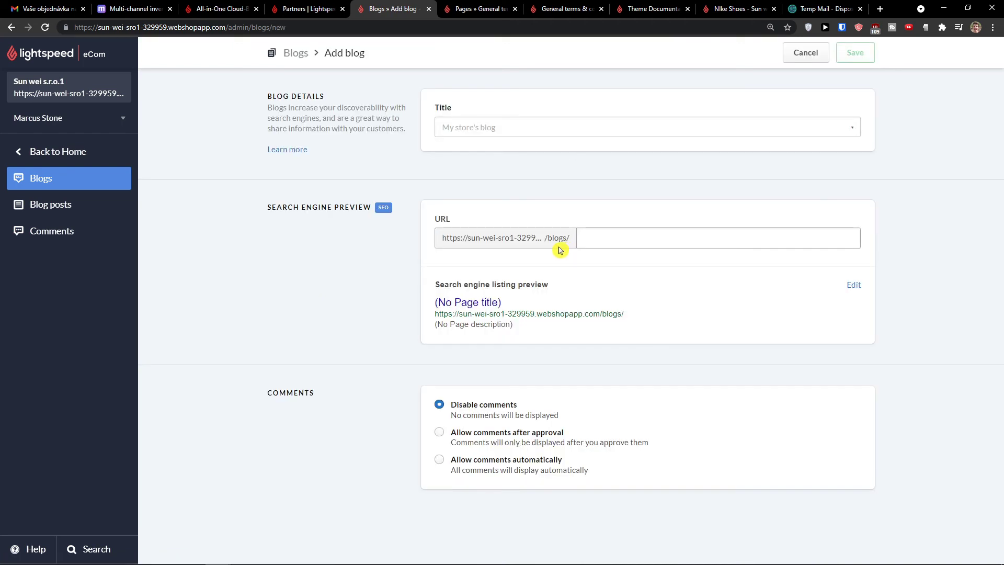
pyautogui.click(646, 126)
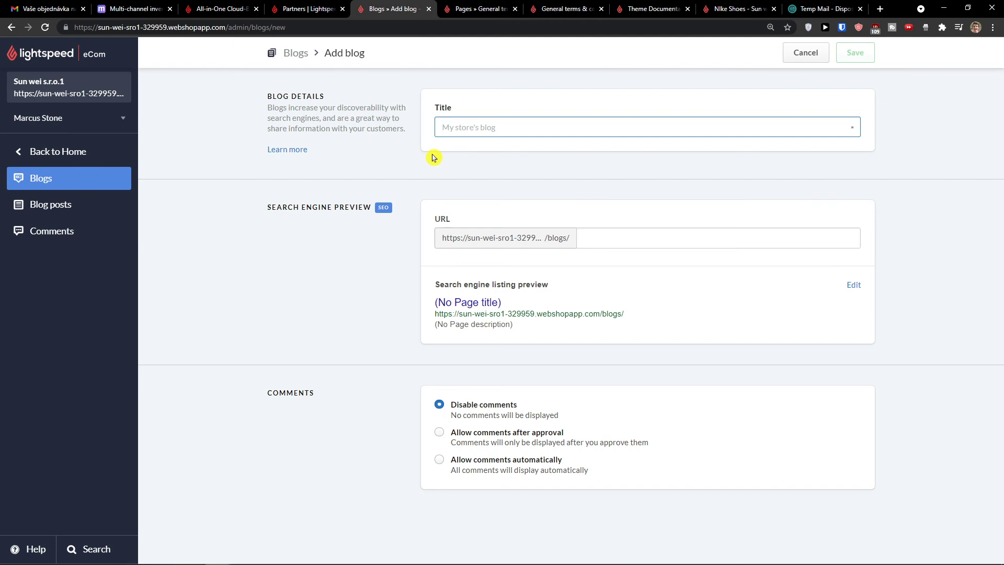
pyautogui.write('MY sto')
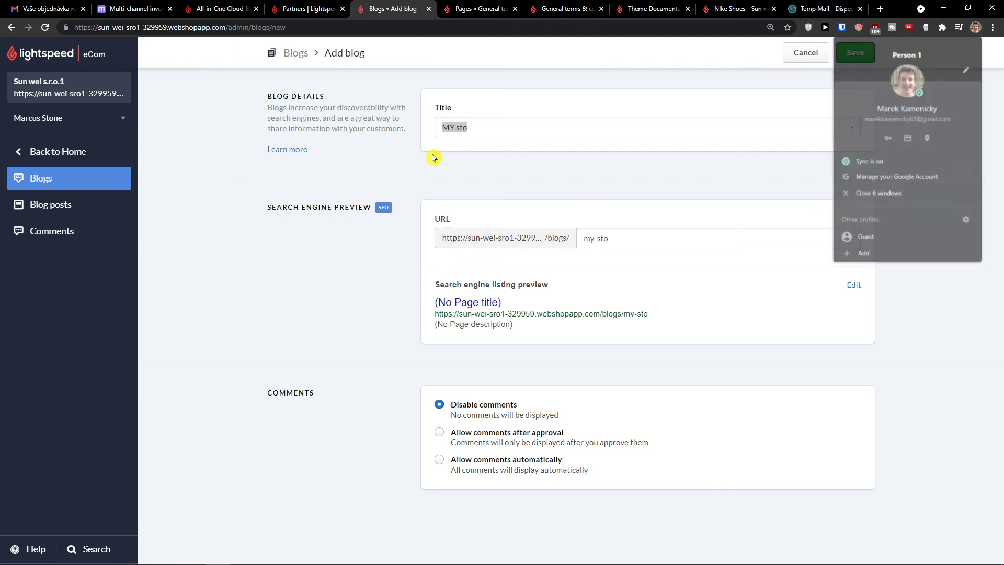
pyautogui.click(534, 126)
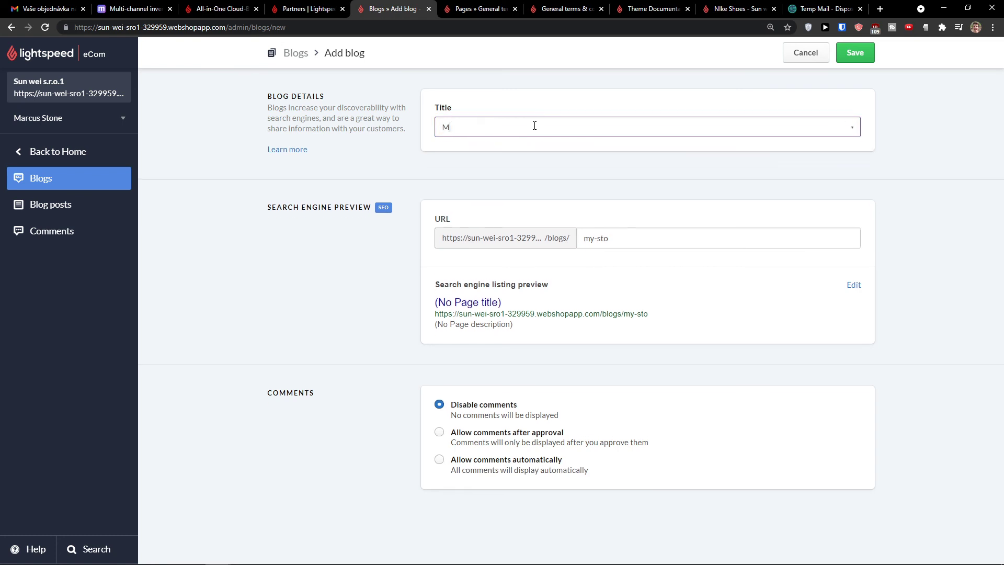
pyautogui.write('y Store Blog')
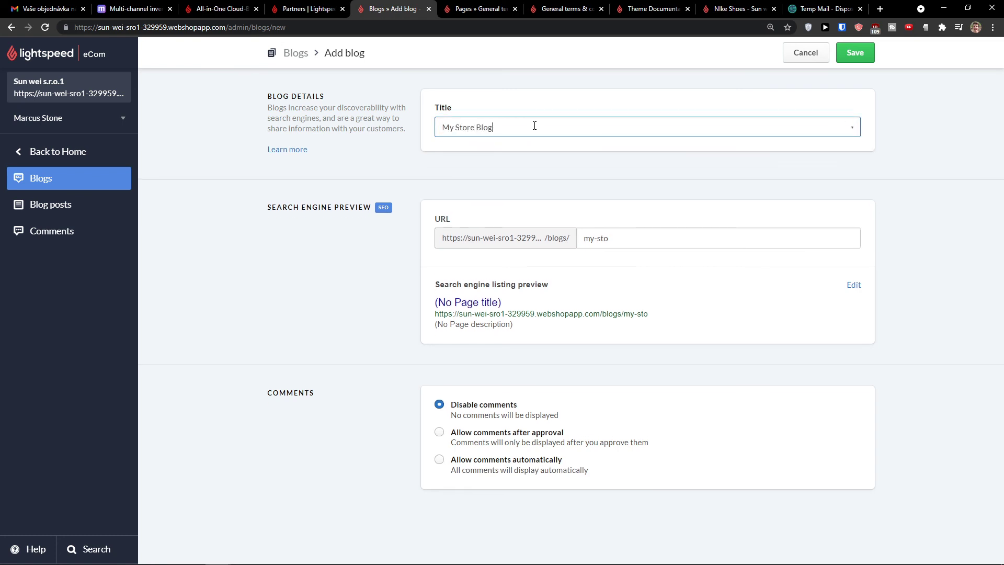
pyautogui.click(717, 237)
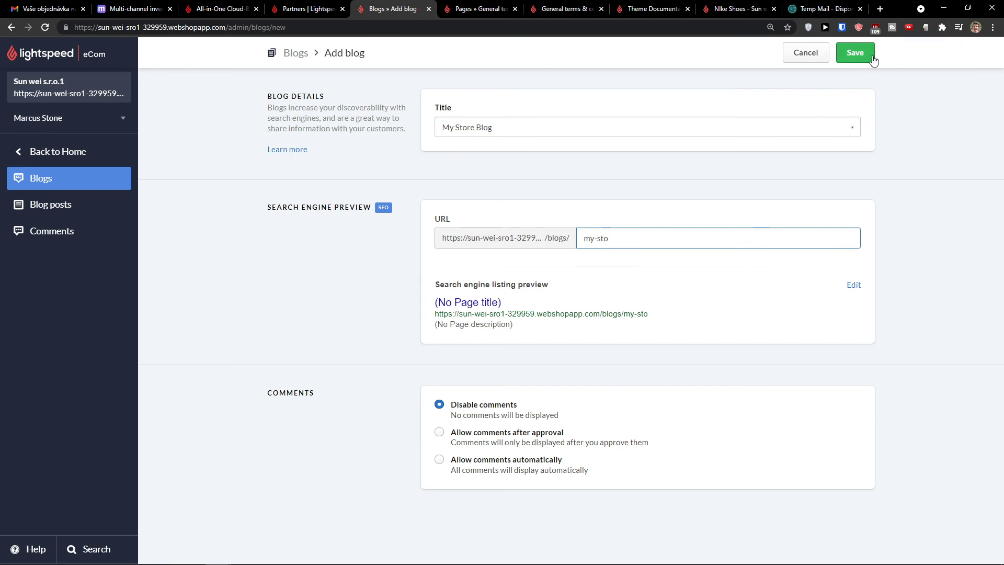
pyautogui.click(854, 53)
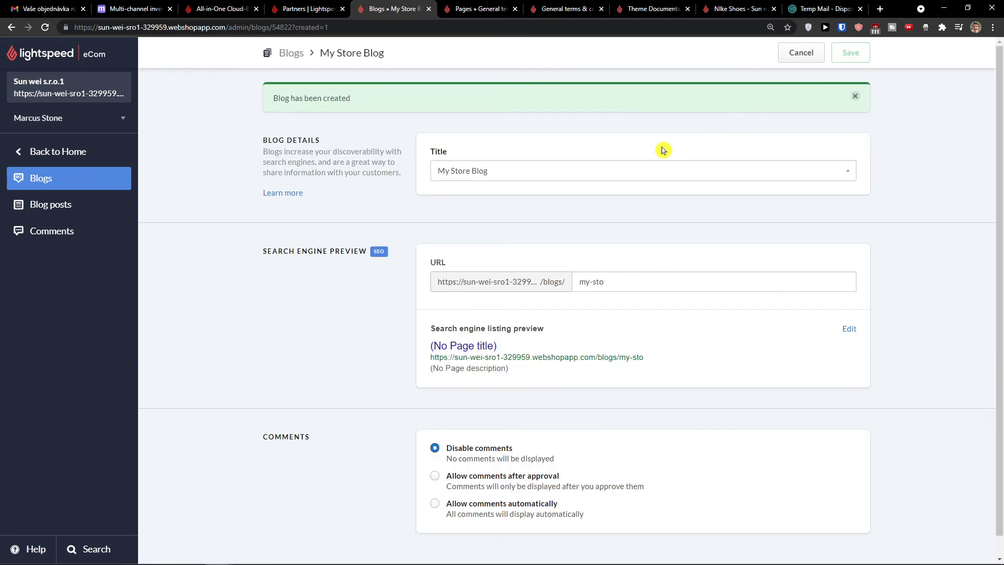
# Create and save a draft blog post titled 'Welcome to our blog', then list it
pyautogui.click(50, 204)
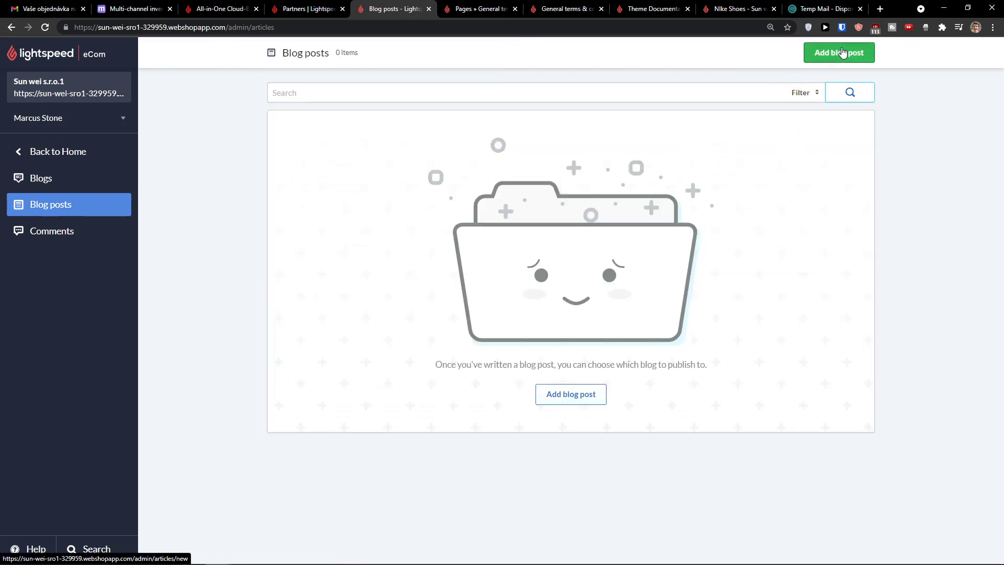
pyautogui.click(837, 53)
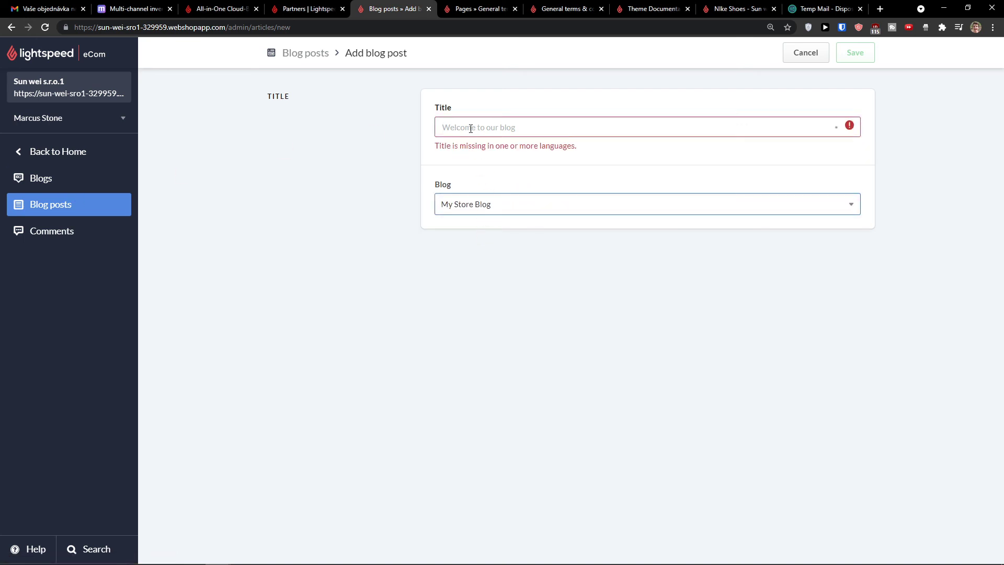
pyautogui.write('Welcome to our')
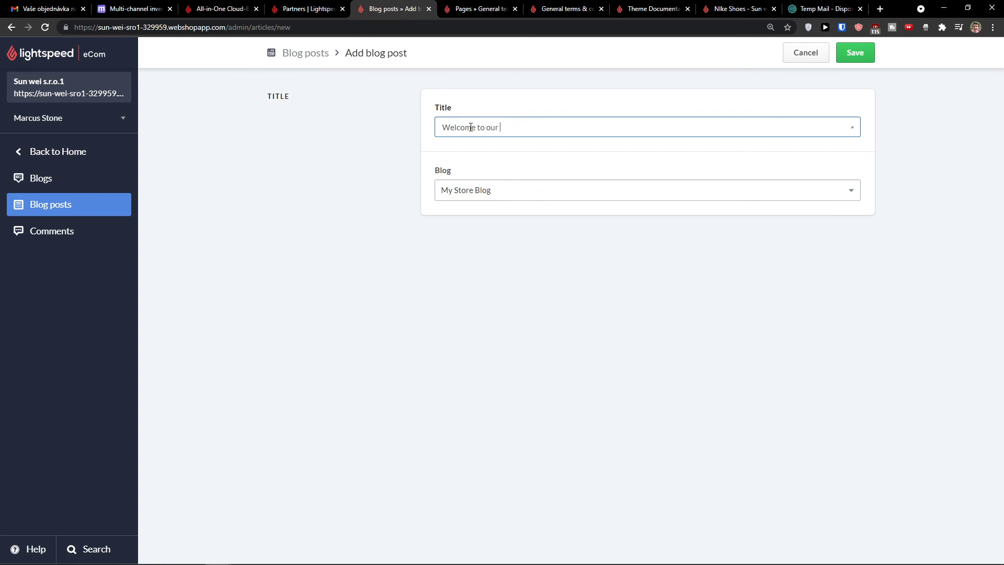
pyautogui.write('blog')
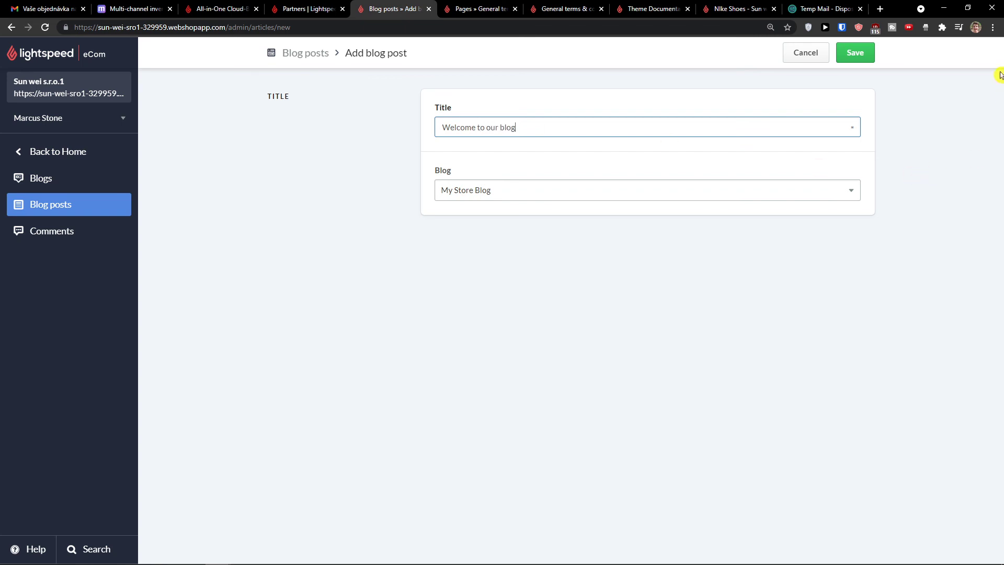
pyautogui.click(854, 53)
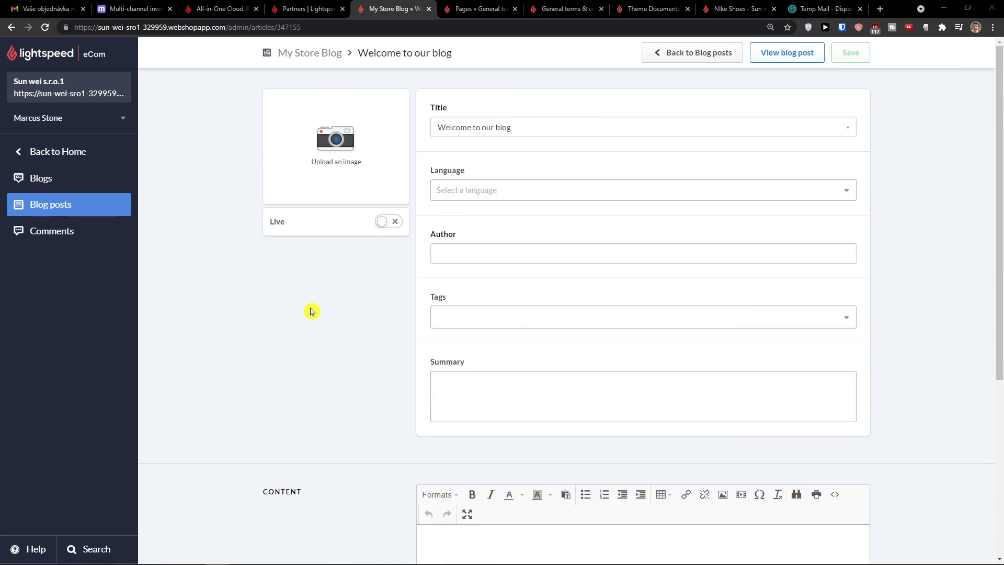
pyautogui.scroll(-3)
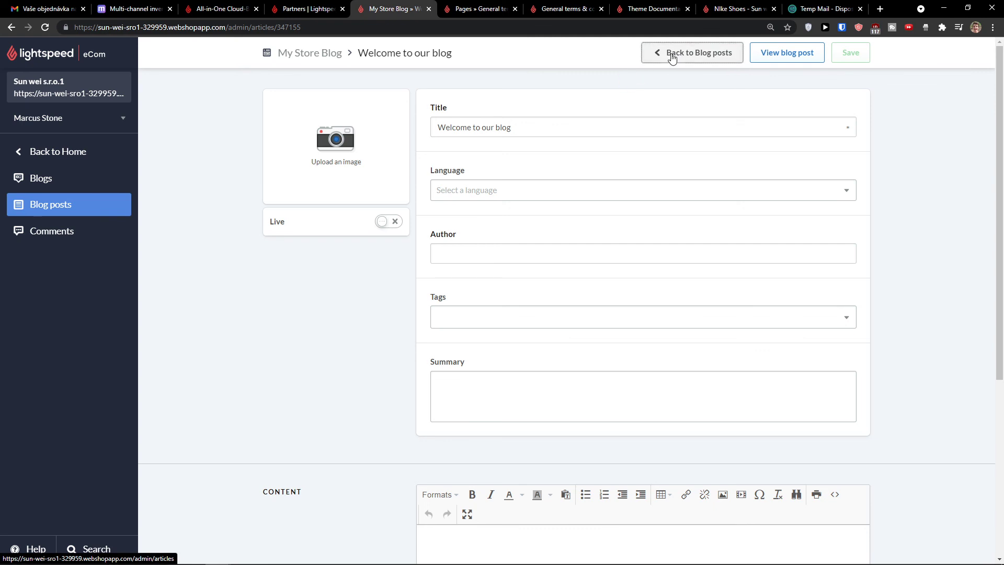
pyautogui.click(691, 52)
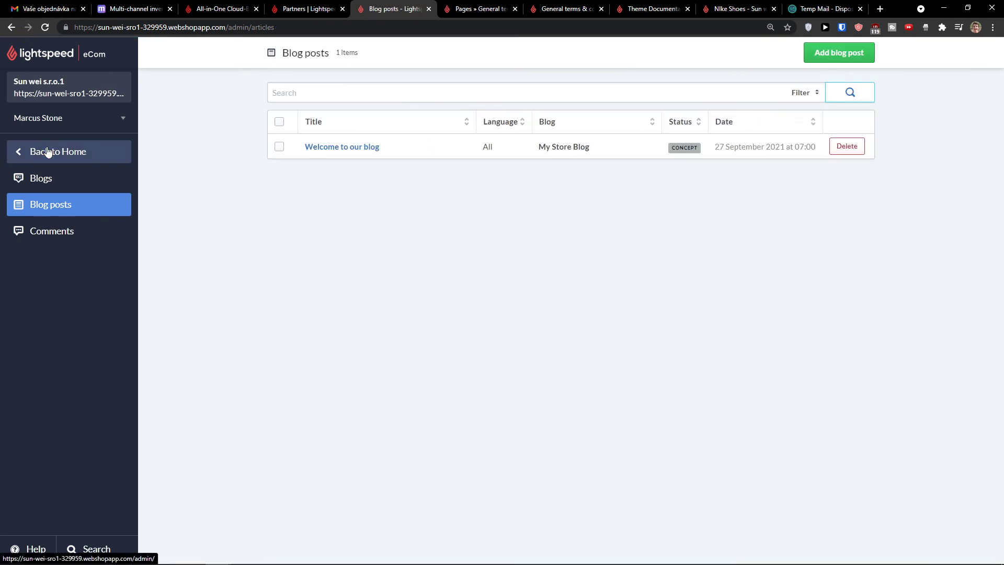
# Return to the admin home, then reach the Imports page under Tools (no imports yet)
pyautogui.click(59, 151)
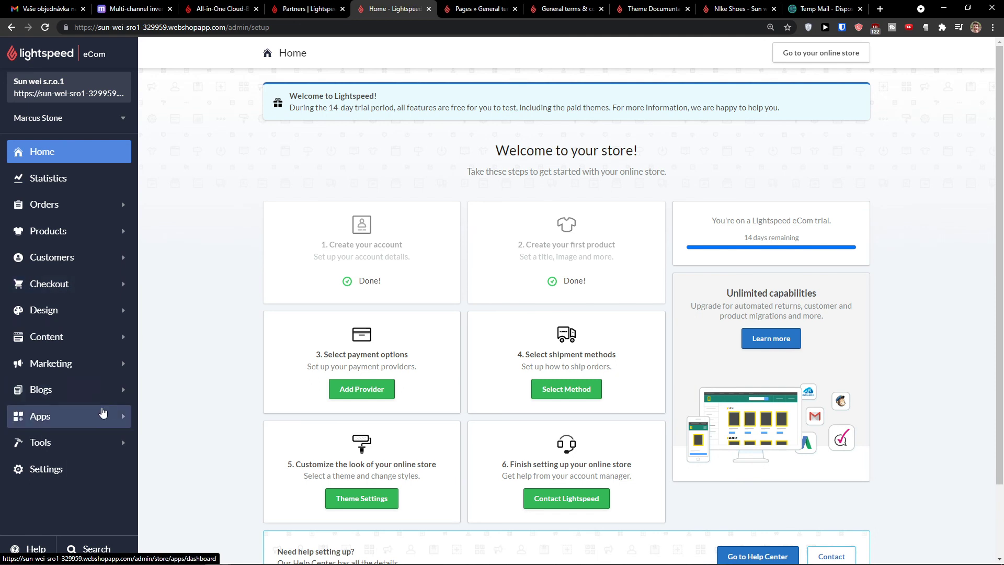
pyautogui.click(40, 415)
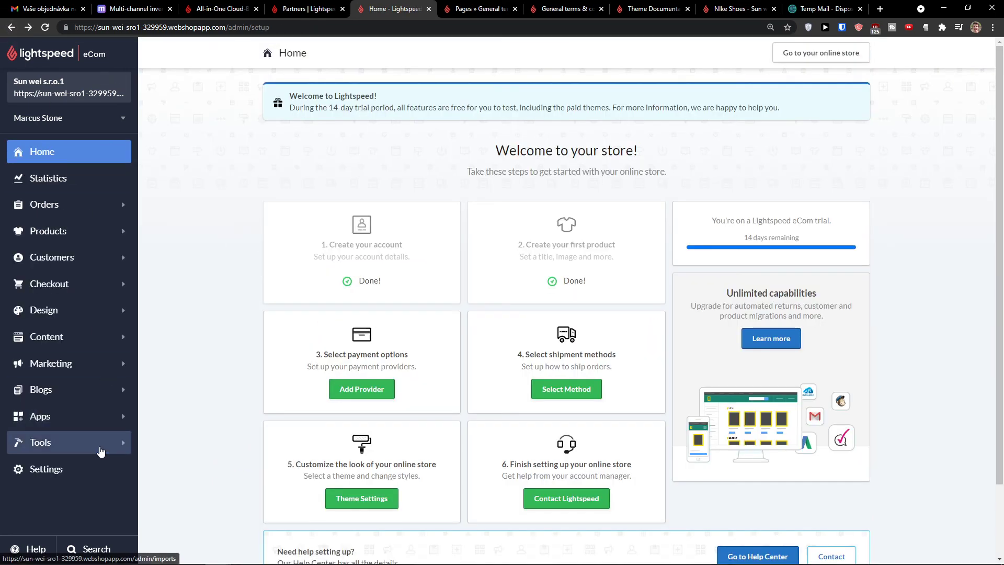
pyautogui.click(40, 441)
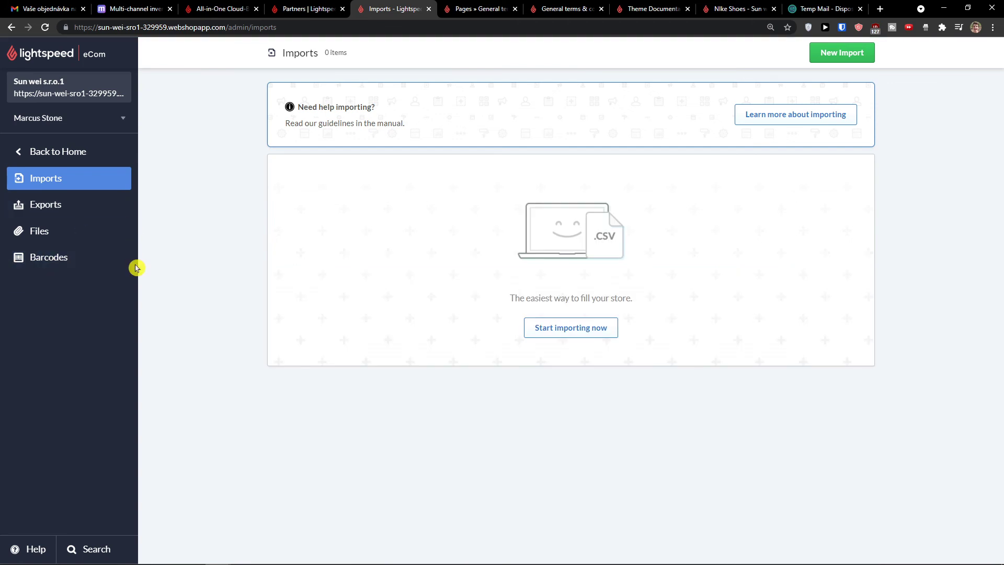